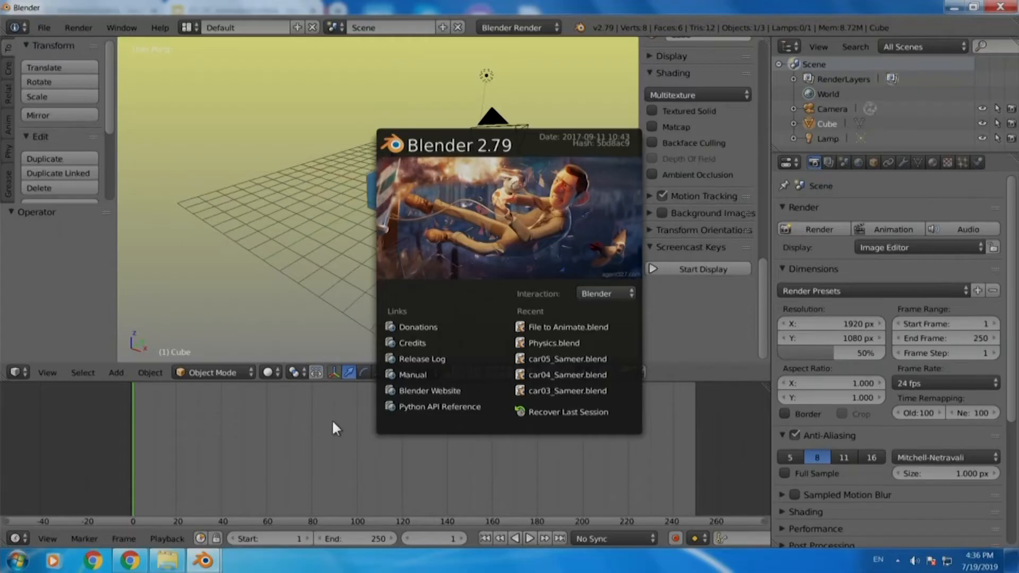
mouse_move(983, 232)
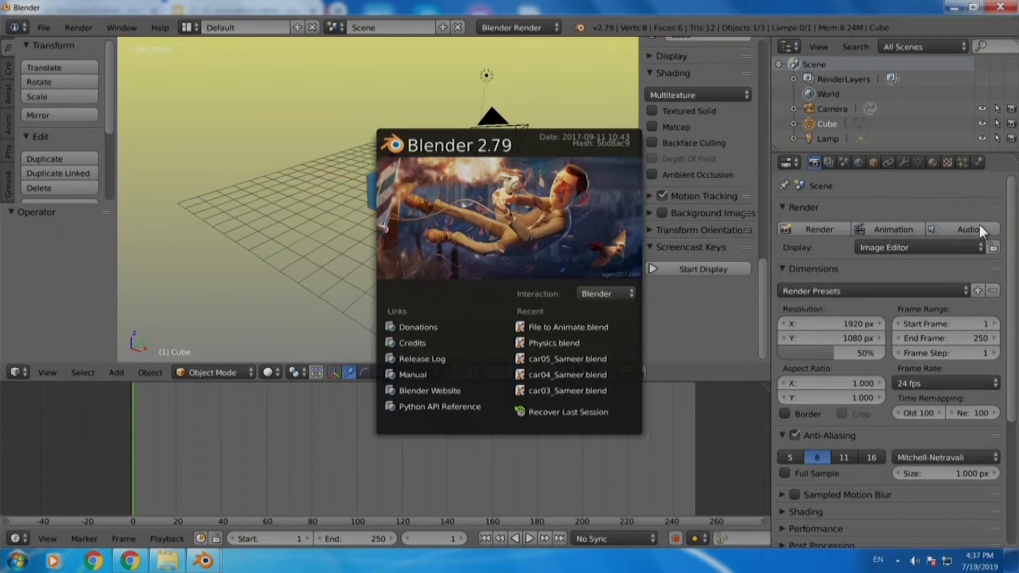
mouse_move(969, 241)
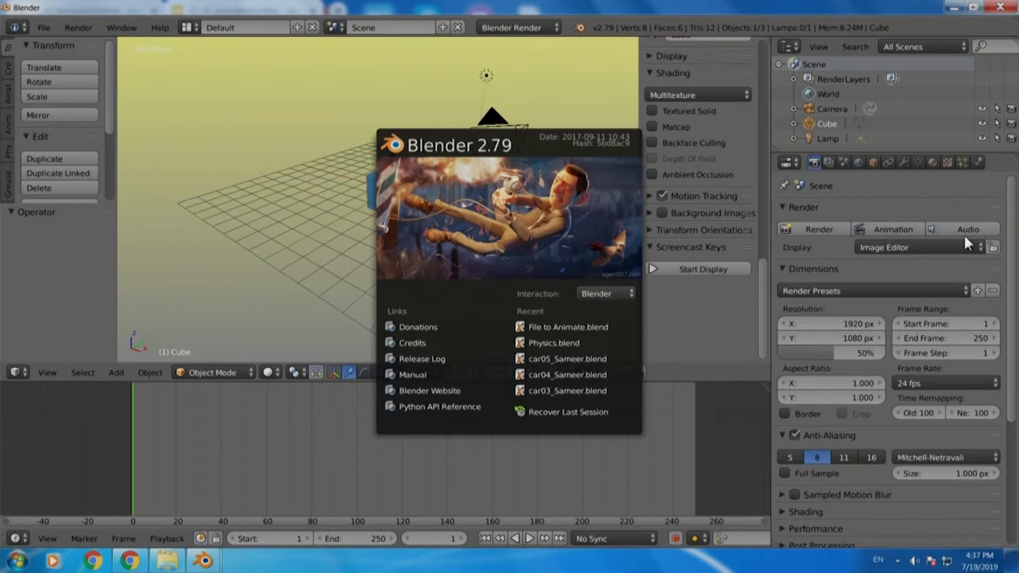
mouse_move(582, 439)
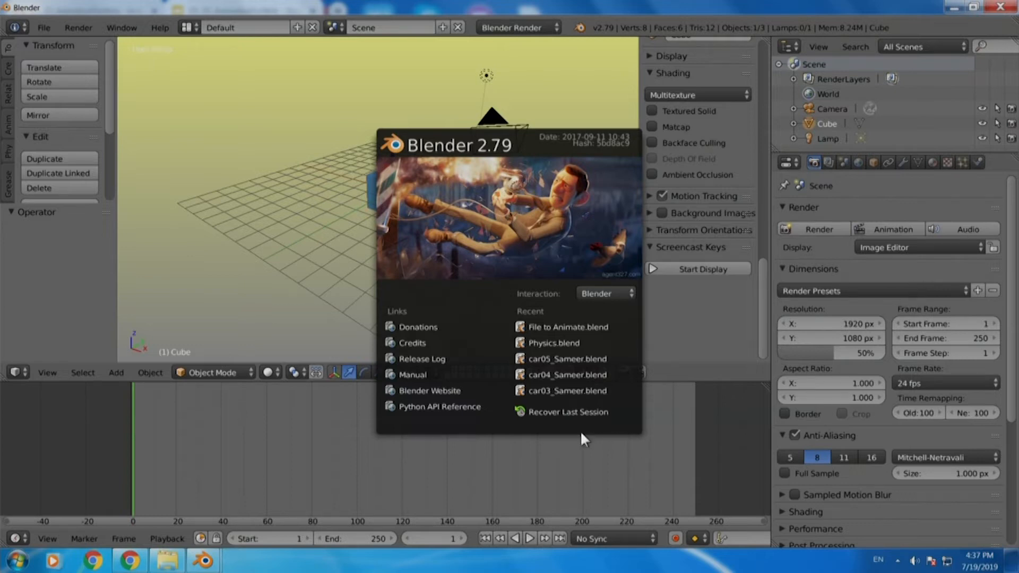
mouse_move(455, 411)
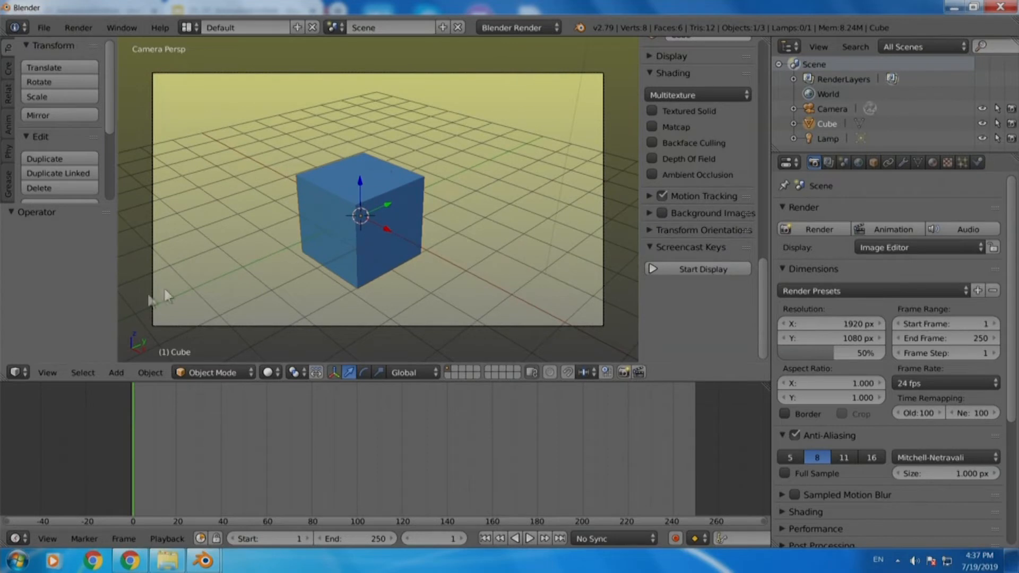
mouse_move(81, 201)
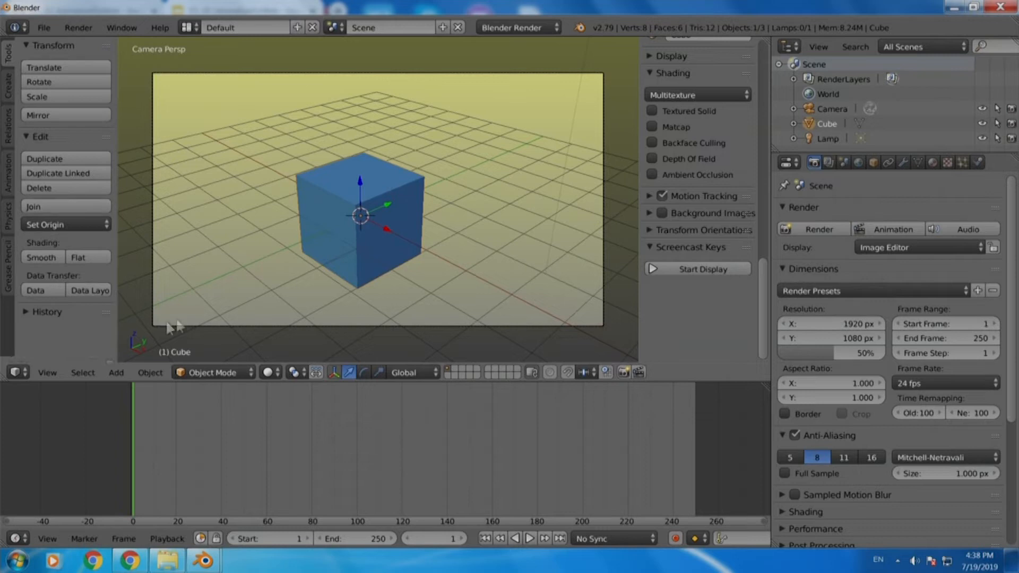
mouse_move(190, 323)
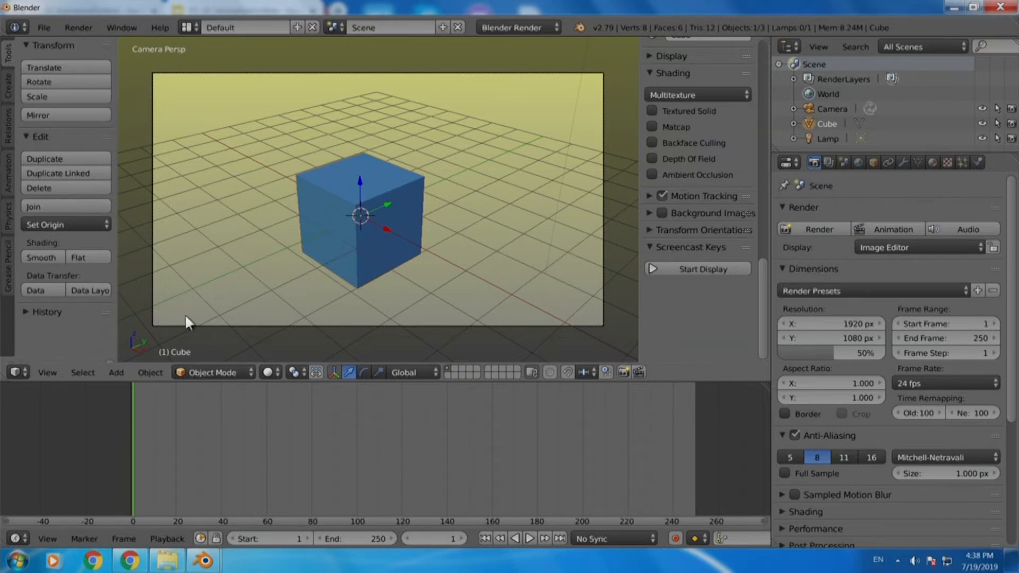
mouse_move(172, 359)
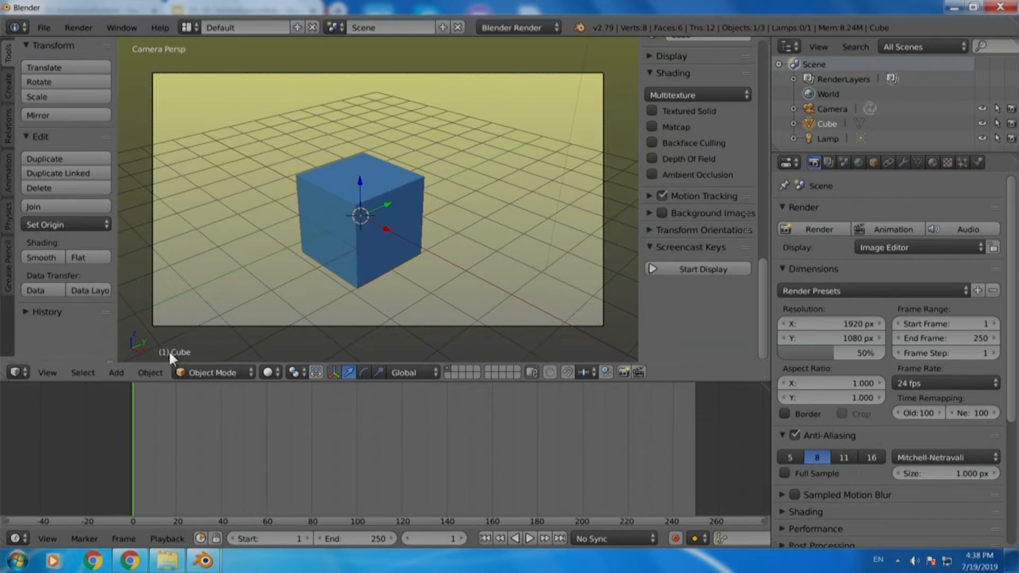
mouse_move(217, 341)
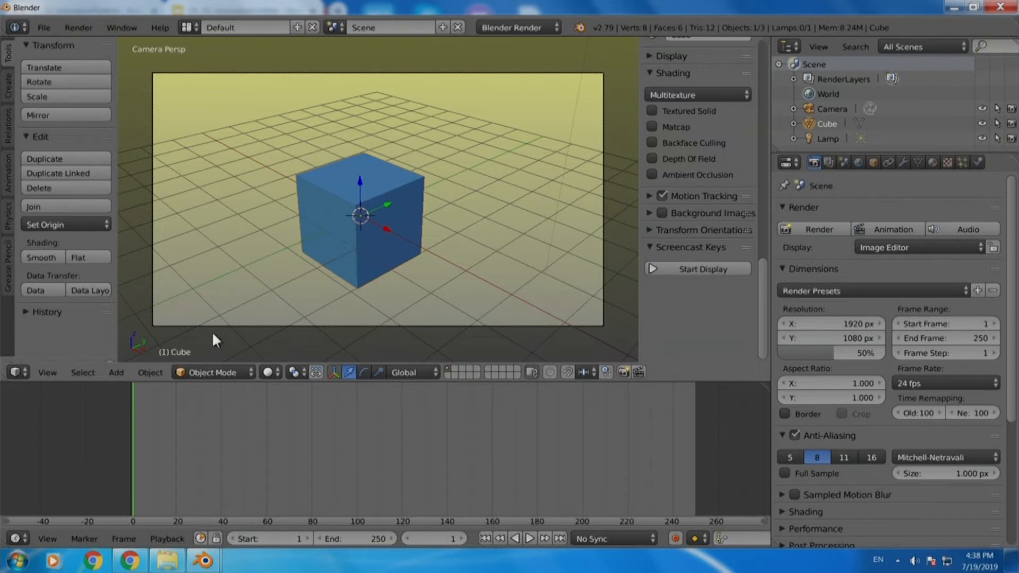
mouse_move(490, 387)
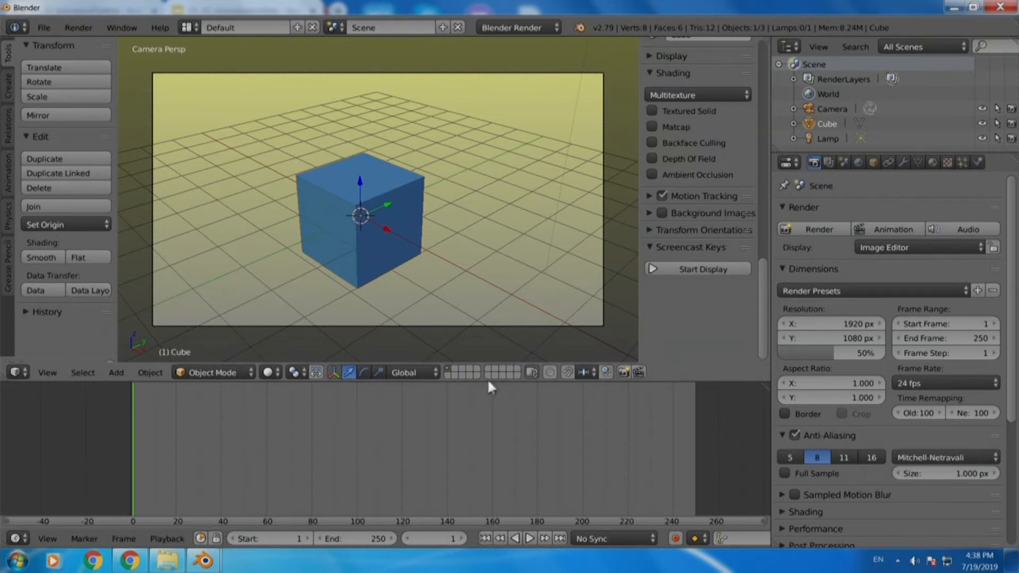
mouse_move(435, 238)
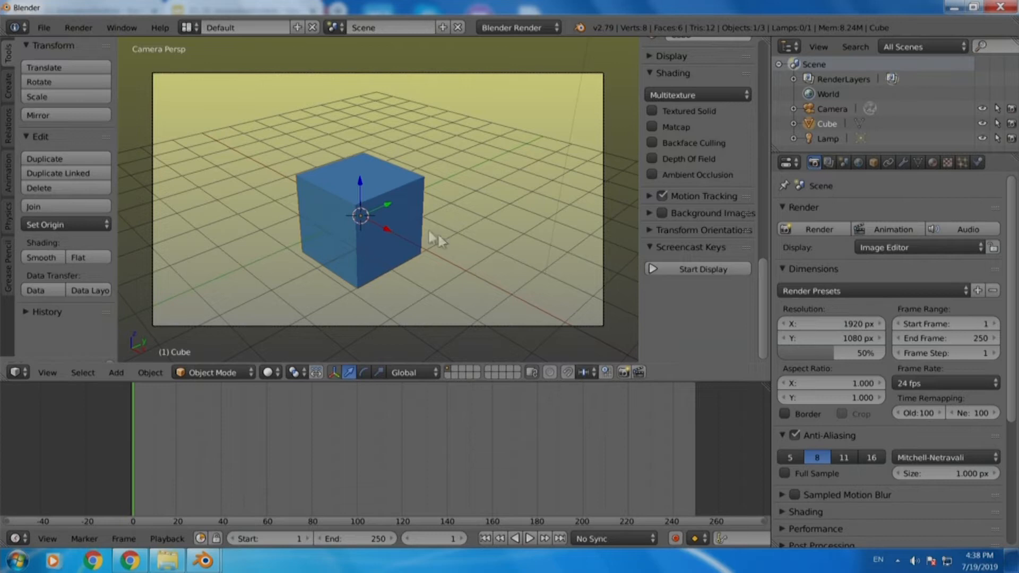
mouse_move(406, 226)
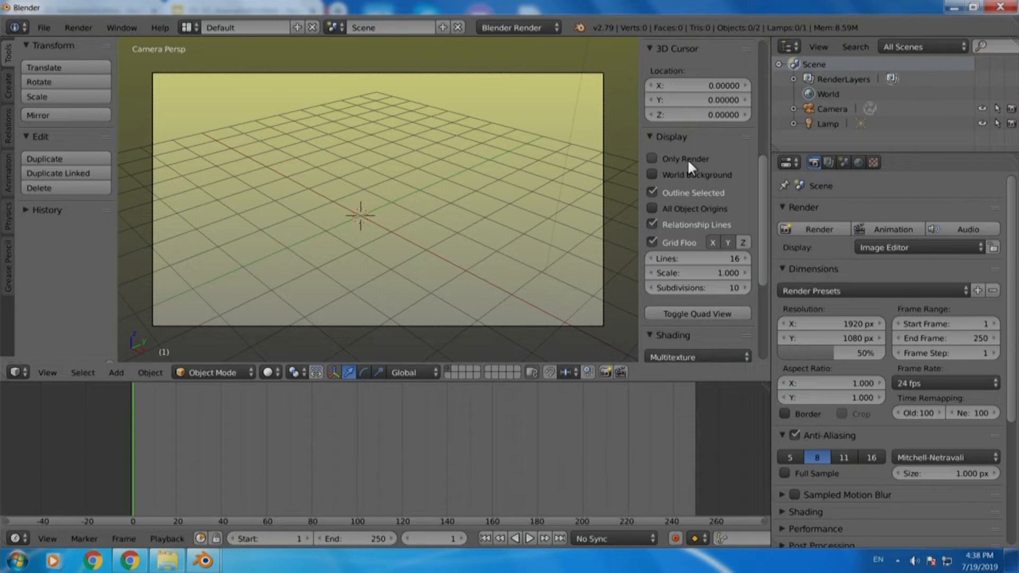
- Tick Only Render so the viewport hides the grid and helper overlays
left_click(652, 159)
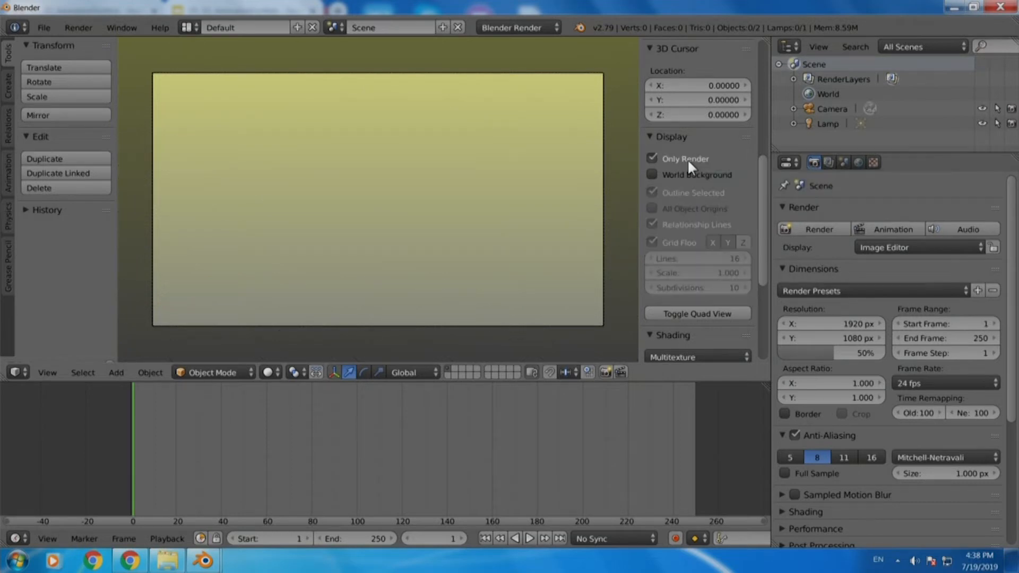
mouse_move(690, 166)
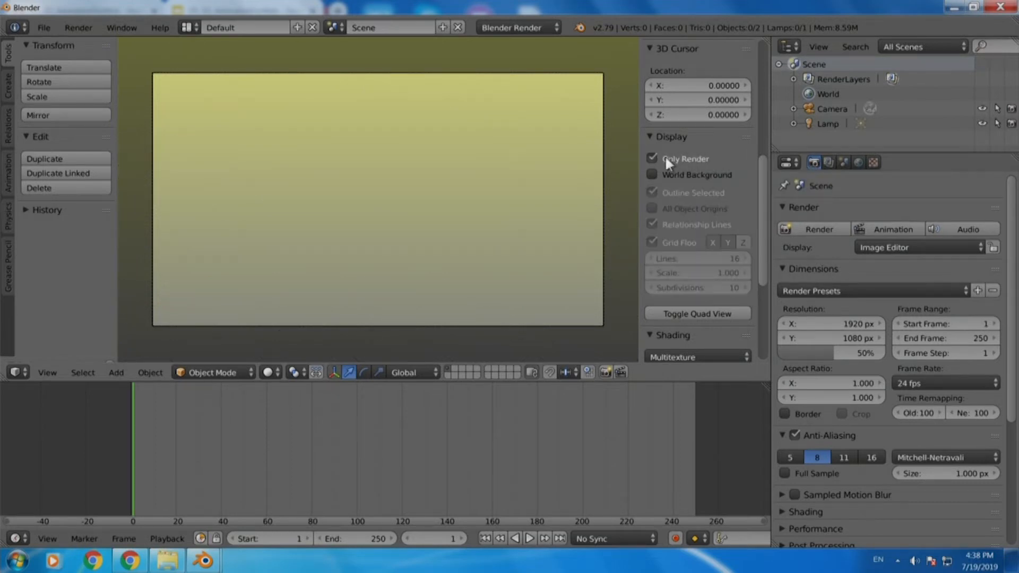
mouse_move(685, 158)
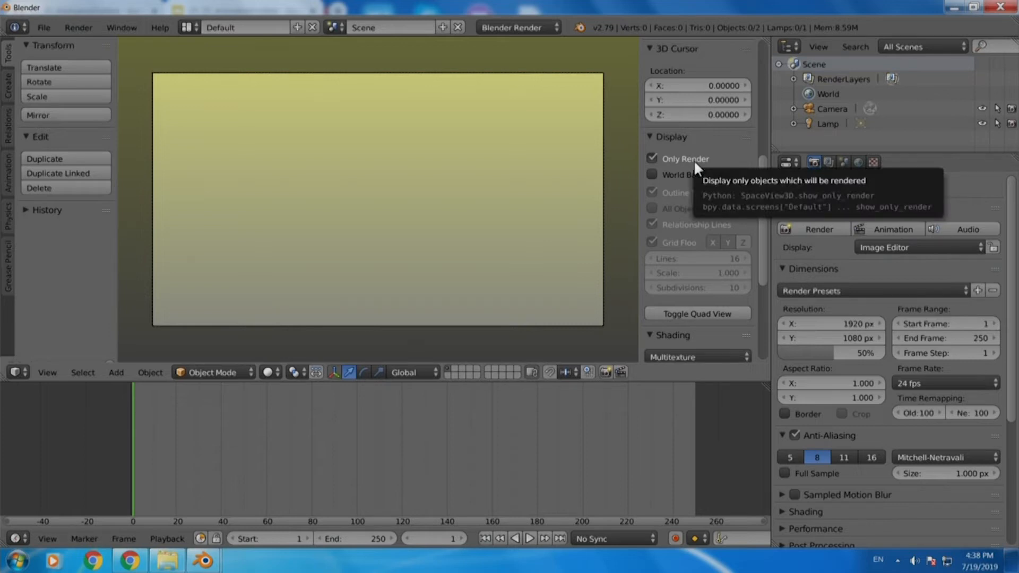
mouse_move(578, 287)
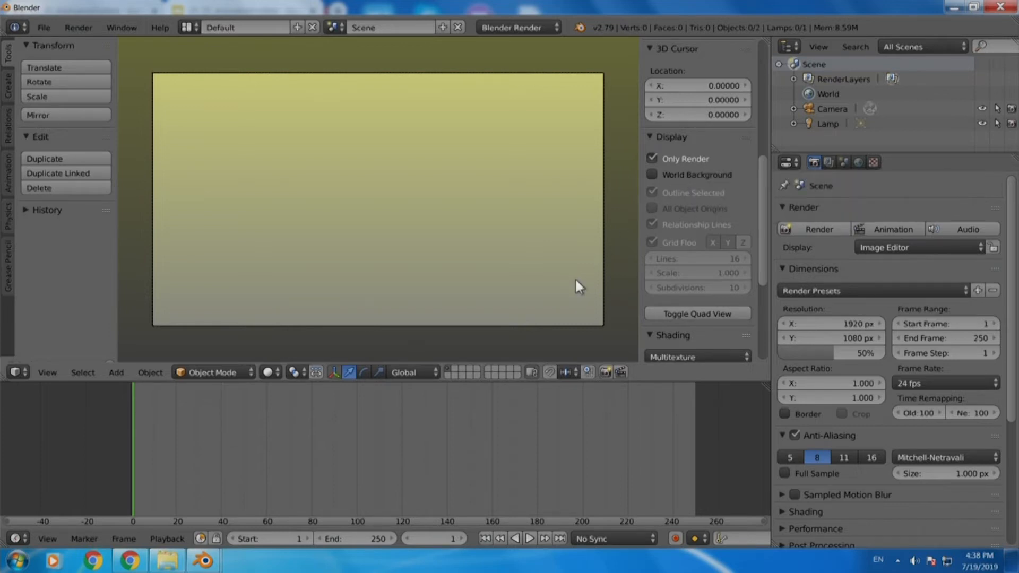
mouse_move(417, 301)
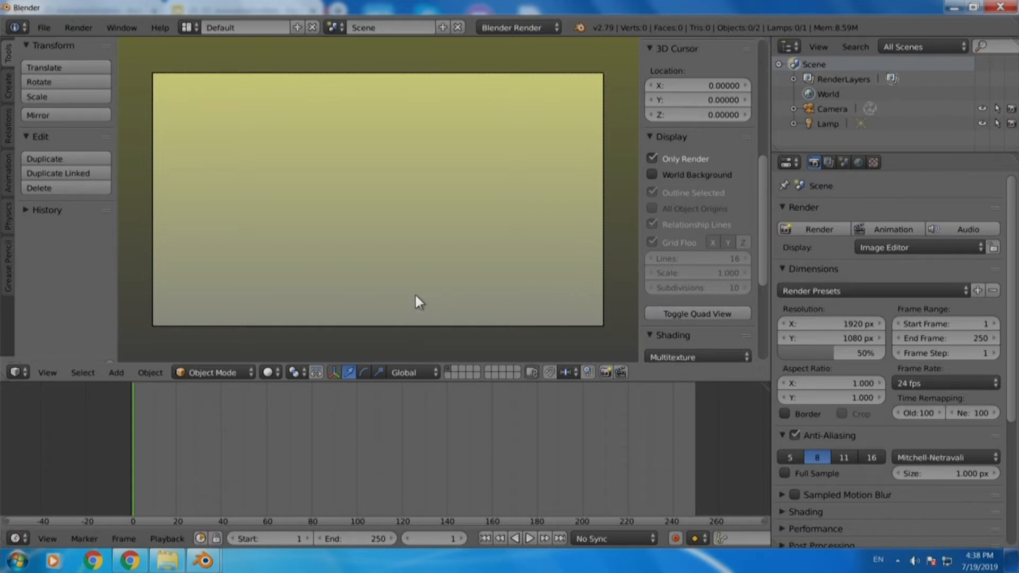
mouse_move(227, 302)
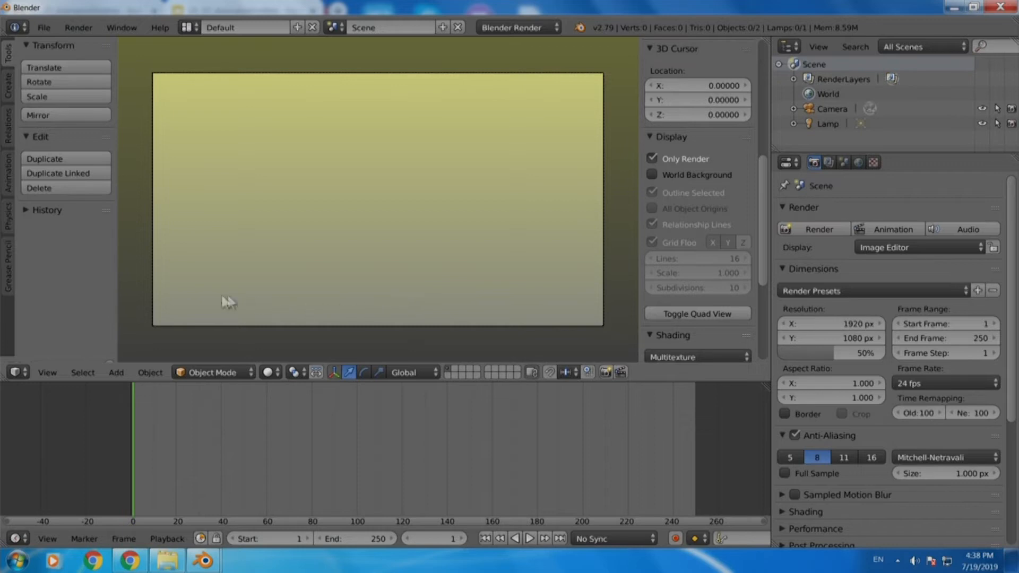
mouse_move(158, 128)
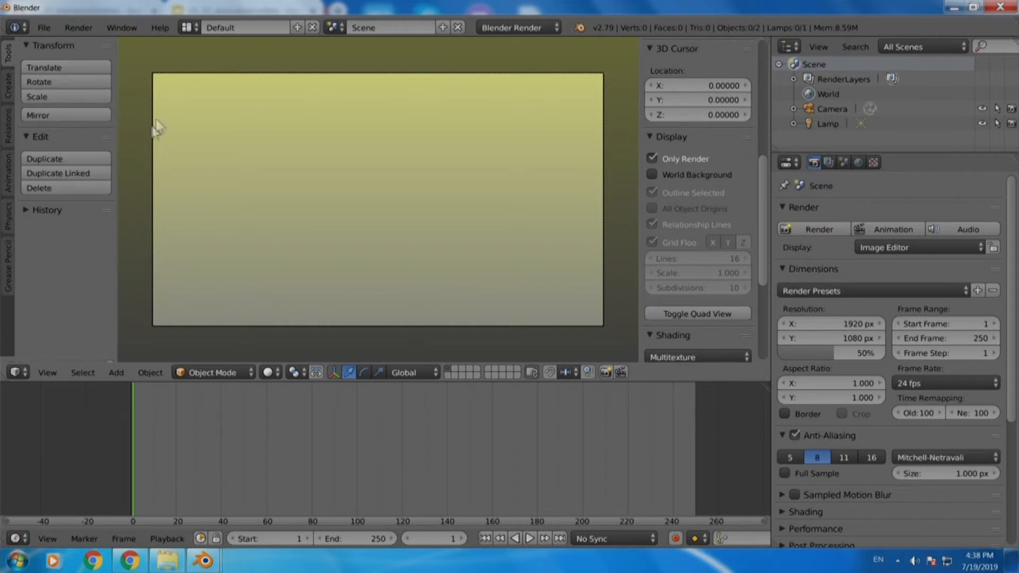
mouse_move(25, 139)
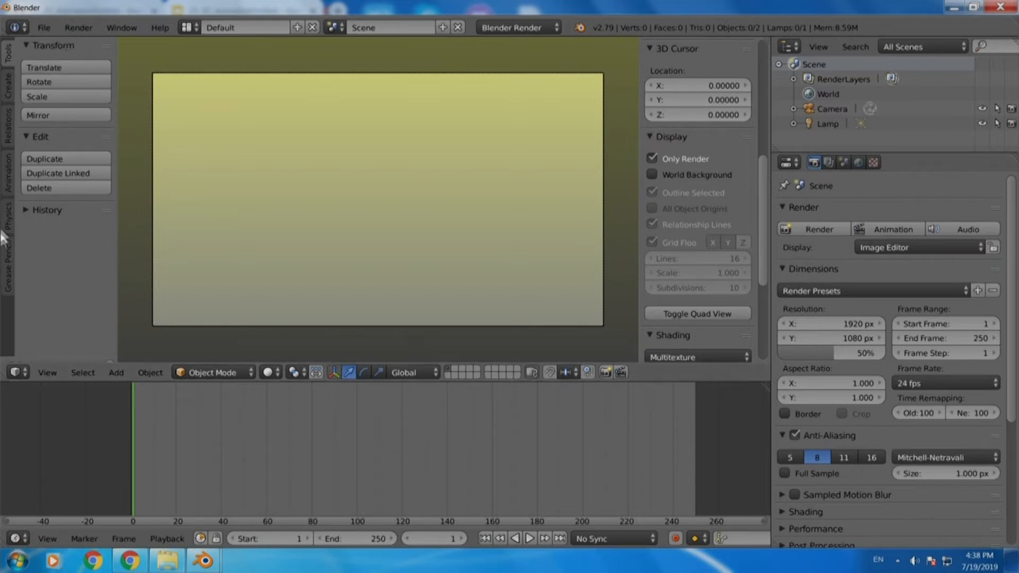
mouse_move(9, 275)
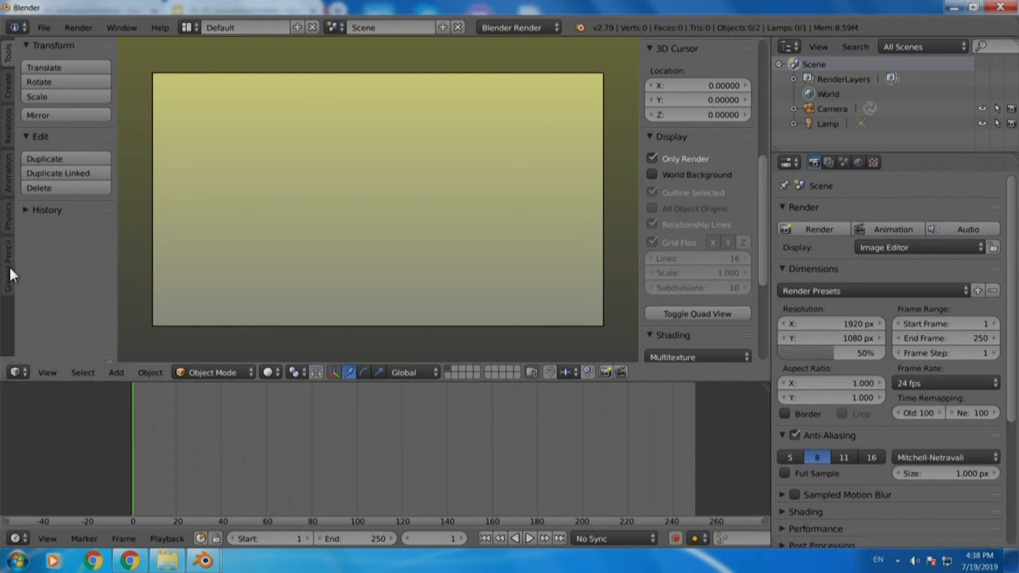
- Bring up the Grease Pencil drawing tools
left_click(7, 260)
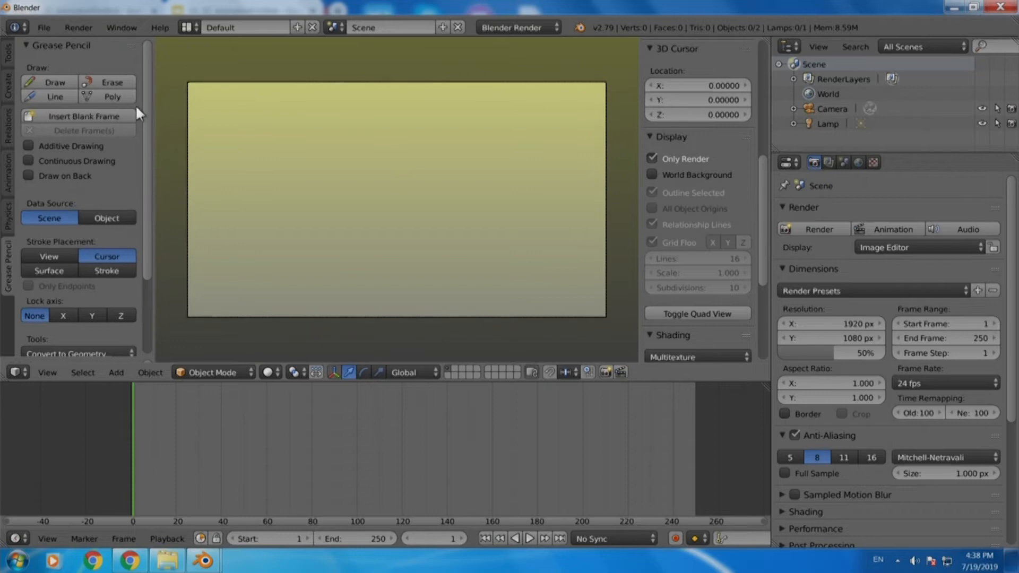
mouse_move(120, 85)
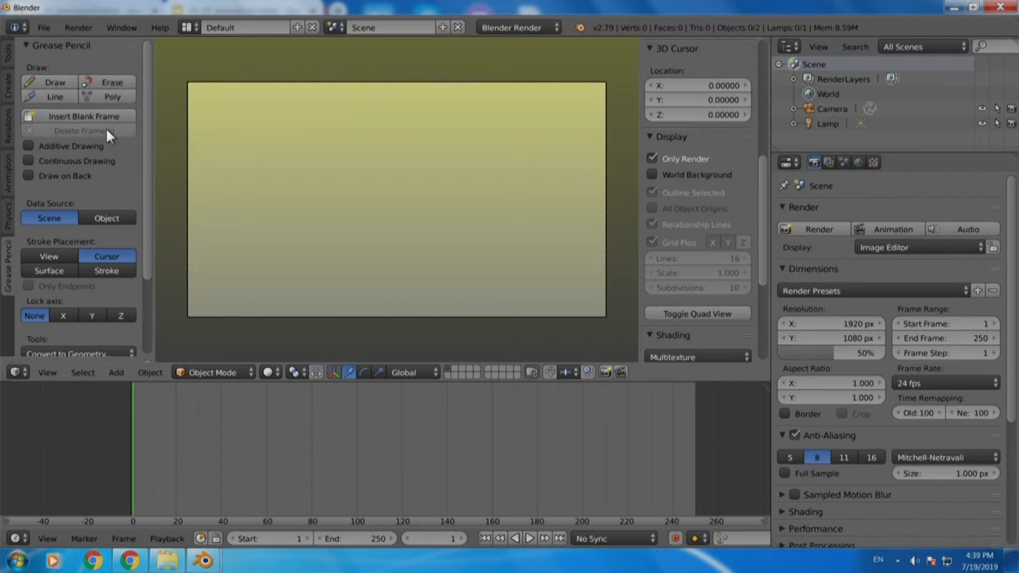
mouse_move(114, 168)
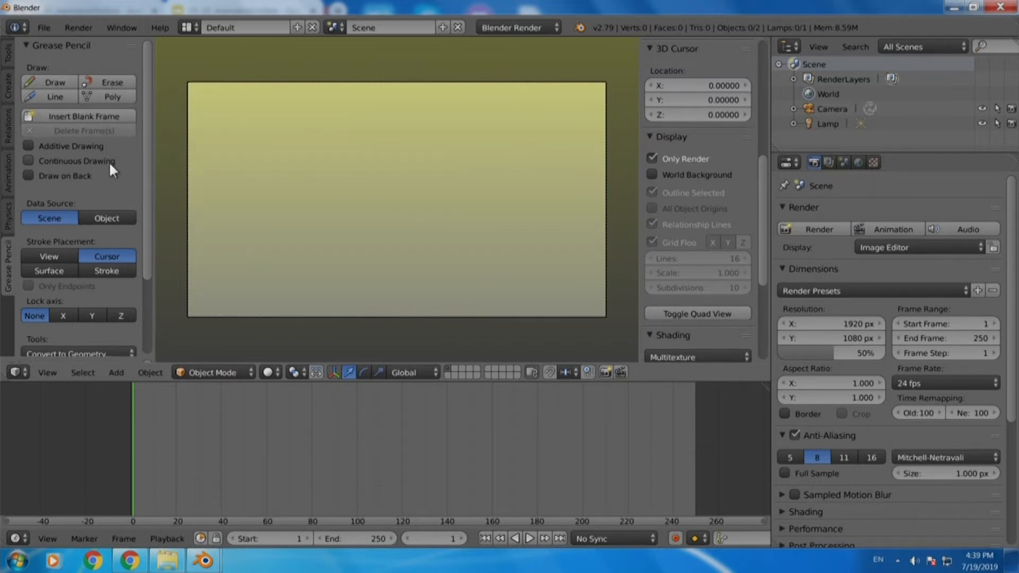
mouse_move(76, 160)
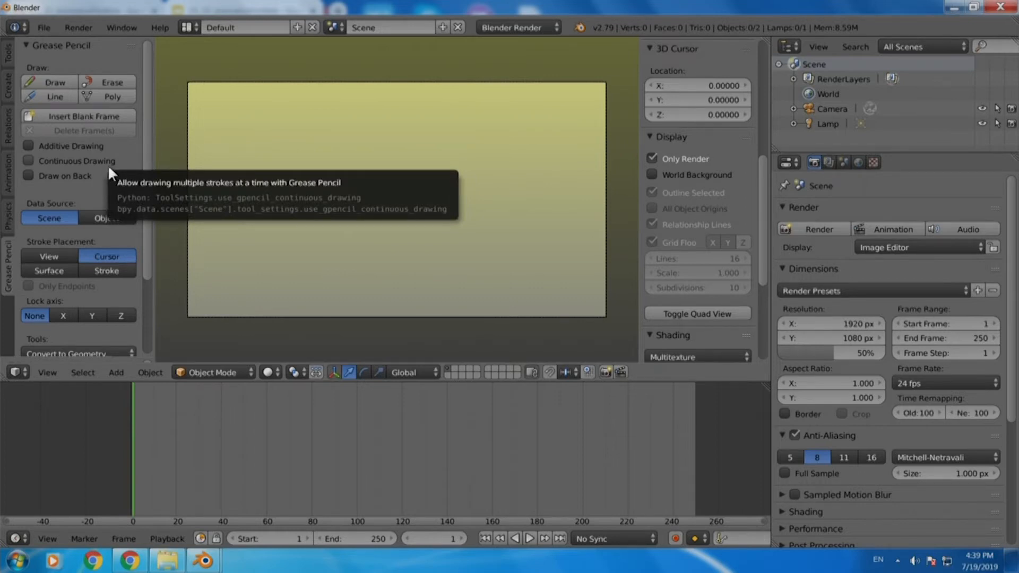
mouse_move(51, 164)
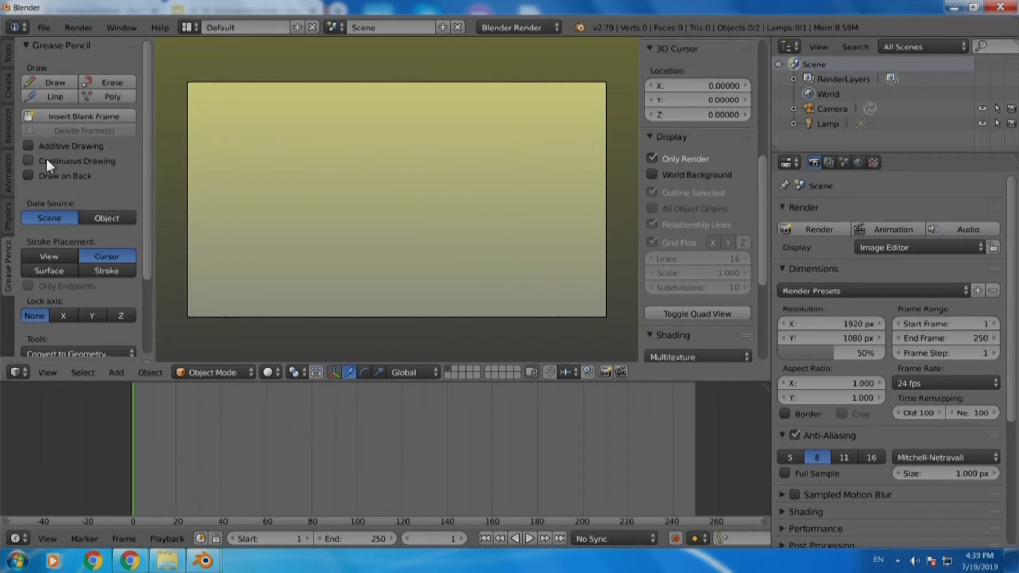
left_click(29, 161)
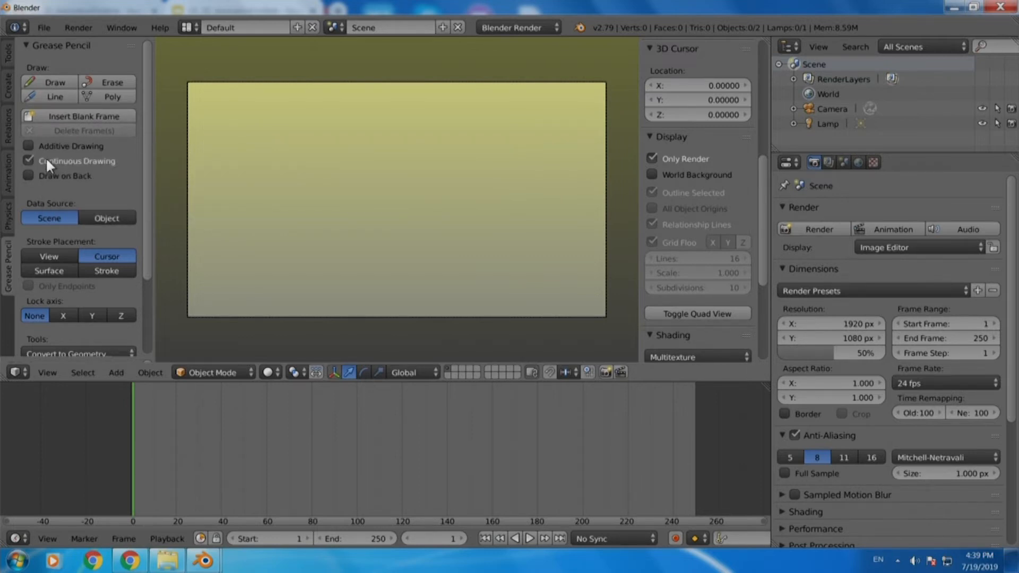
mouse_move(49, 164)
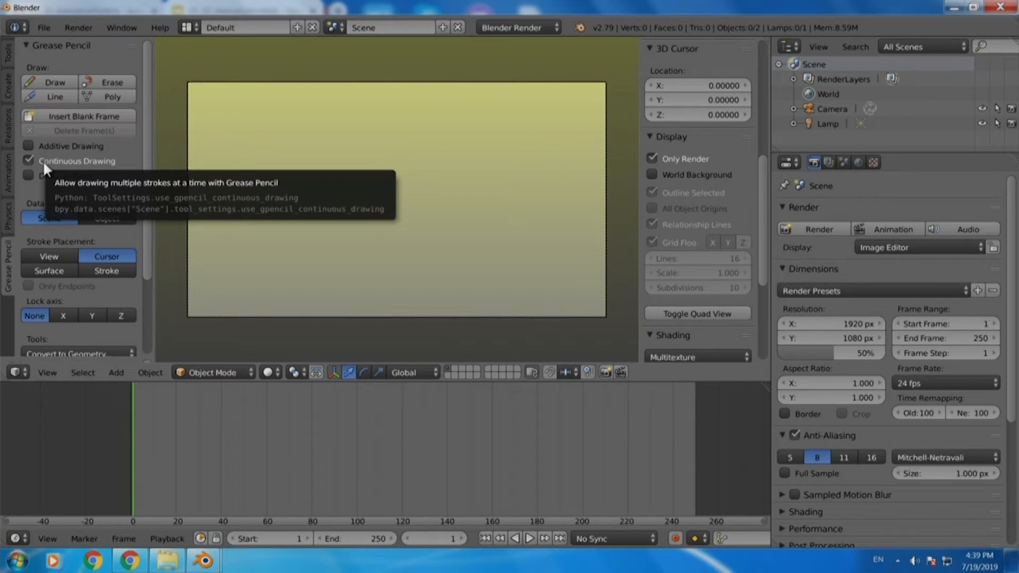
mouse_move(117, 203)
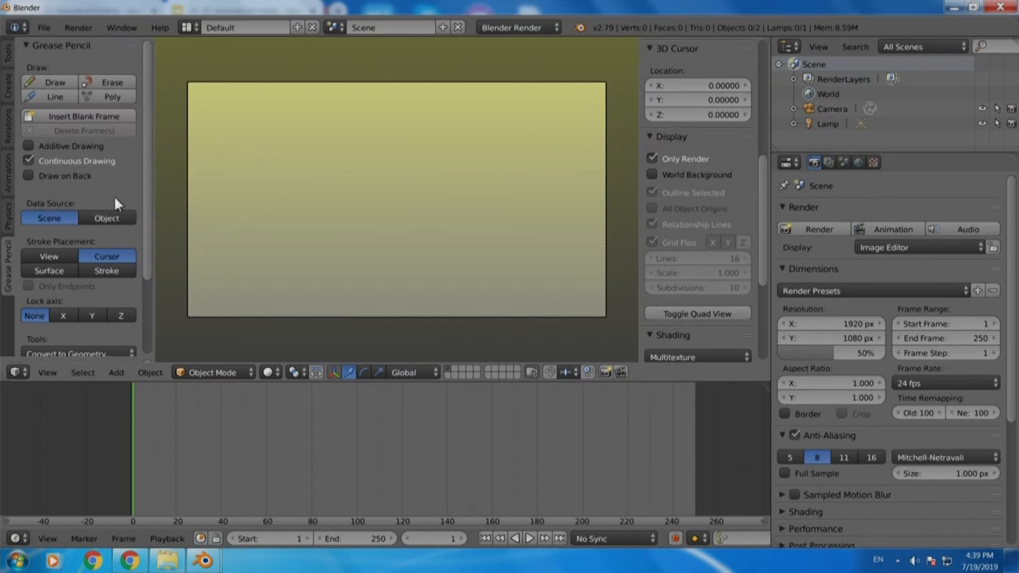
mouse_move(120, 198)
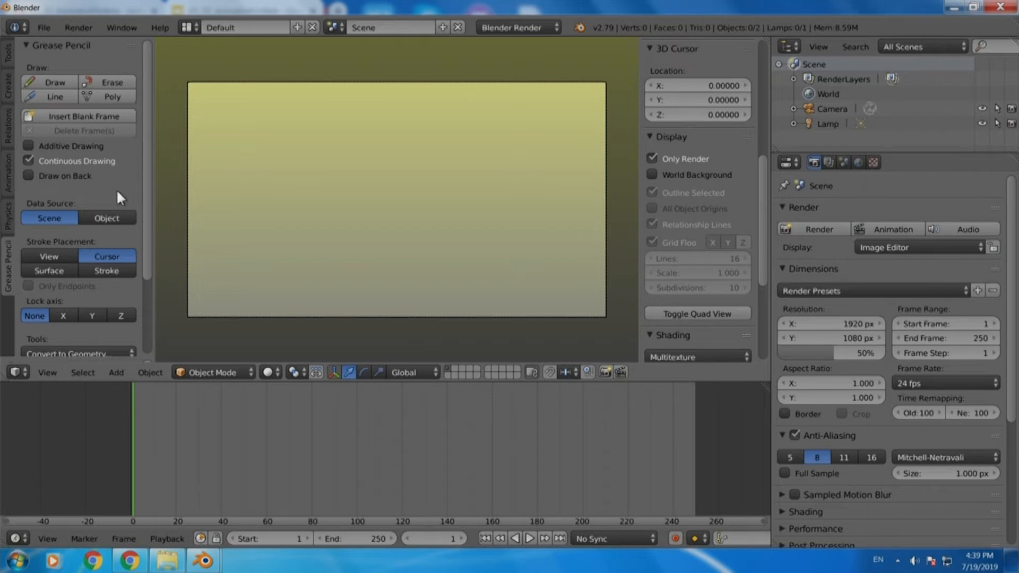
mouse_move(116, 203)
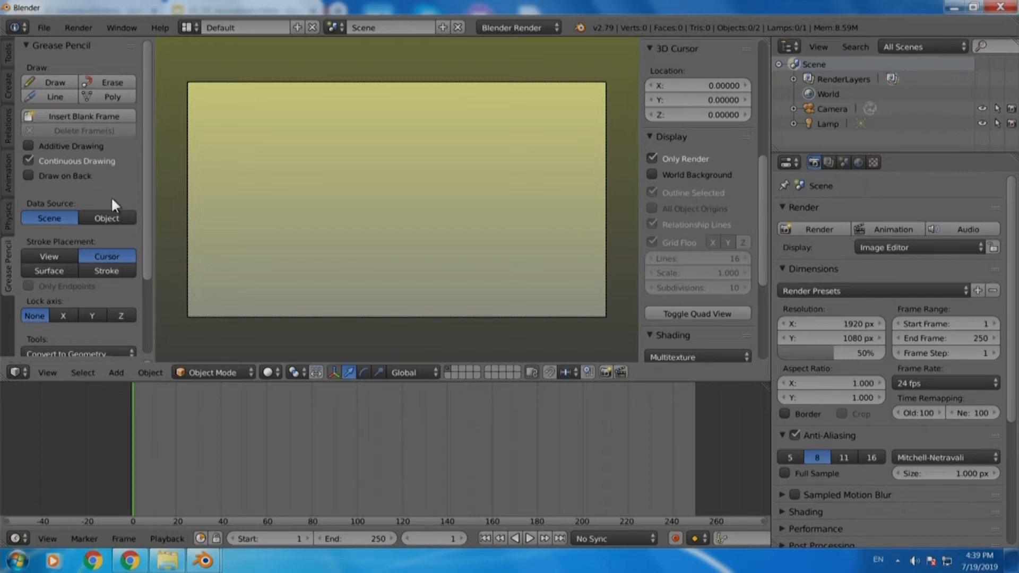
mouse_move(119, 376)
type("40")
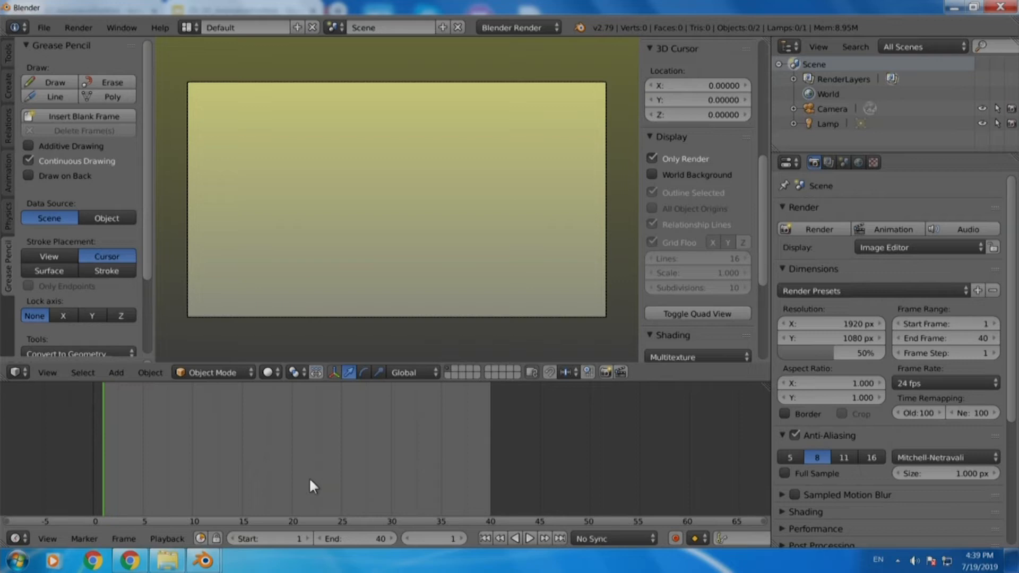
mouse_move(234, 451)
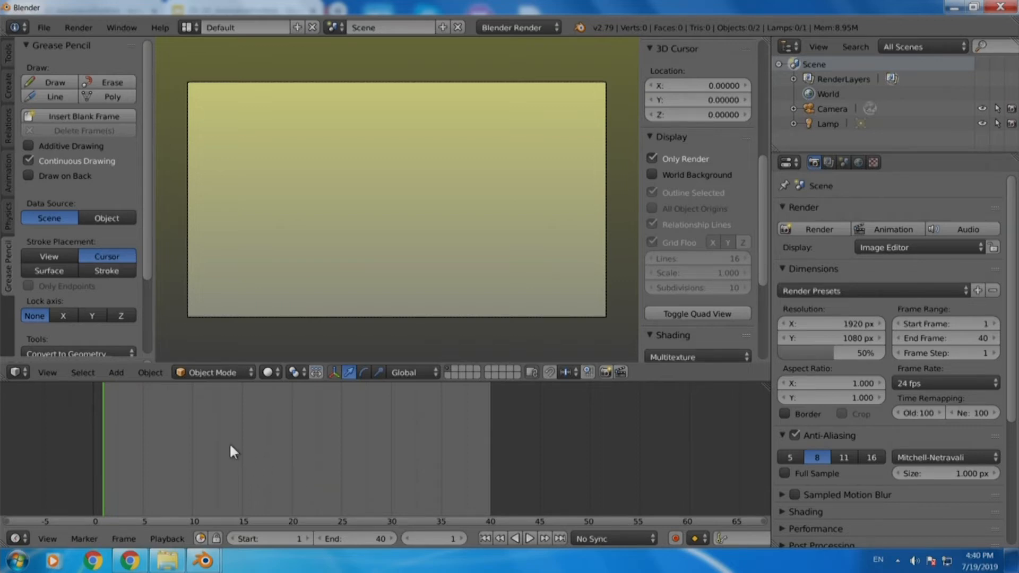
mouse_move(176, 191)
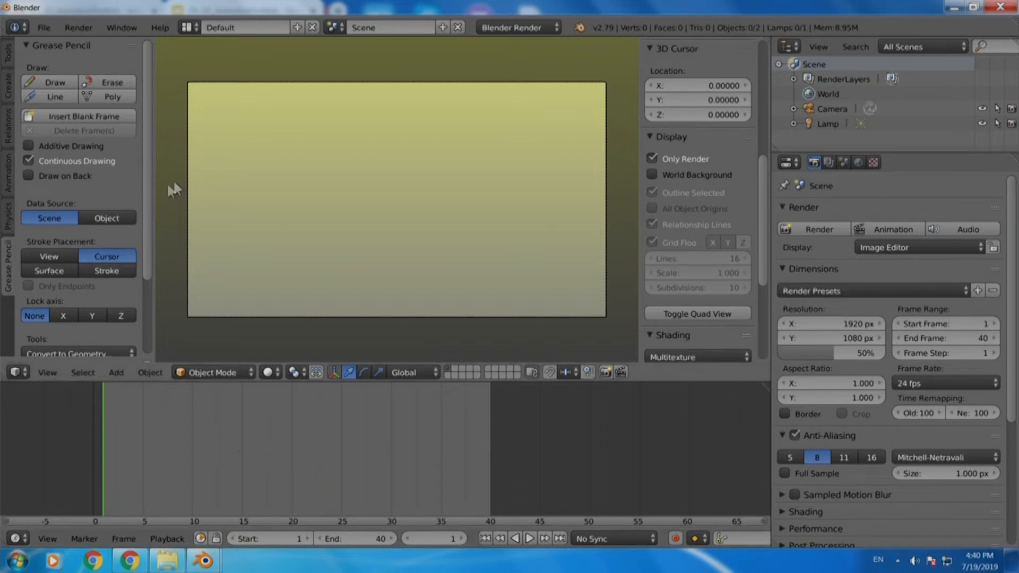
- Open the editor-type list for the lower timeline area
left_click(17, 371)
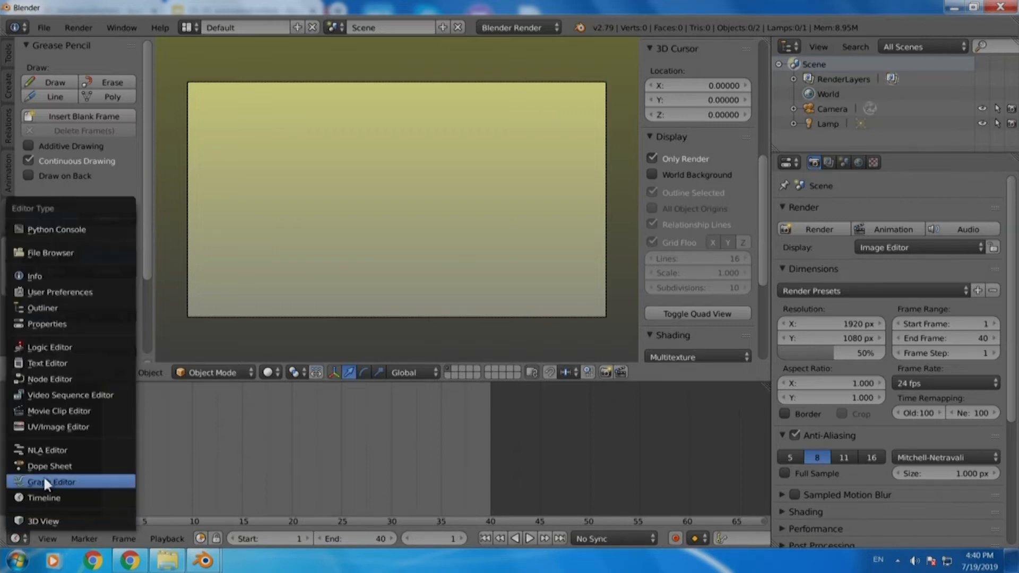
- Turn the timeline into a Dope Sheet set to Grease Pencil mode
left_click(48, 466)
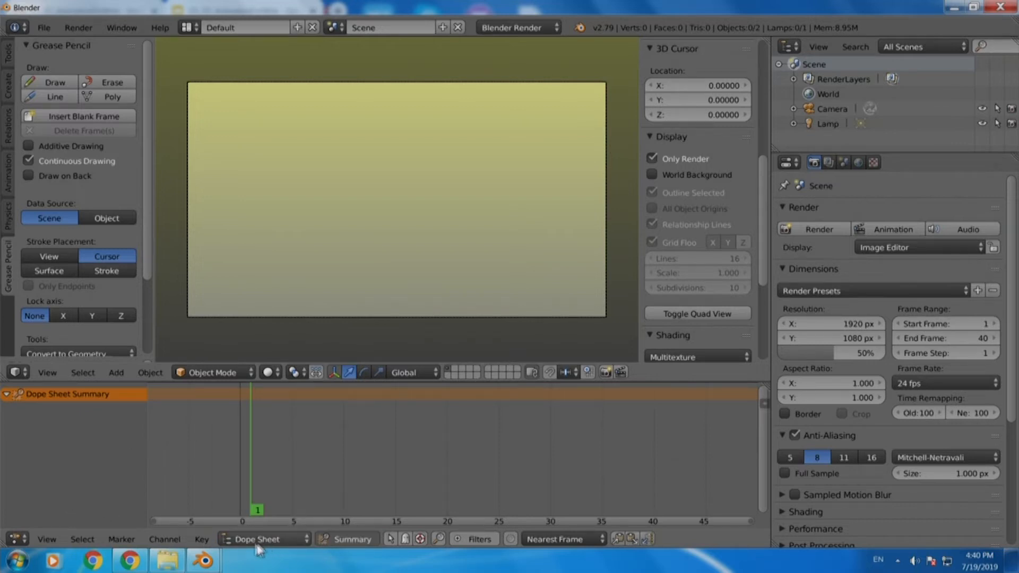
mouse_move(263, 538)
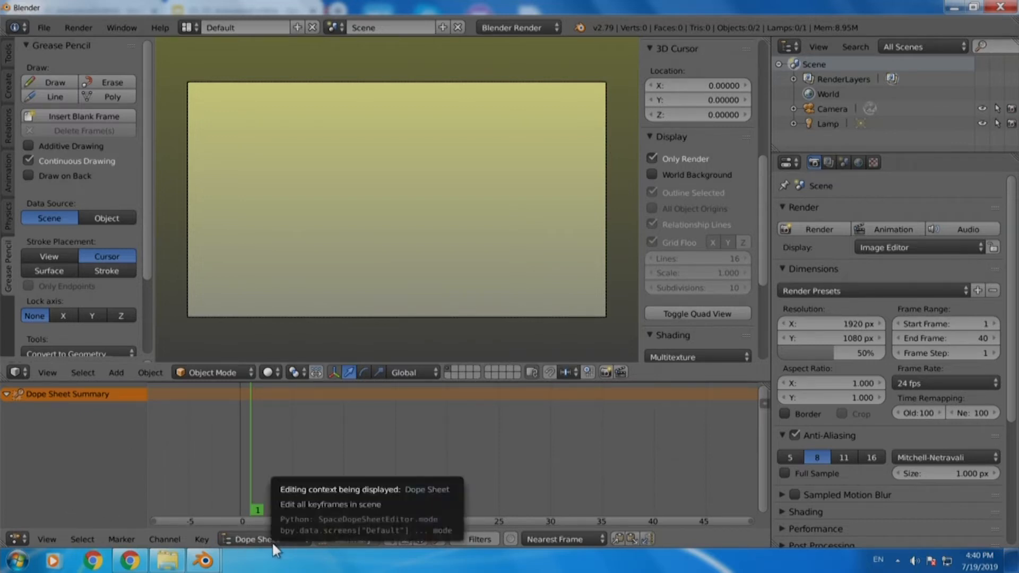
left_click(253, 539)
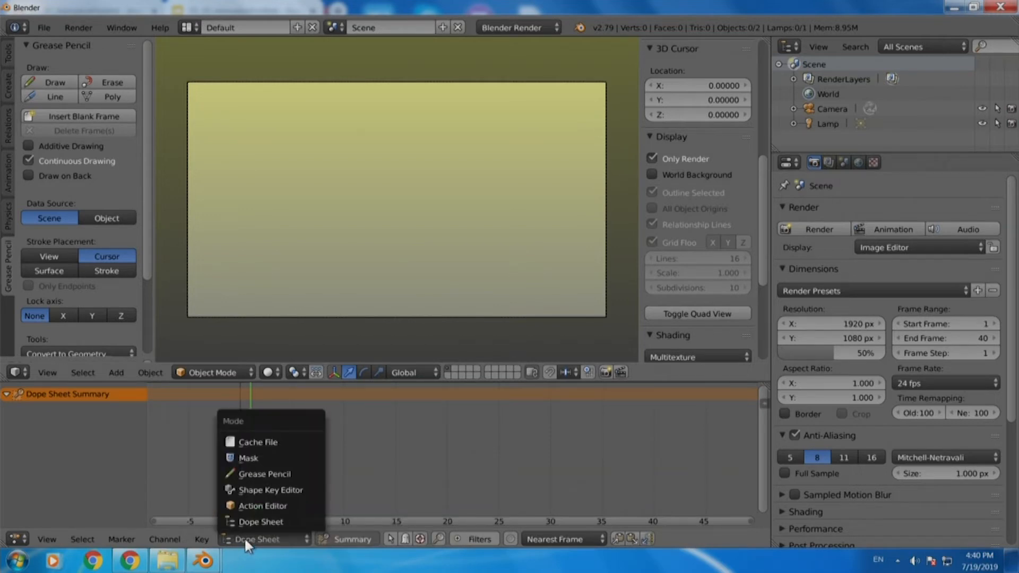
left_click(264, 474)
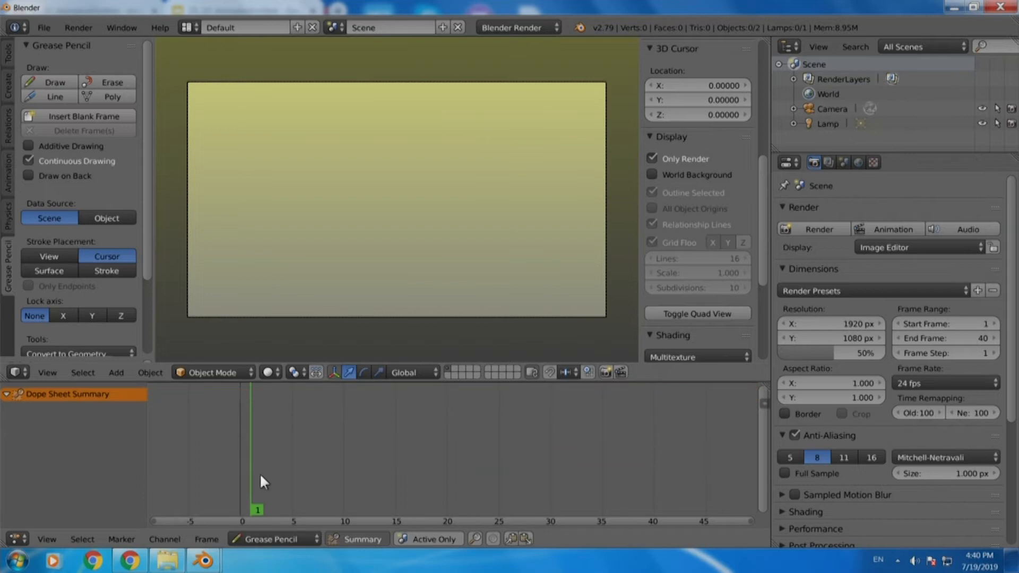
mouse_move(272, 480)
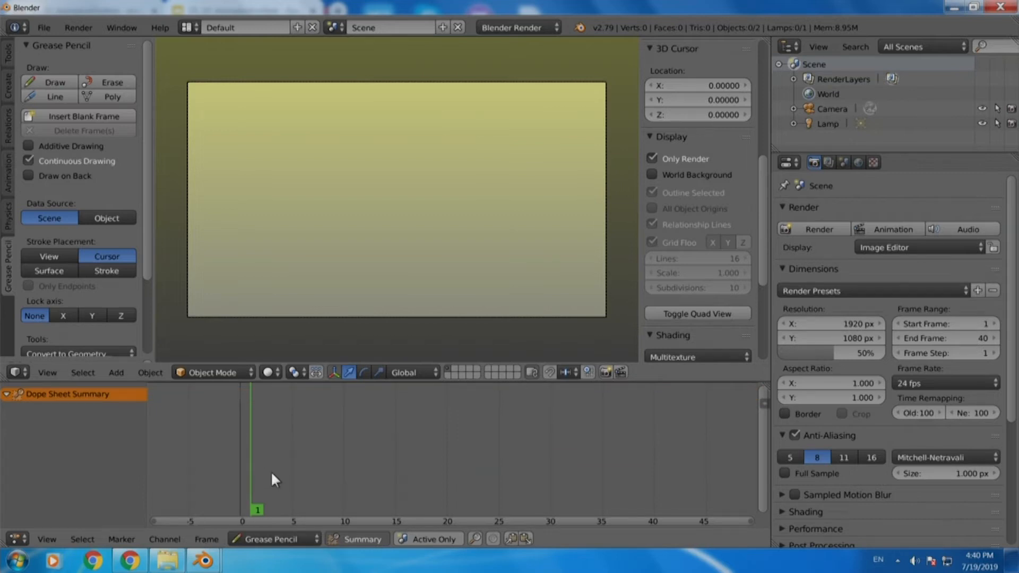
mouse_move(283, 456)
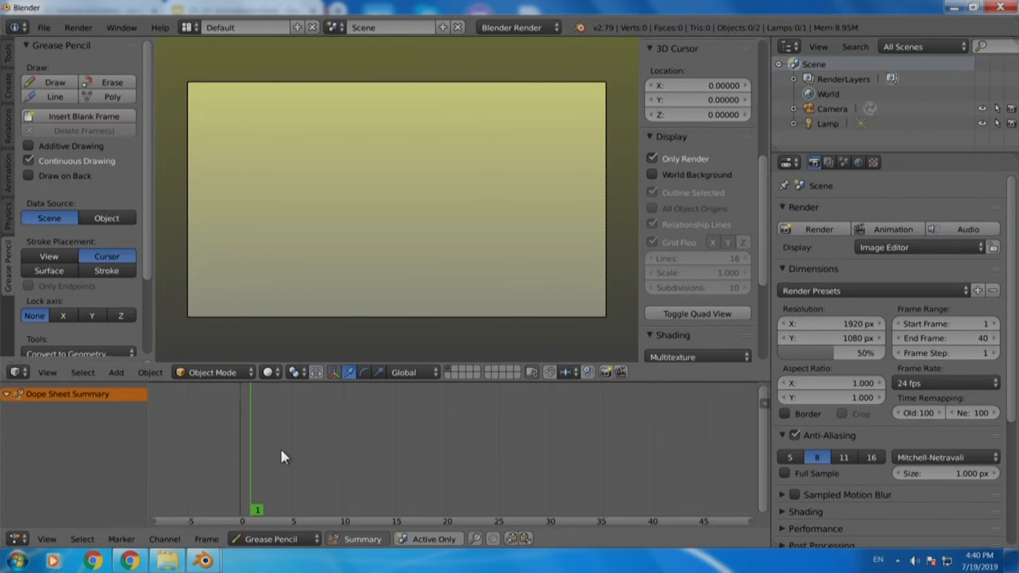
mouse_move(271, 445)
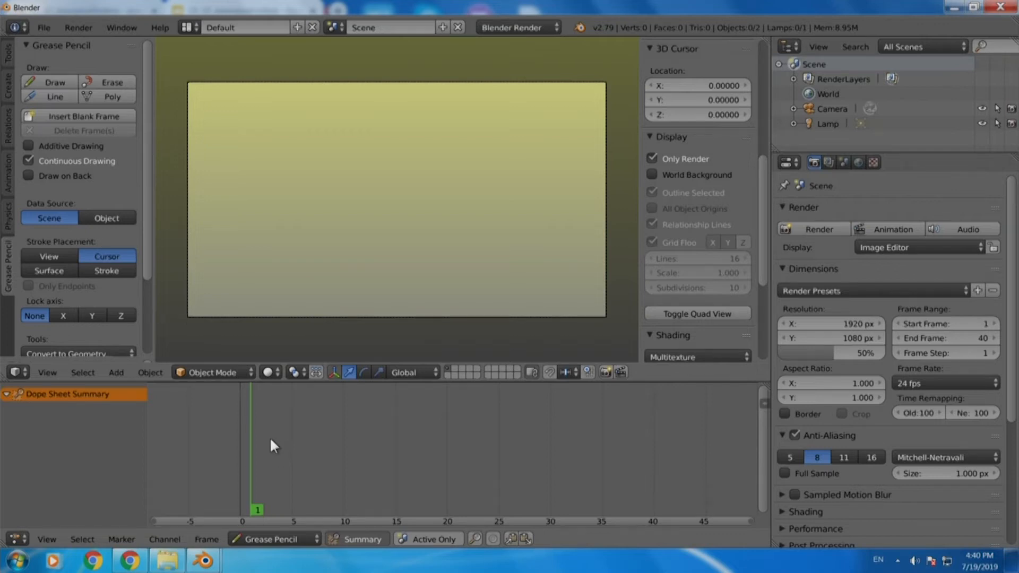
mouse_move(44, 84)
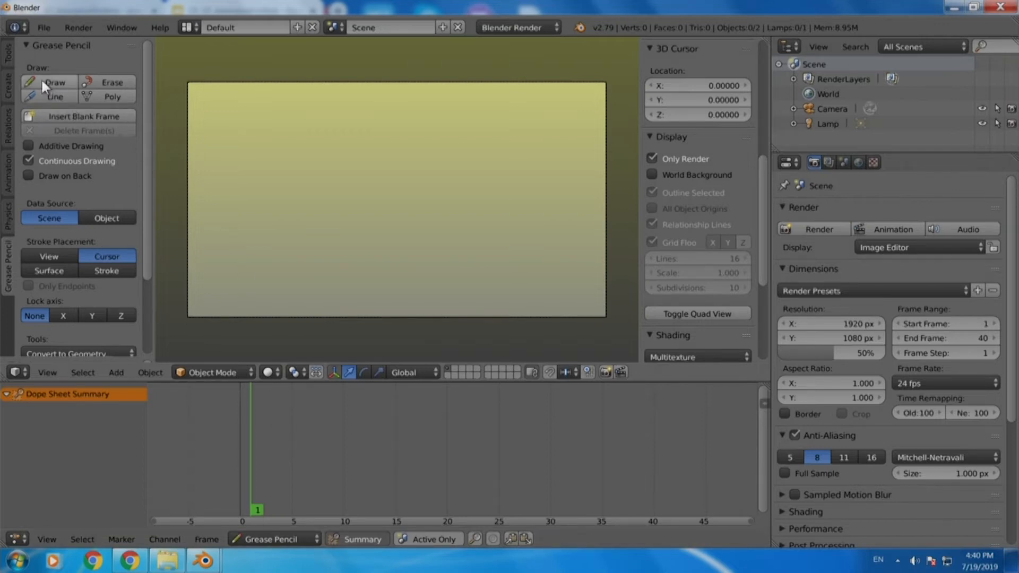
mouse_move(54, 83)
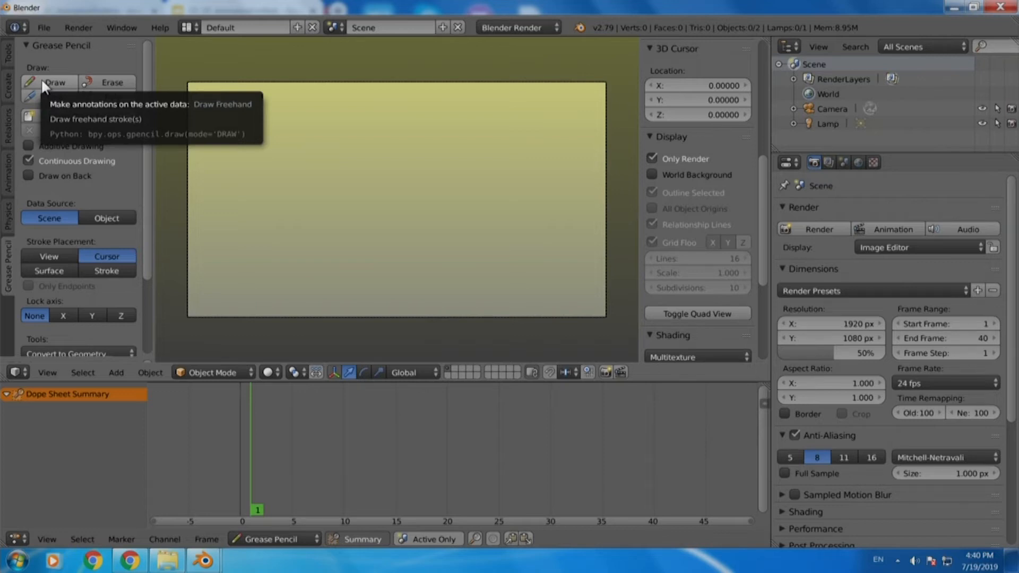
left_click(55, 82)
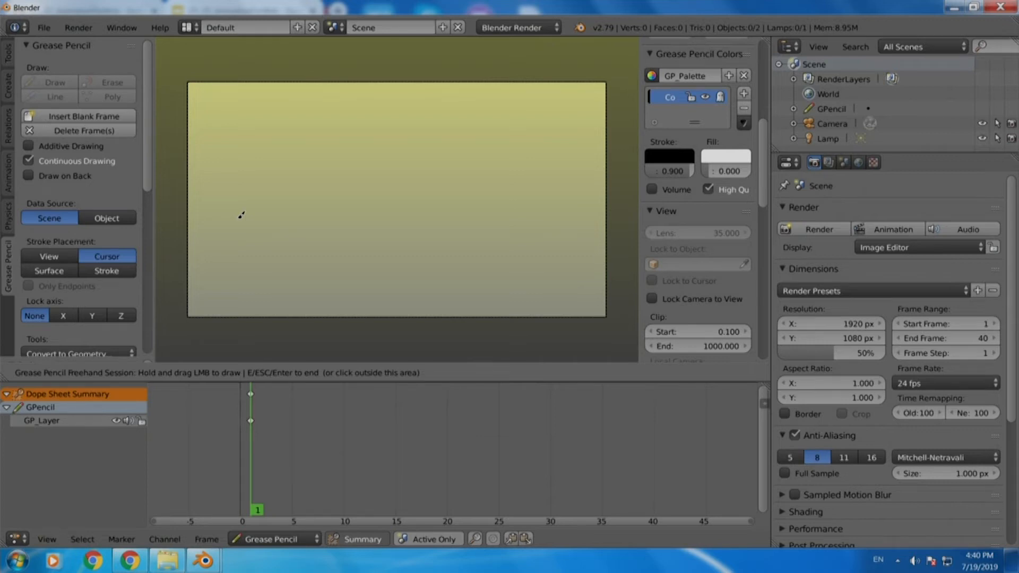
mouse_move(232, 264)
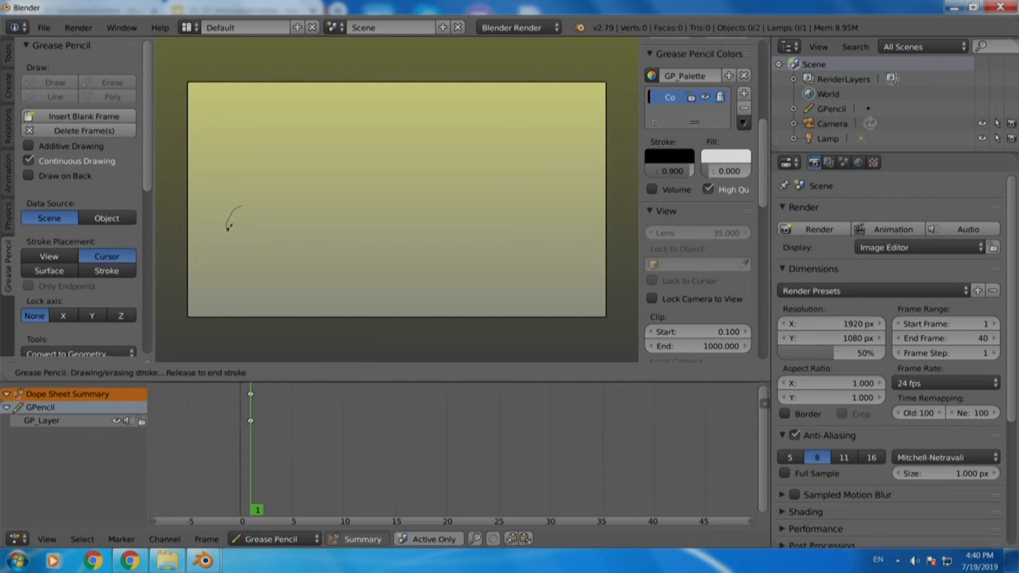
- Sketch a thin freehand circle on the left of the camera frame
left_click_drag(231, 224, 269, 205)
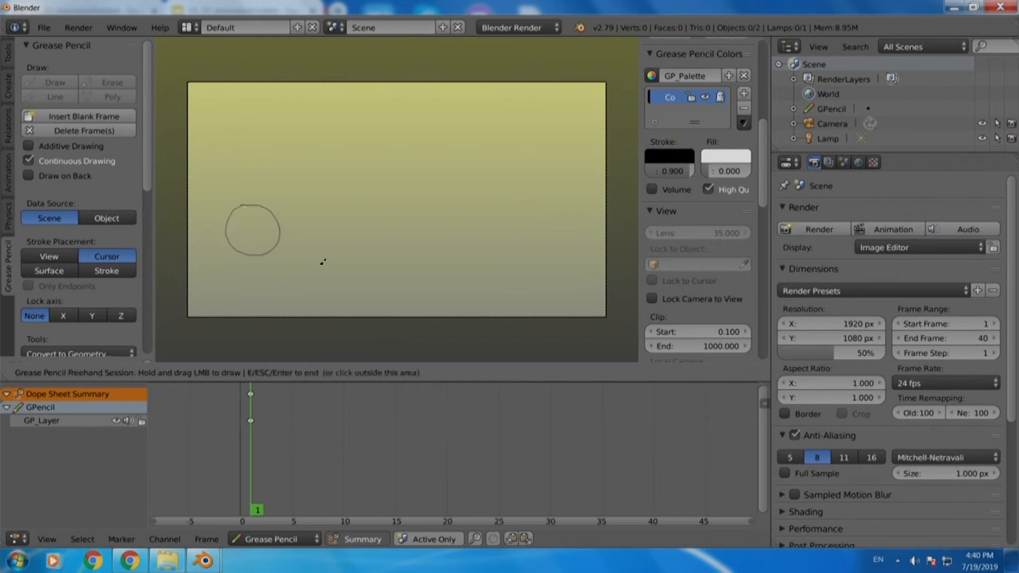
mouse_move(312, 264)
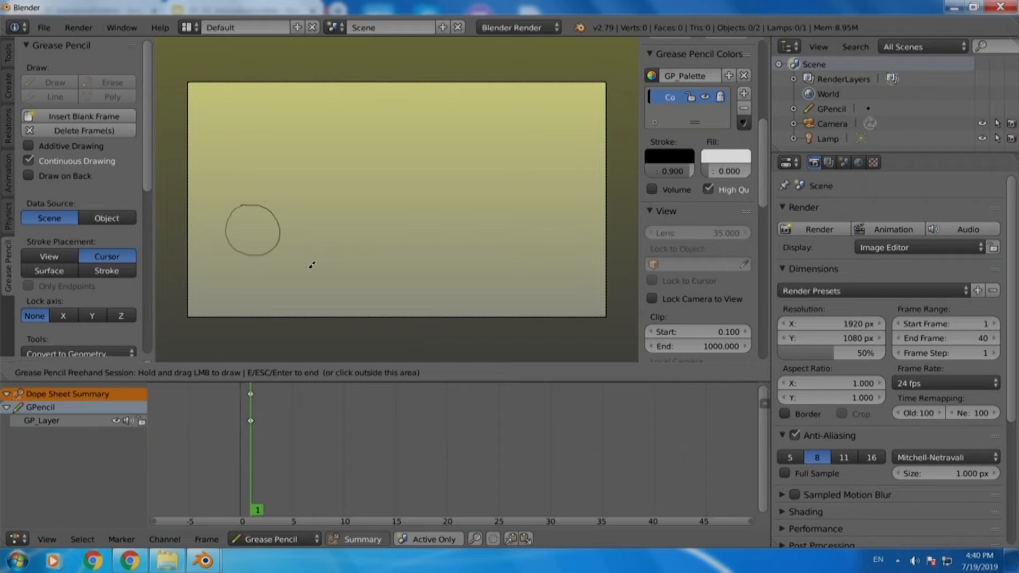
mouse_move(305, 253)
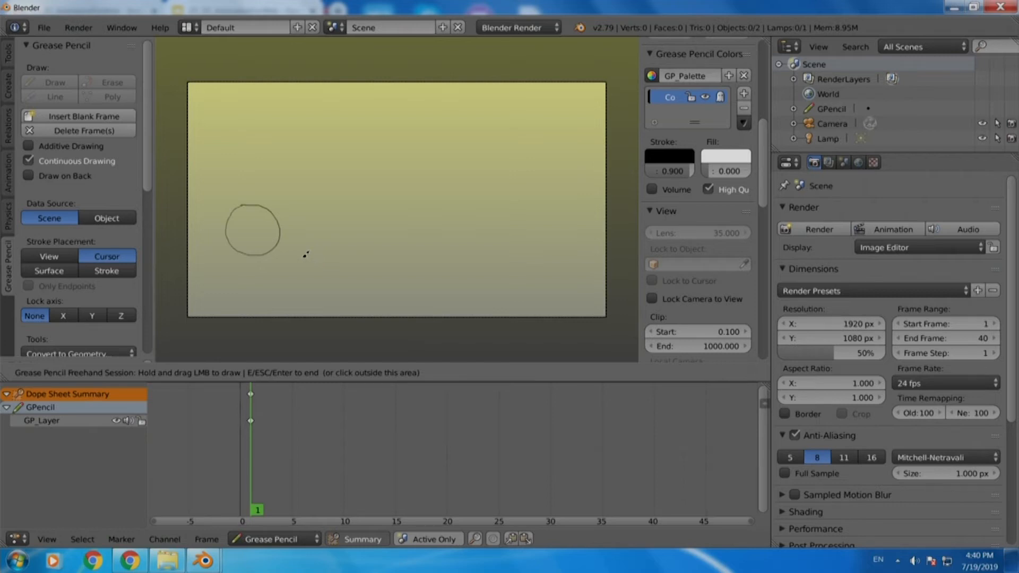
mouse_move(281, 243)
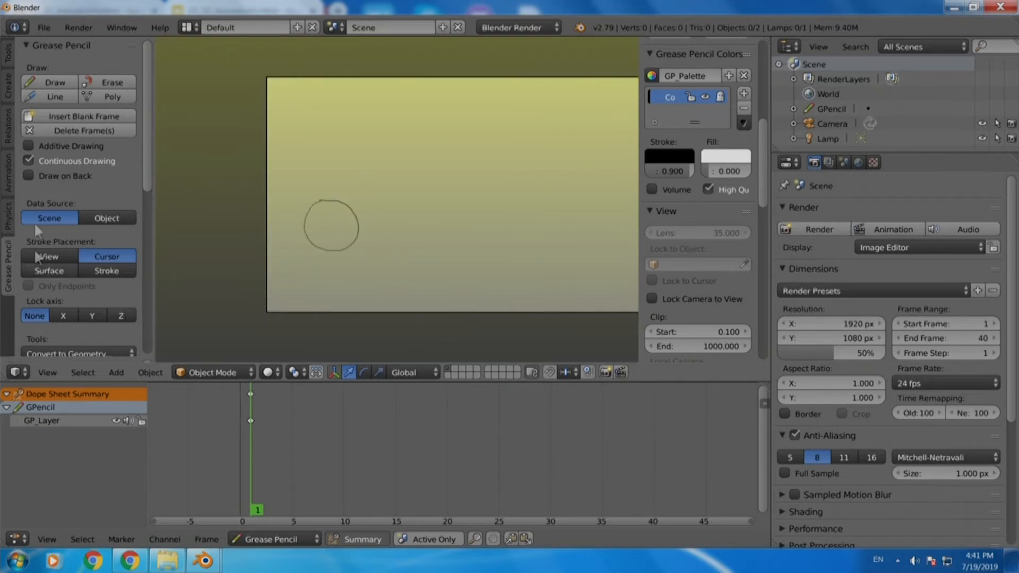
- Choose a bolder drawing brush and redraw the circle on the frame's left
scroll("down", 3)
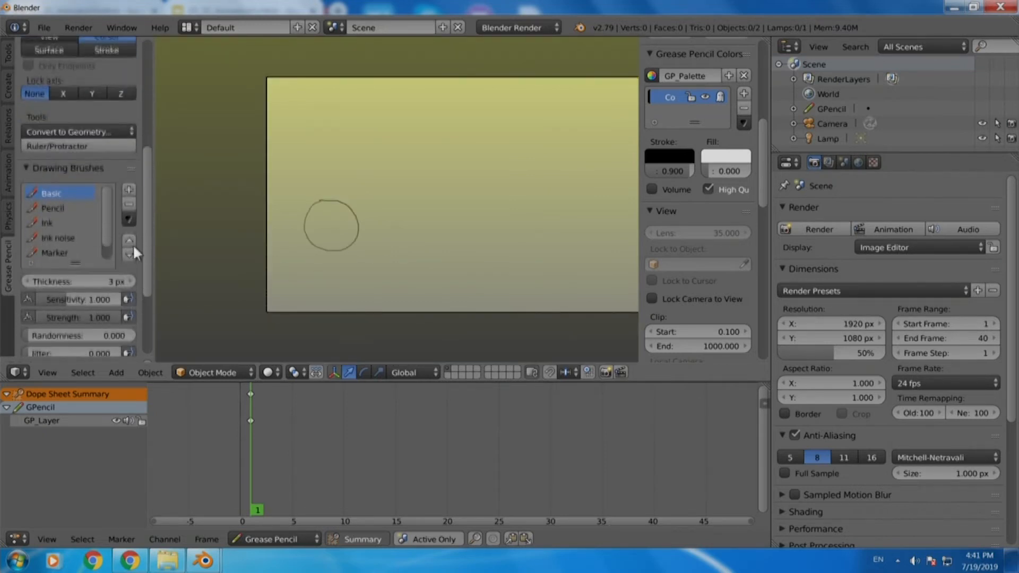
left_click(50, 158)
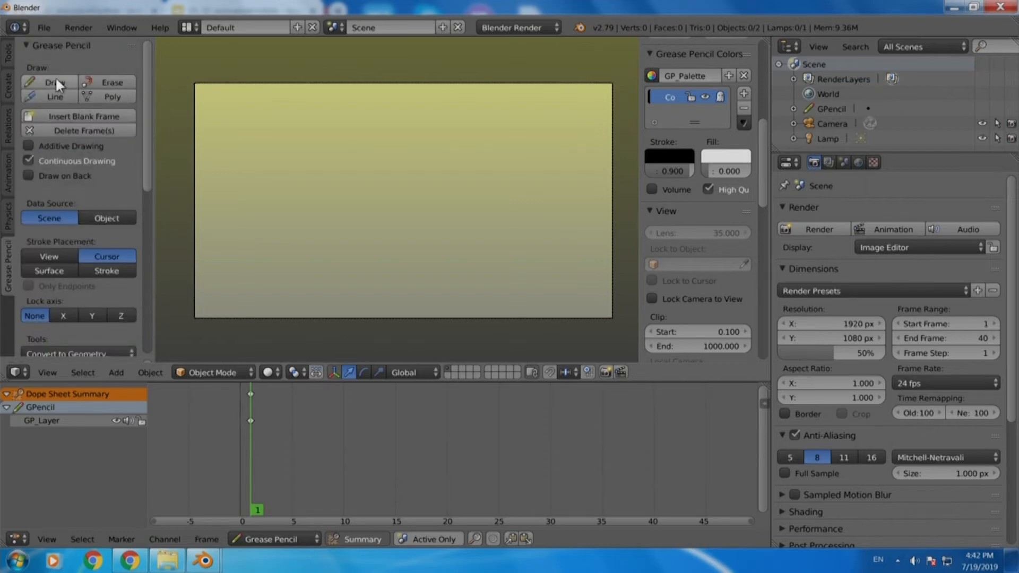
left_click(49, 82)
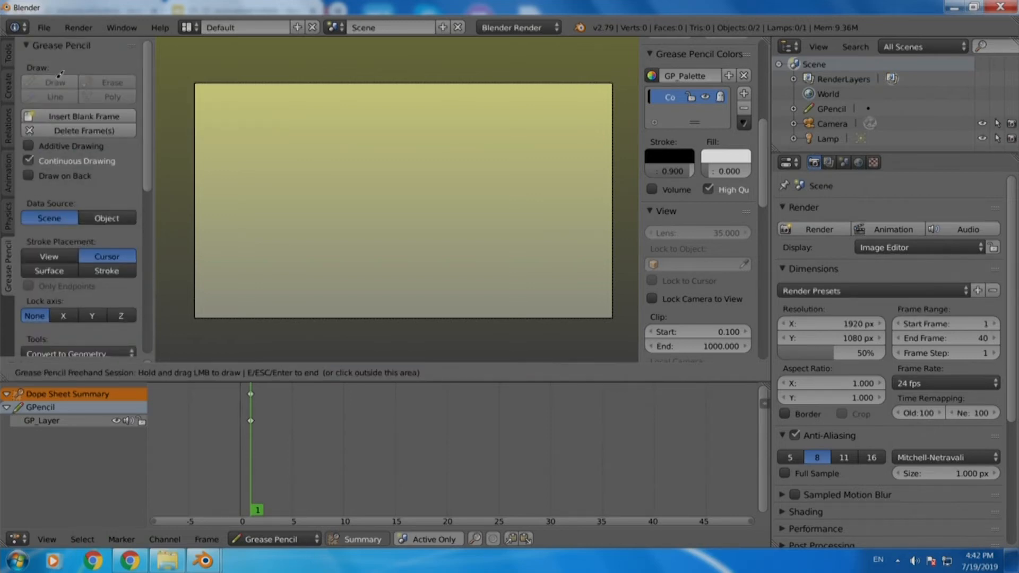
mouse_move(249, 208)
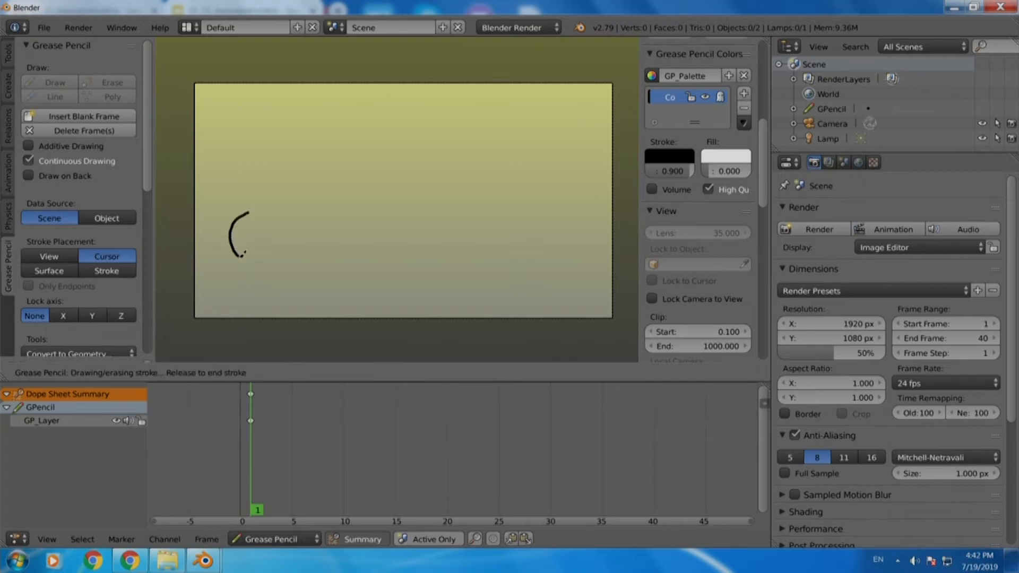
left_click_drag(241, 221, 280, 215)
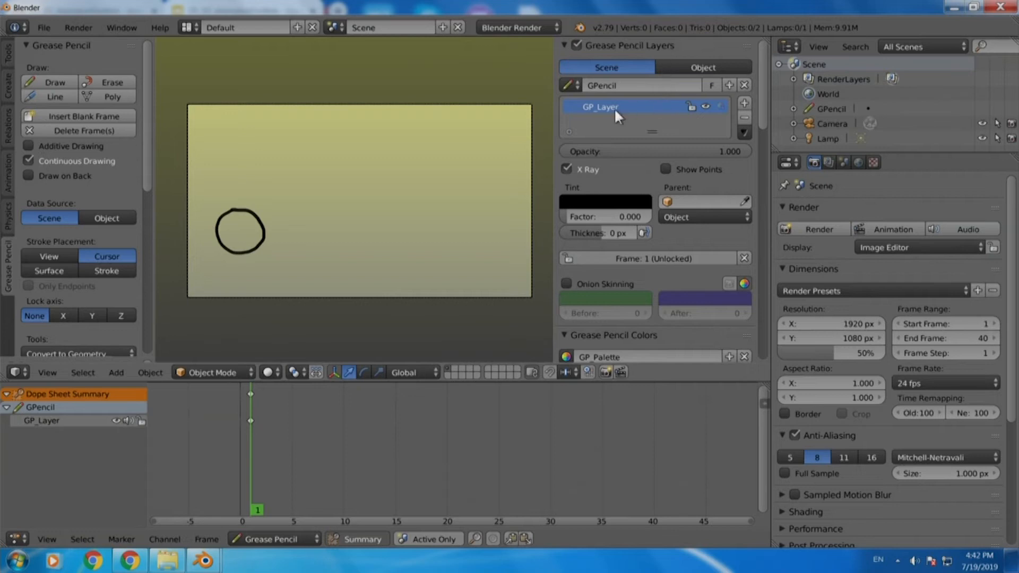
- Rename the pencil layer to 'Circle' and add a second grease pencil layer
double_click(599, 106)
type("Cir")
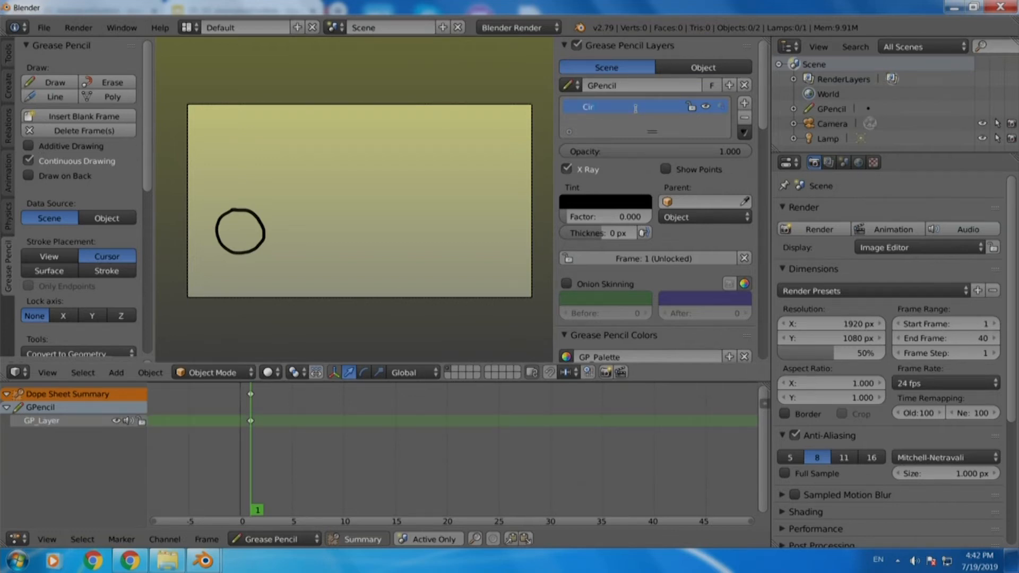
type("cle")
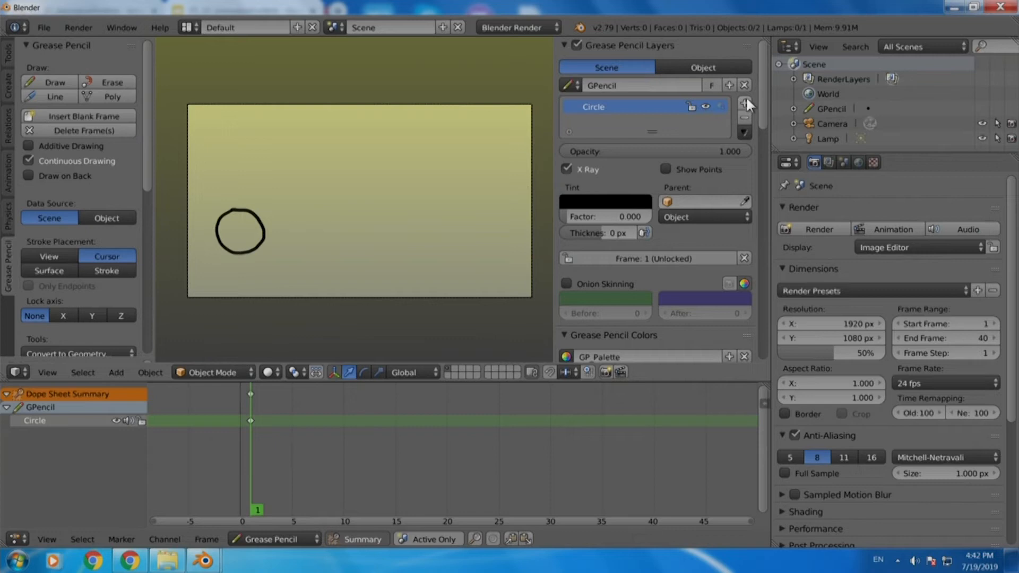
left_click(744, 102)
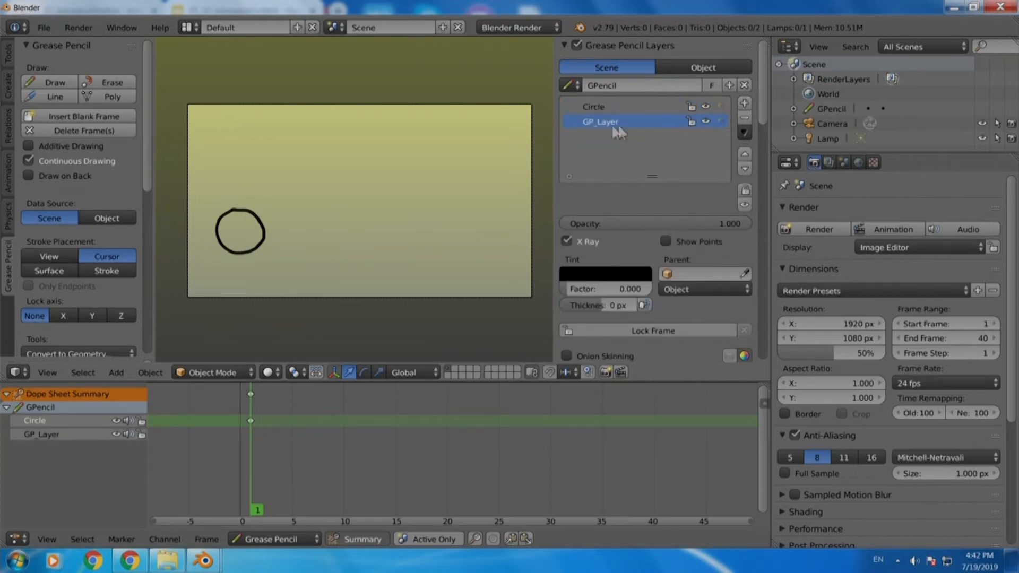
mouse_move(633, 143)
type("Triangle")
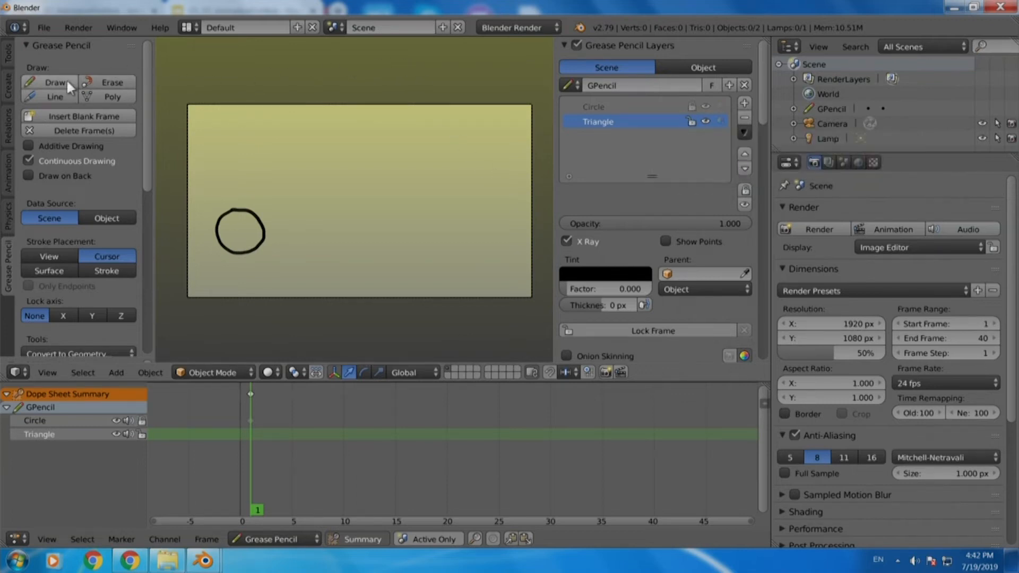
- Draw a three-corner Poly triangle in the middle of the camera frame
left_click(55, 82)
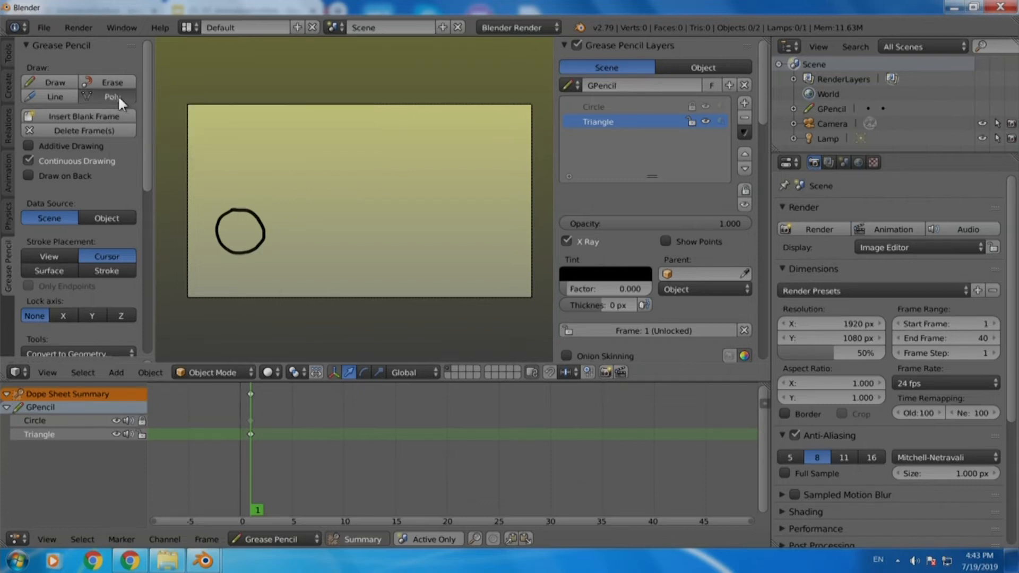
left_click(109, 96)
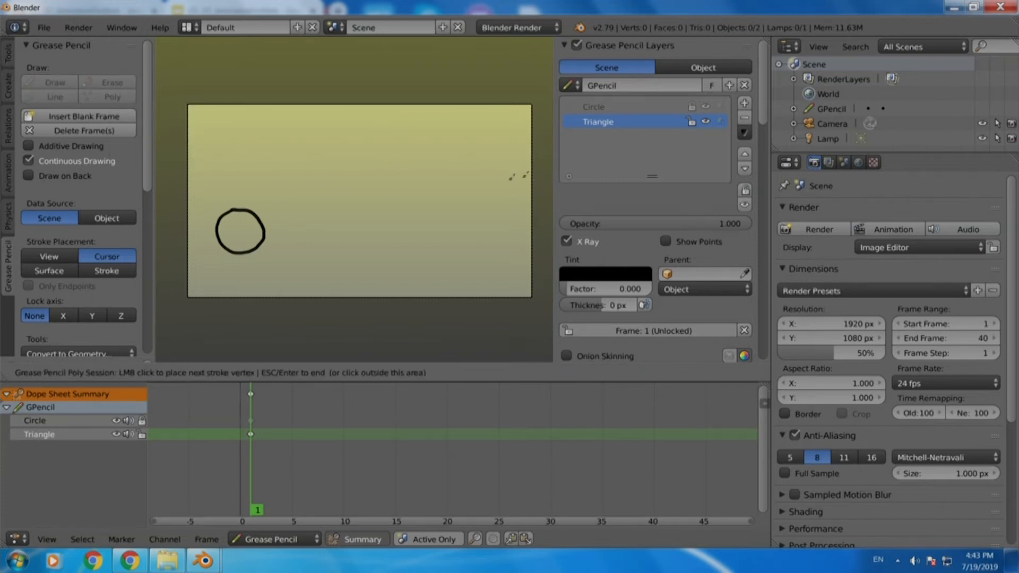
mouse_move(390, 132)
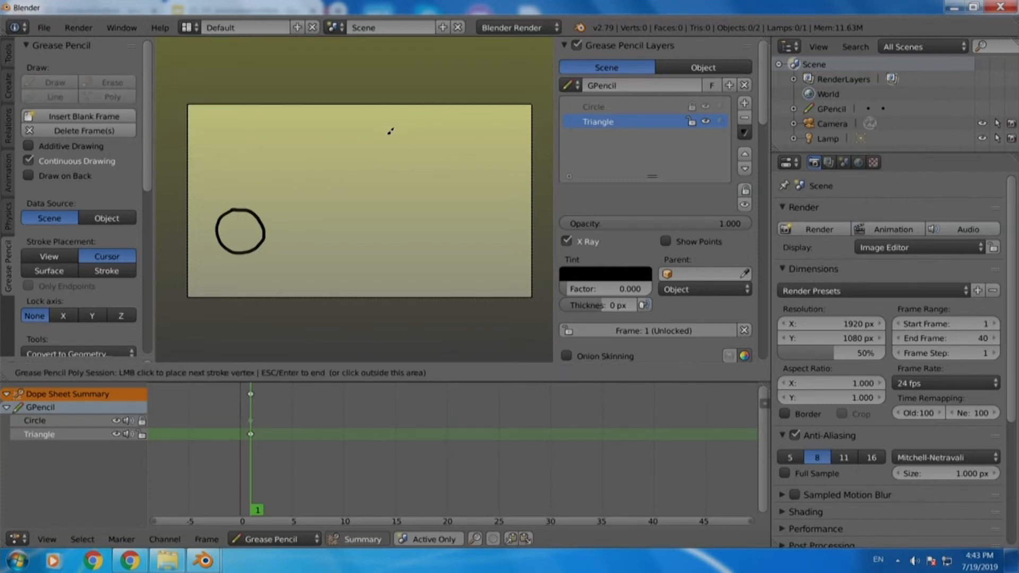
left_click(390, 132)
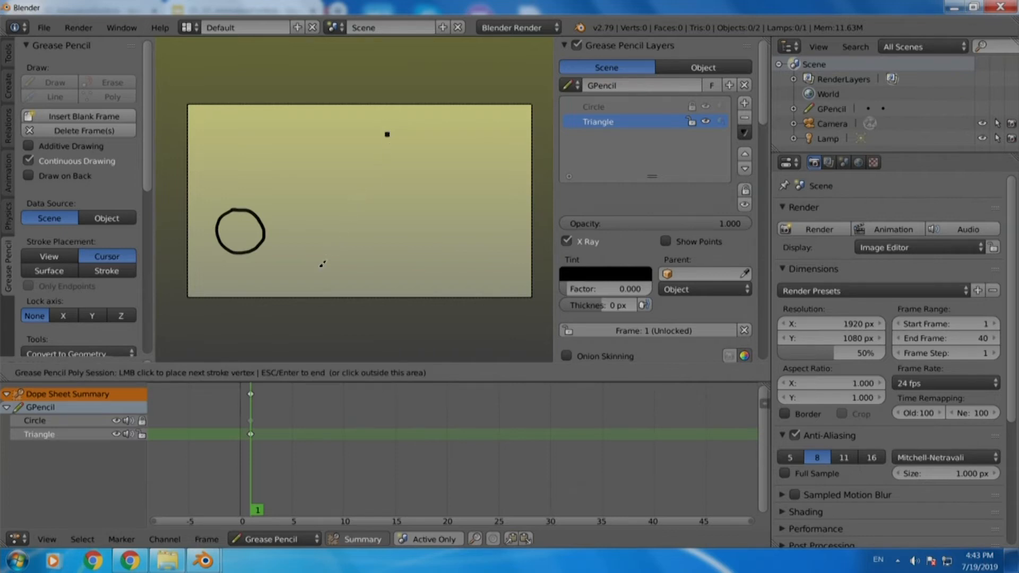
left_click(325, 268)
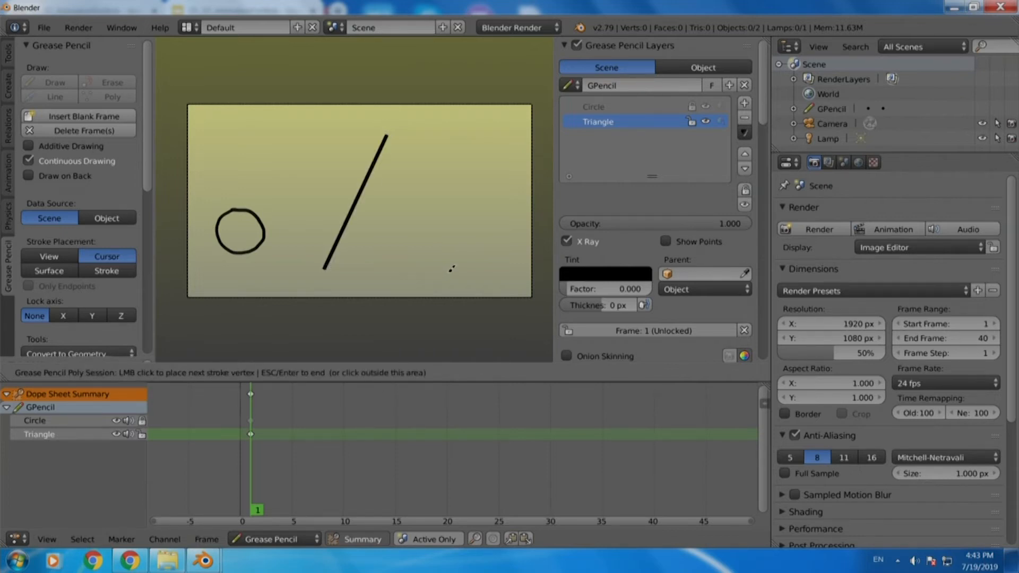
left_click(455, 269)
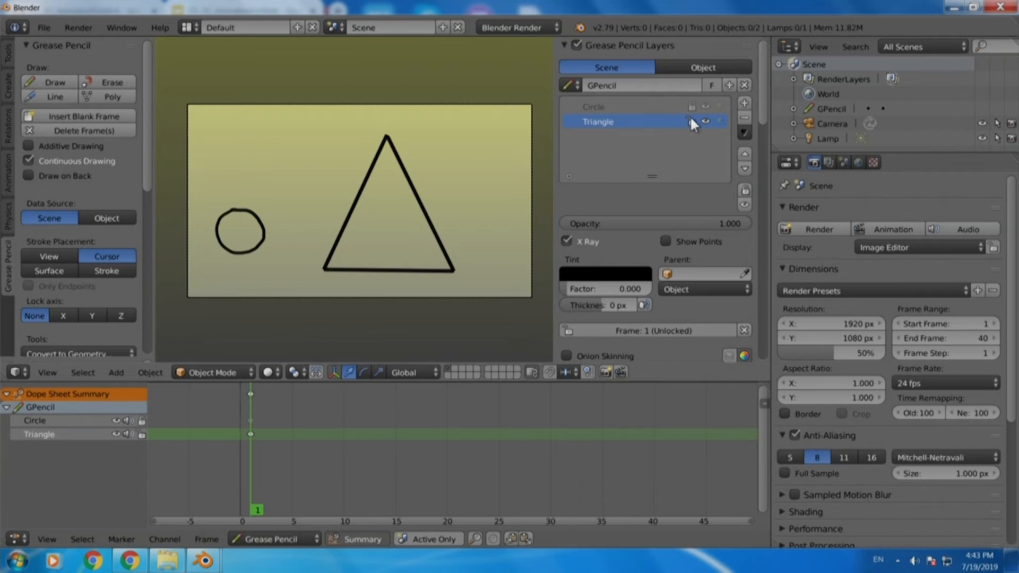
mouse_move(690, 122)
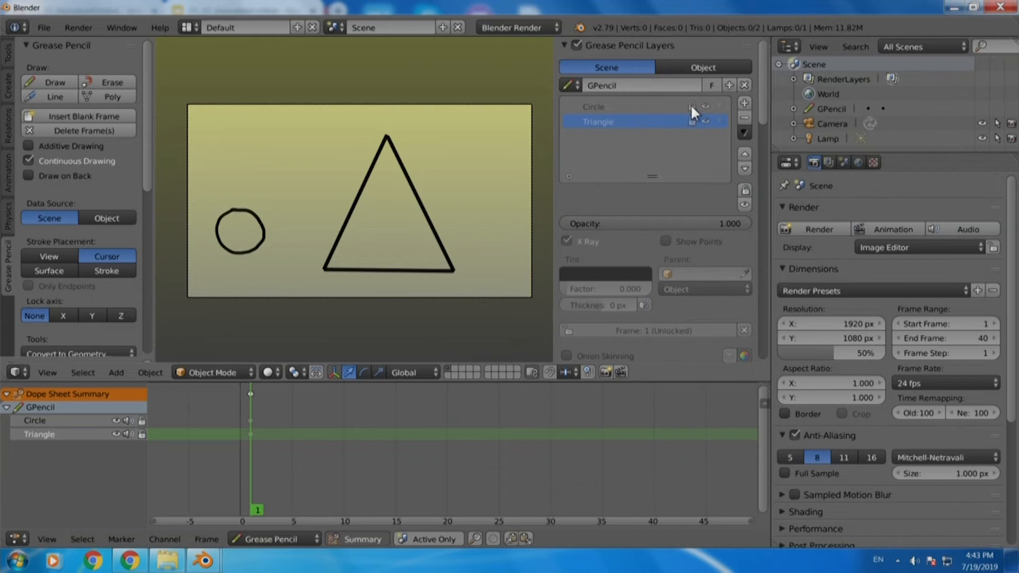
mouse_move(657, 109)
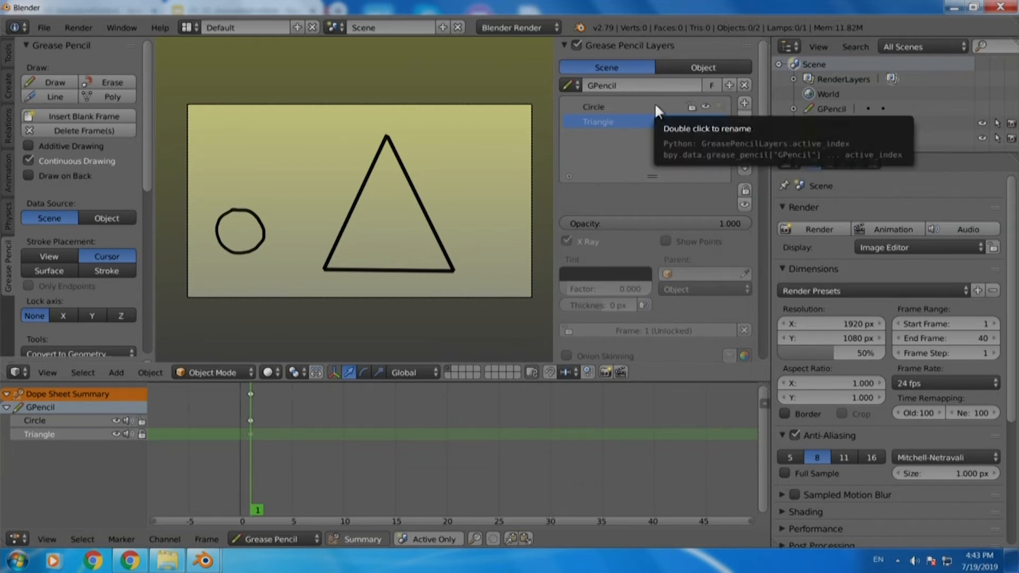
- Select the Circle layer in the Grease Pencil Layers list
left_click(593, 107)
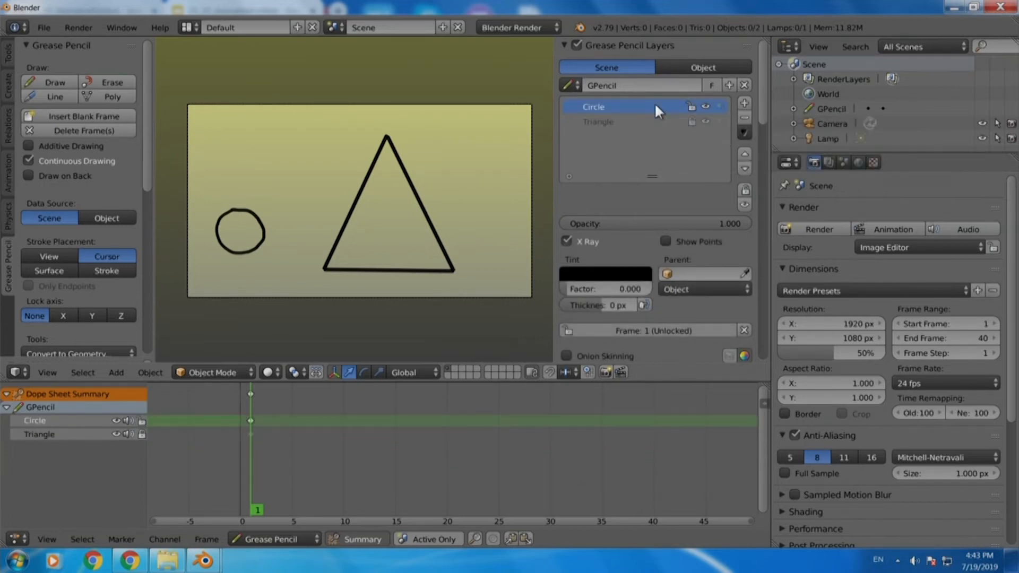
mouse_move(527, 216)
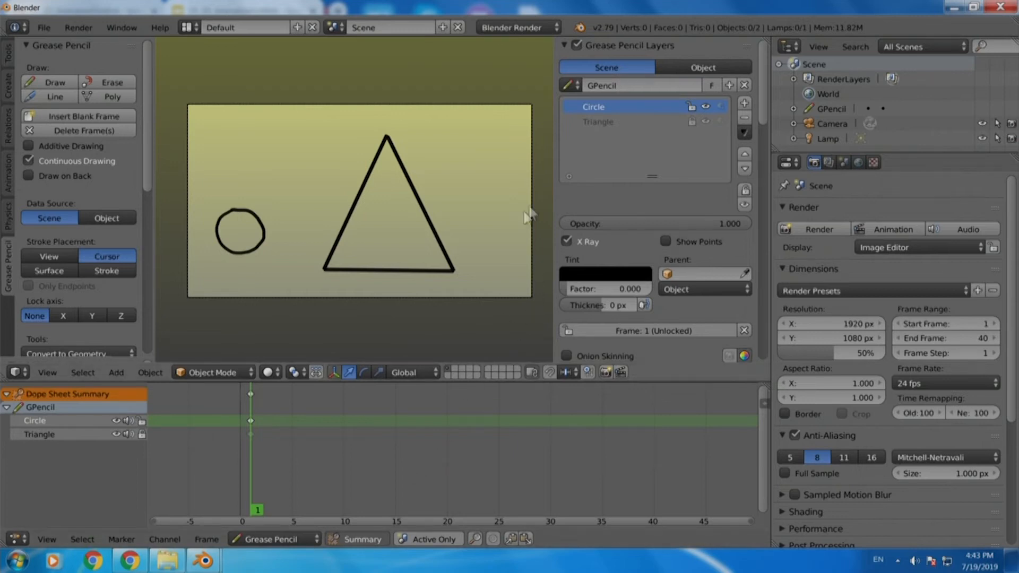
mouse_move(676, 112)
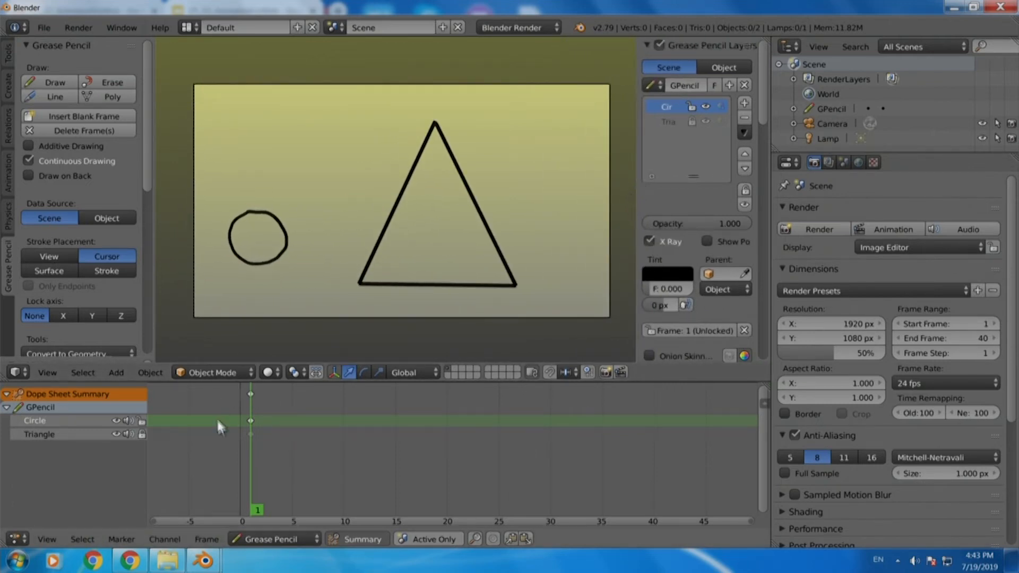
mouse_move(272, 487)
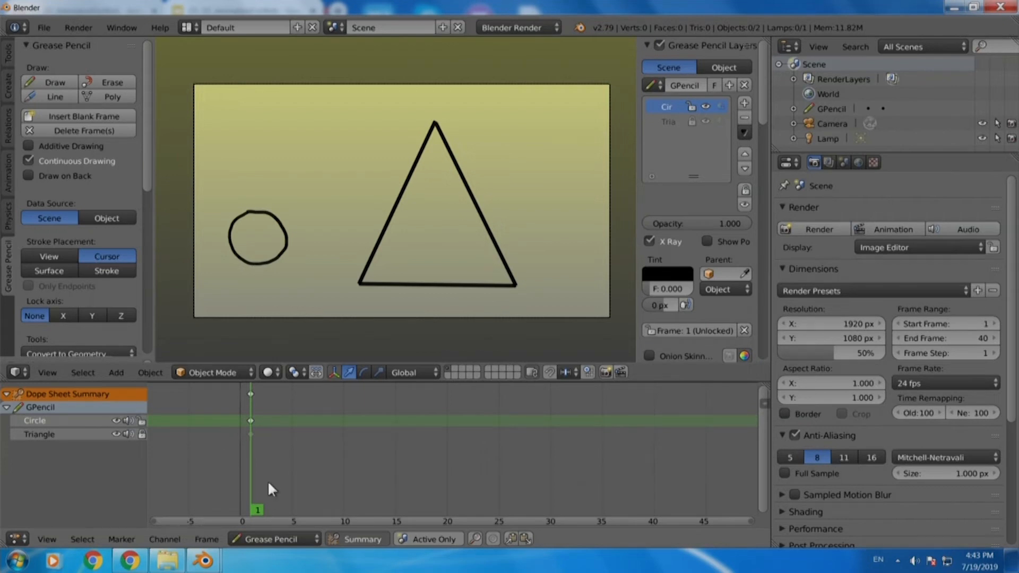
mouse_move(266, 512)
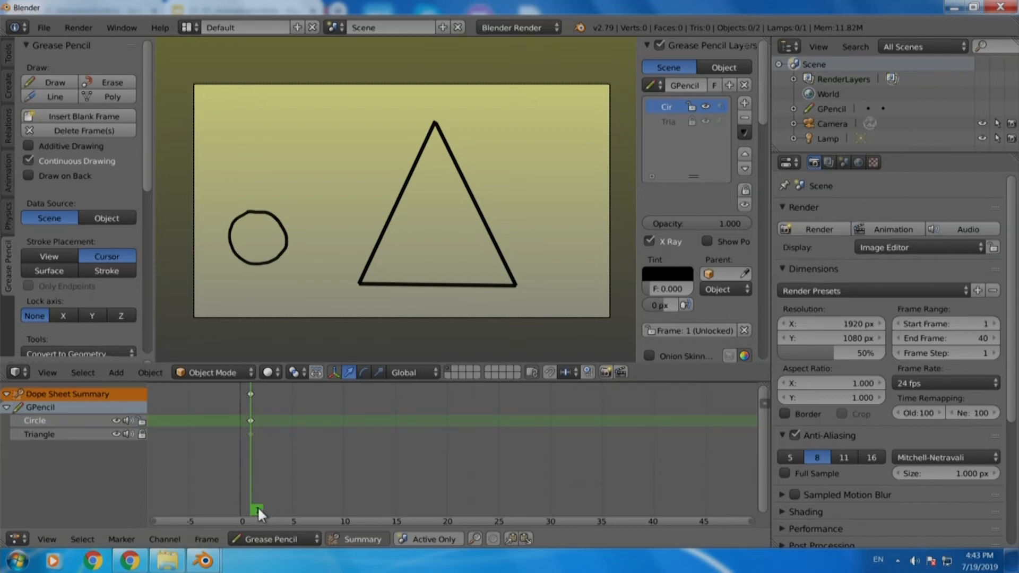
- Duplicate the Circle keyframe to frame 10 and move the playhead to frame 20
left_click(344, 510)
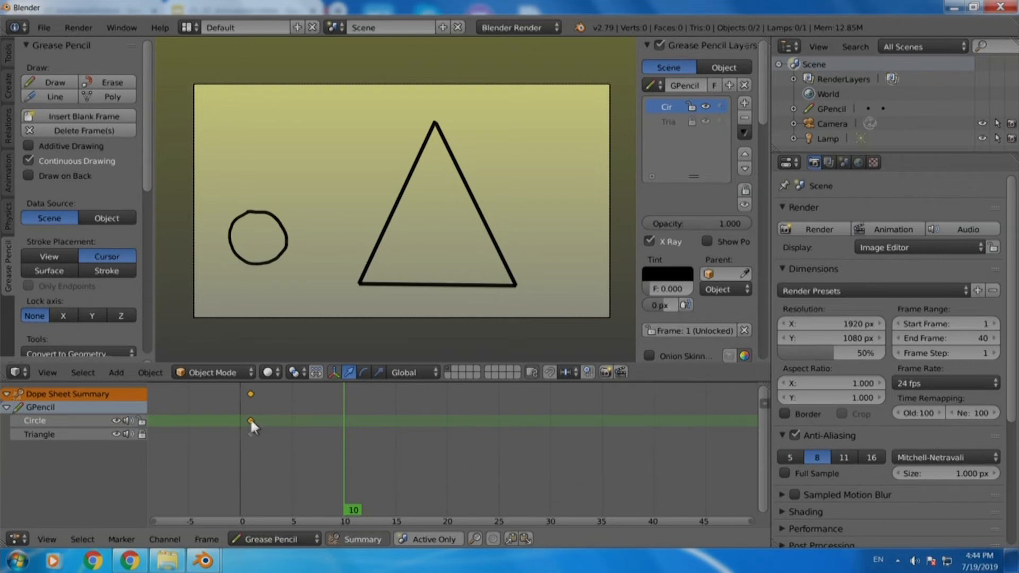
mouse_move(254, 429)
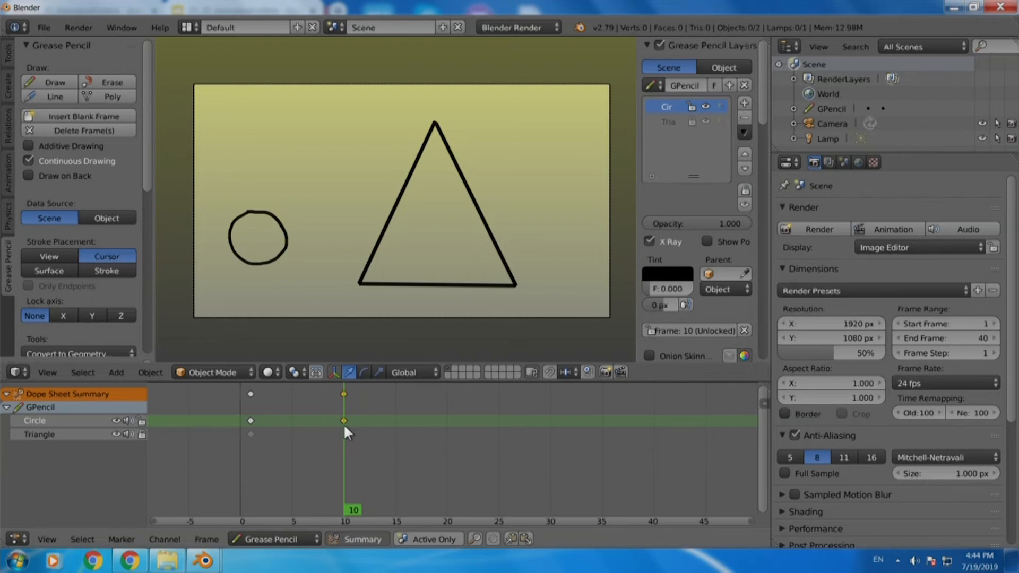
mouse_move(353, 499)
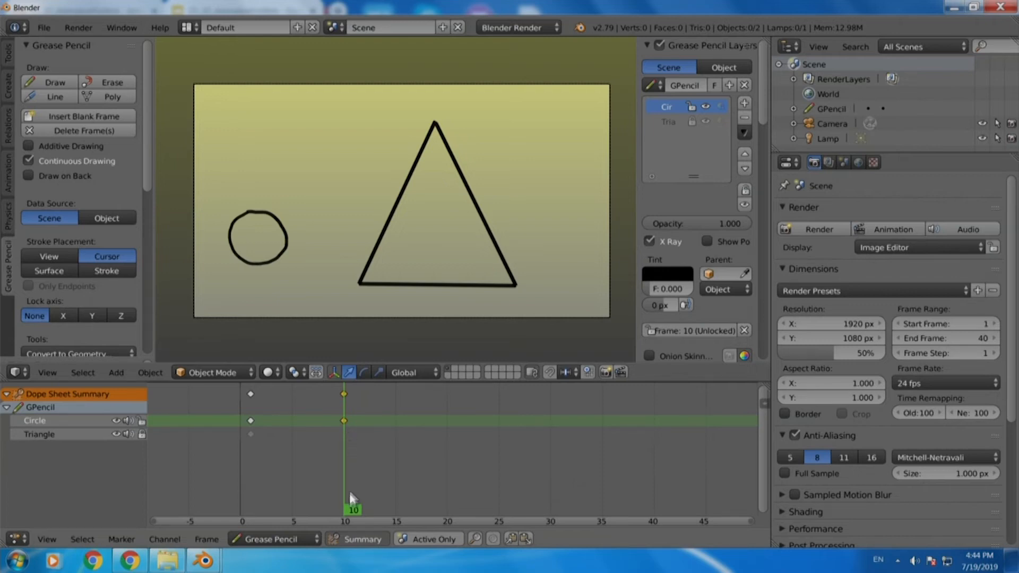
mouse_move(352, 518)
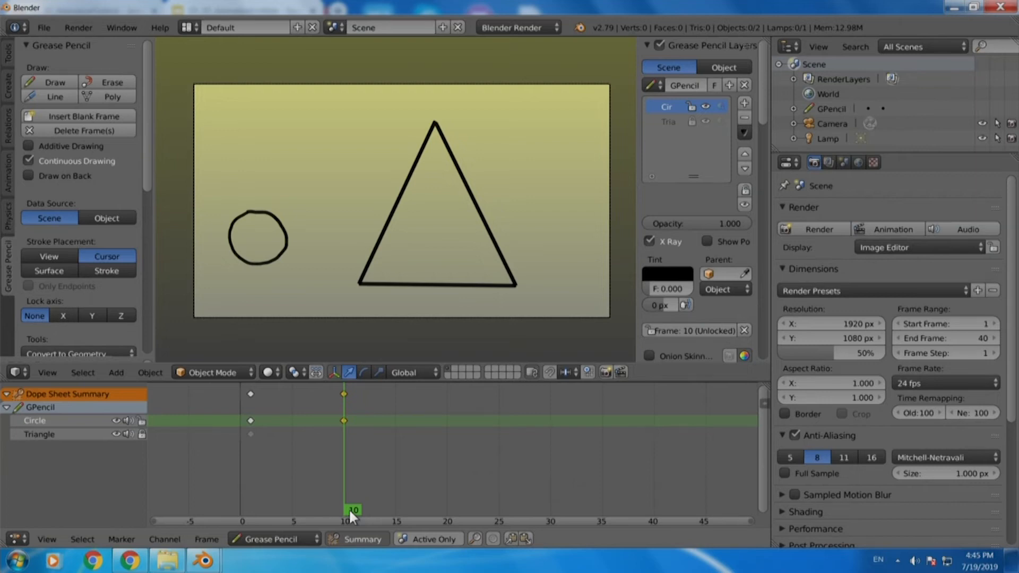
left_click(373, 510)
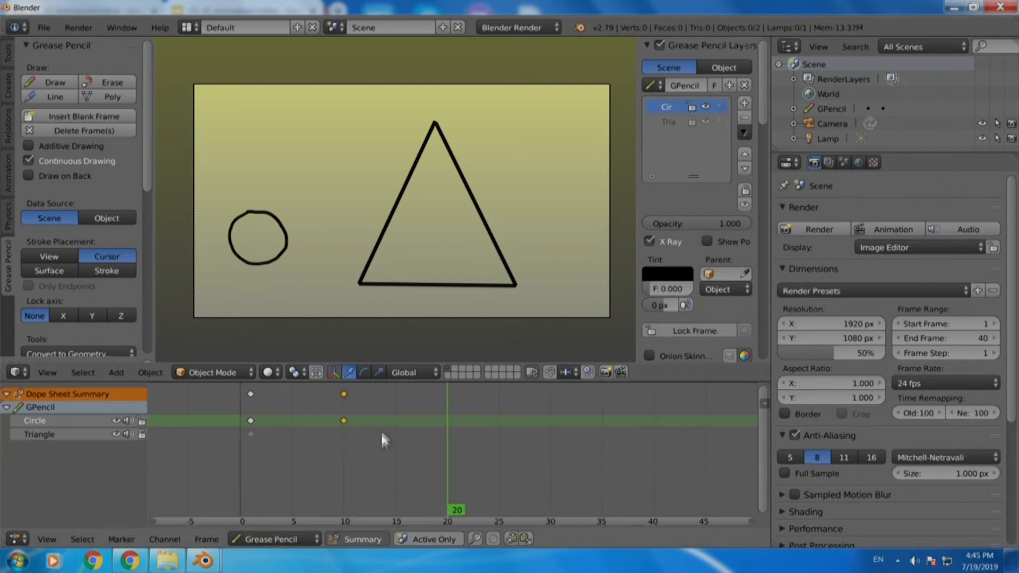
mouse_move(455, 519)
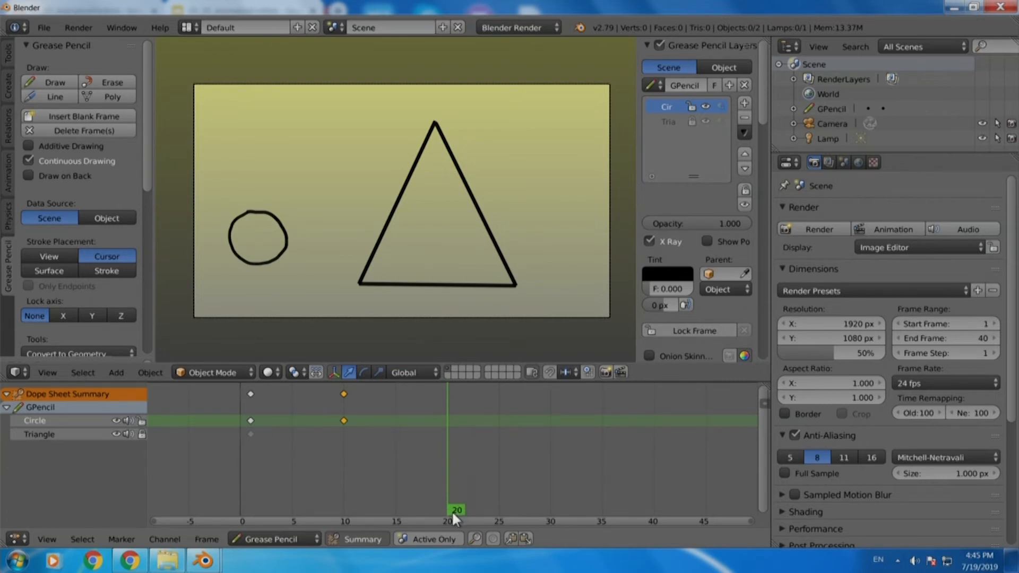
mouse_move(240, 275)
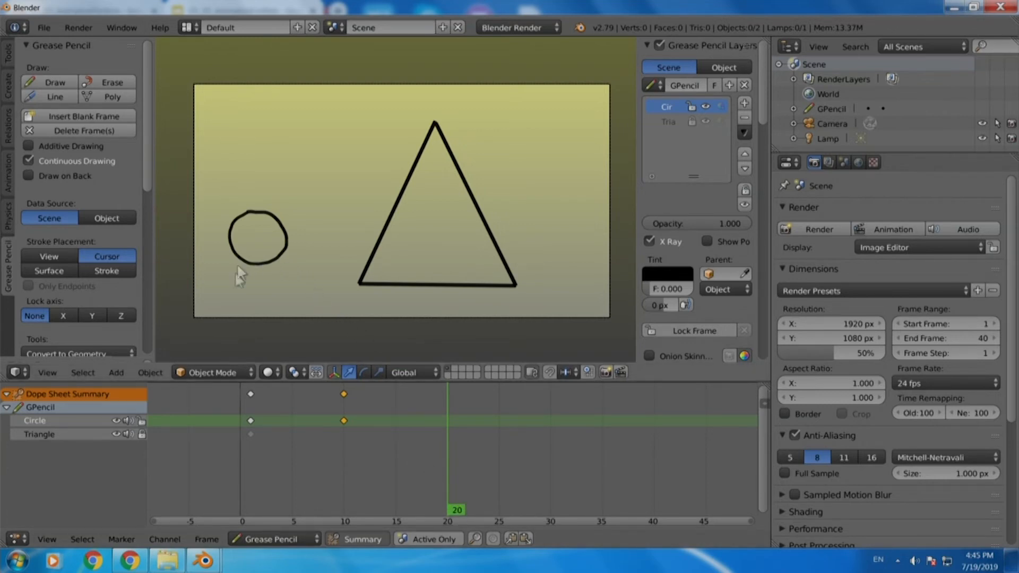
- Switch to Edit Strokes mode and move the circle inside the triangle at frame 20
left_click(211, 372)
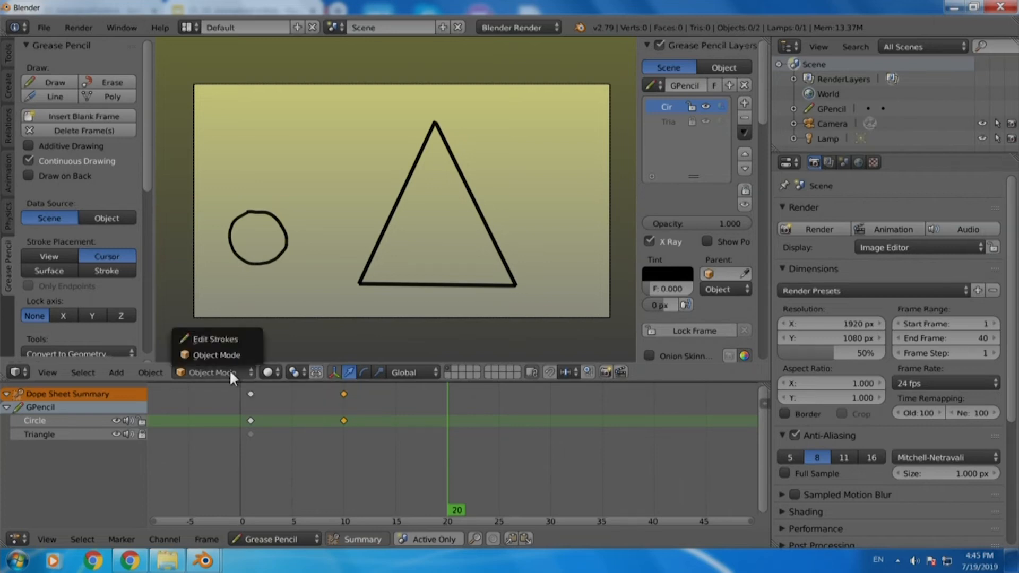
mouse_move(215, 338)
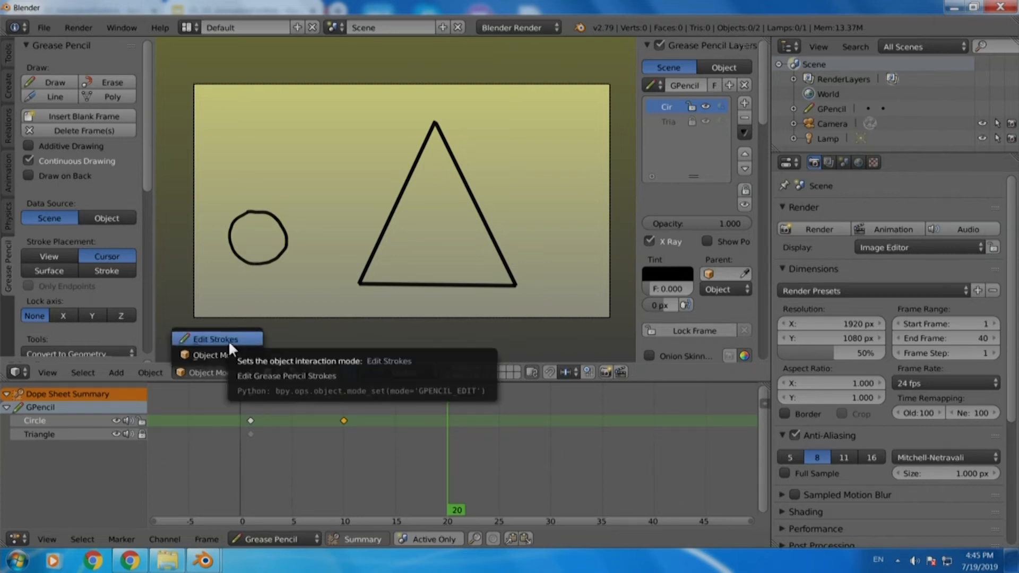
left_click(216, 339)
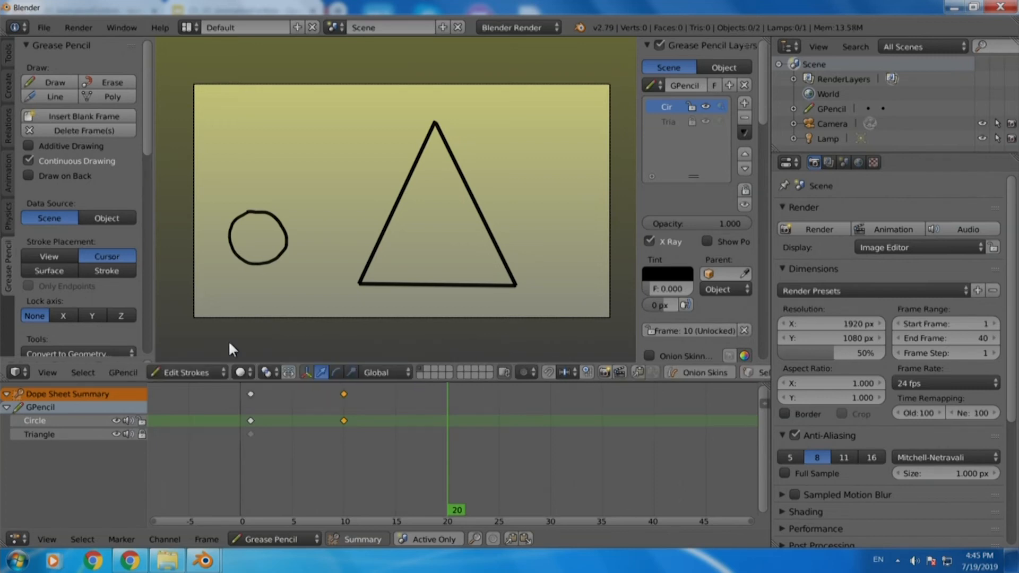
mouse_move(234, 308)
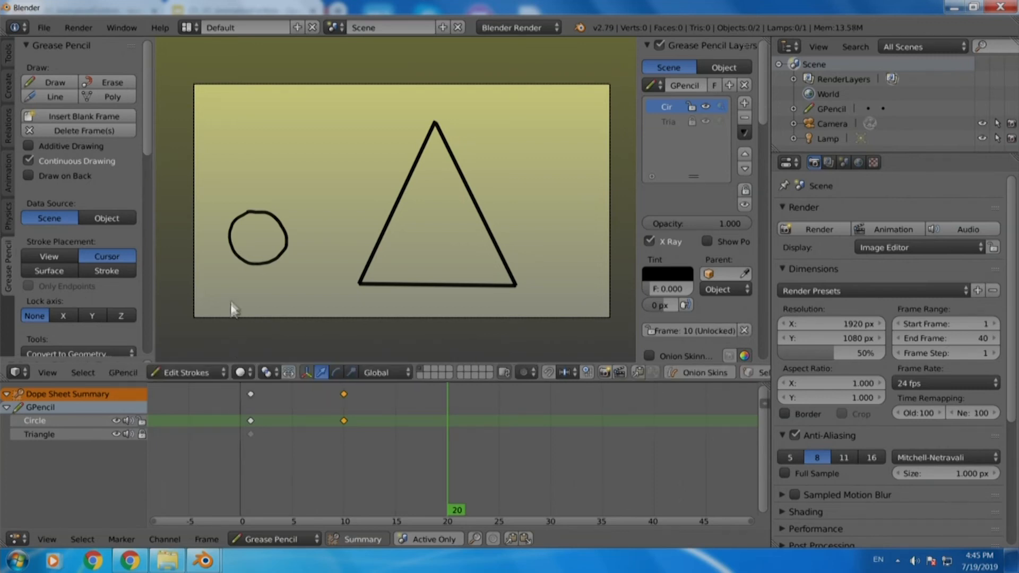
left_click(256, 239)
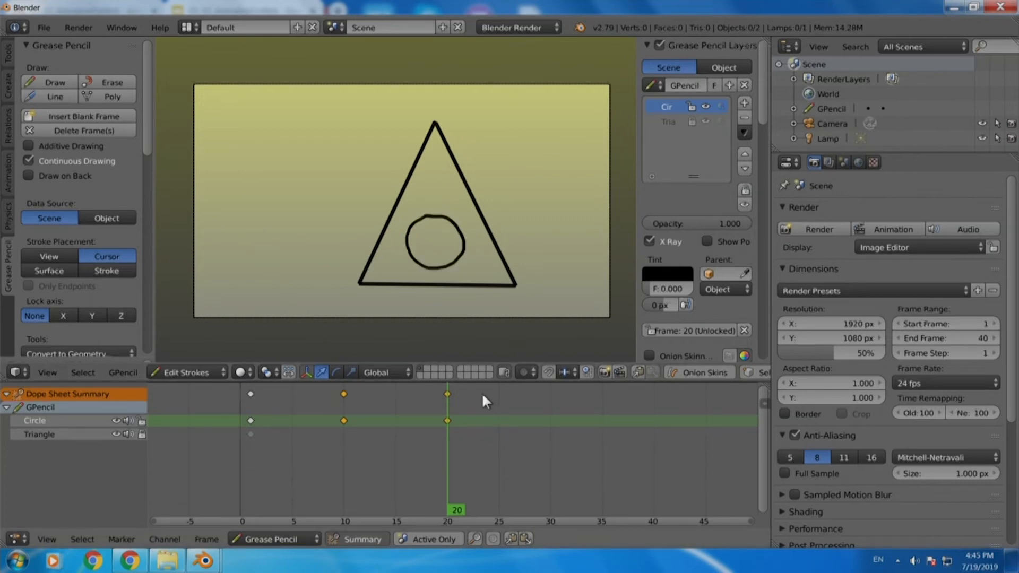
mouse_move(477, 417)
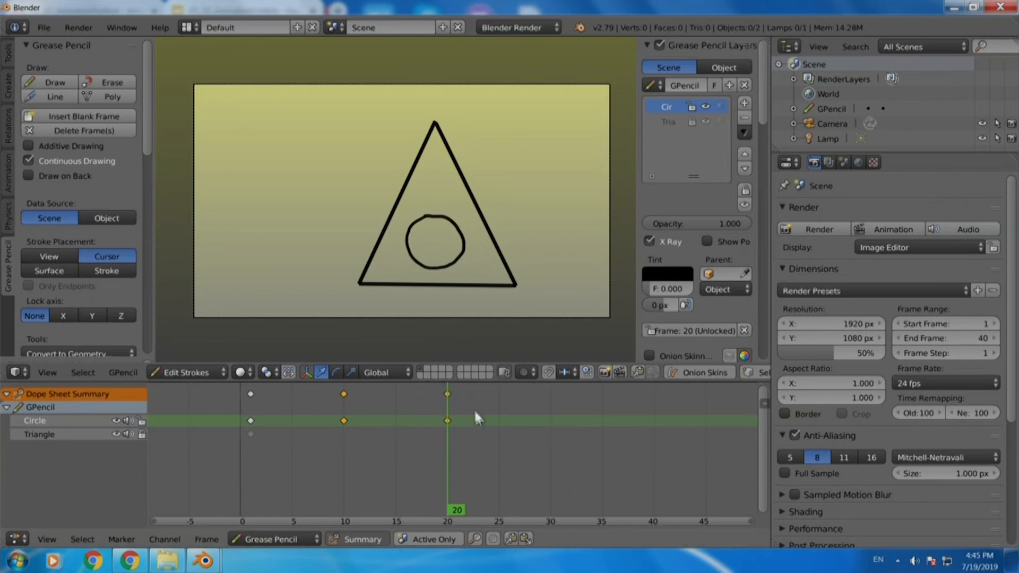
mouse_move(457, 435)
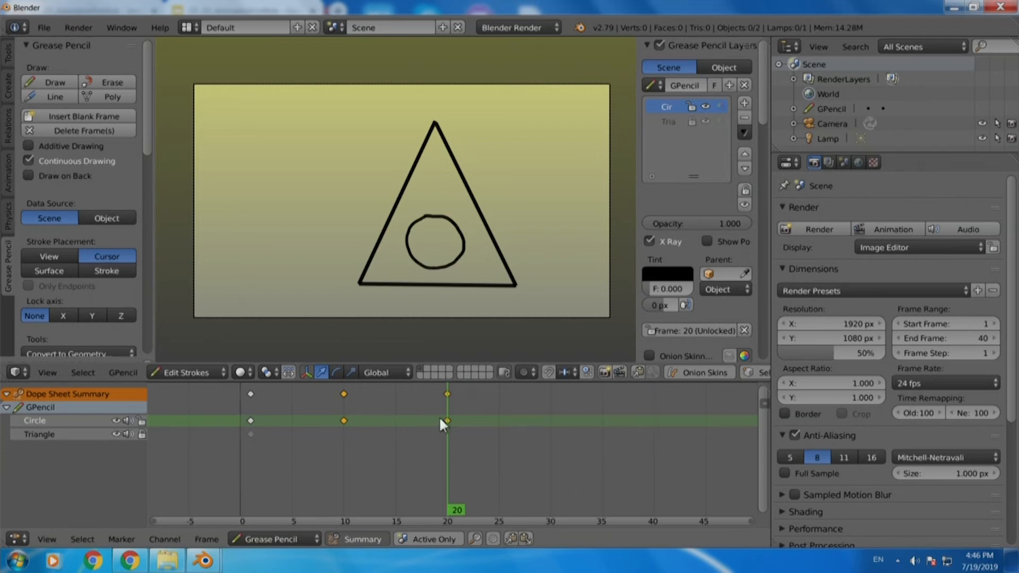
mouse_move(463, 402)
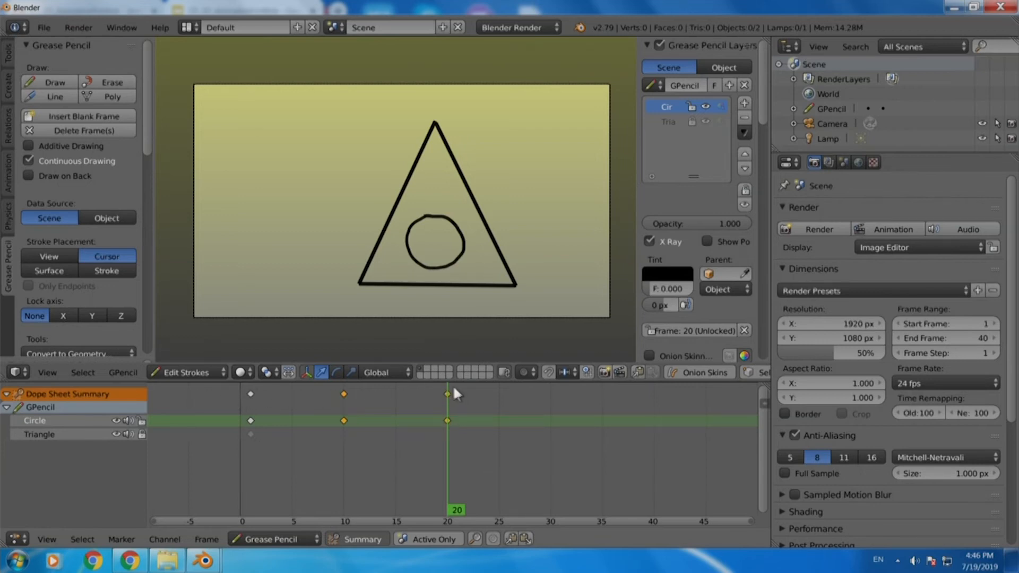
mouse_move(467, 395)
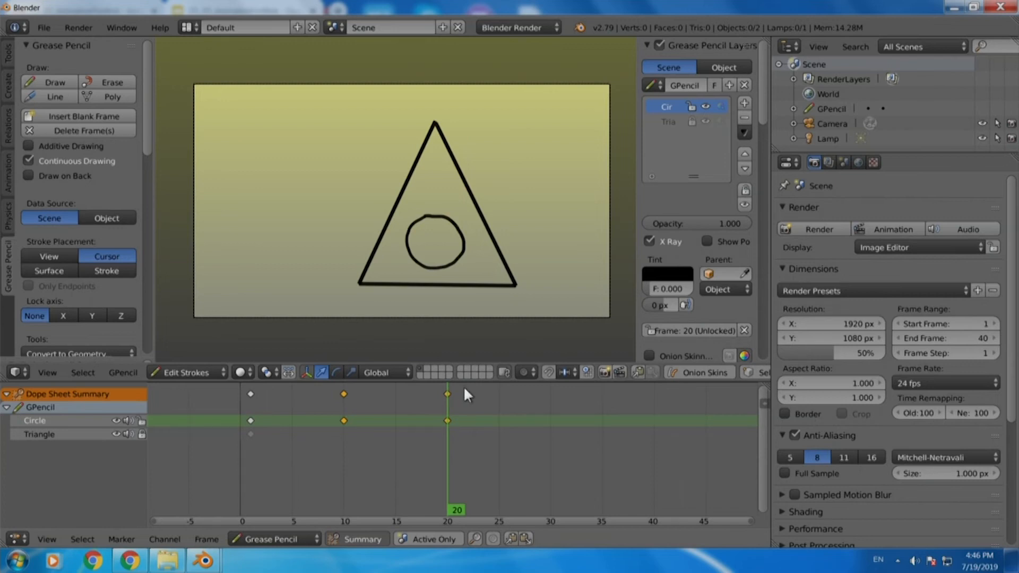
mouse_move(327, 443)
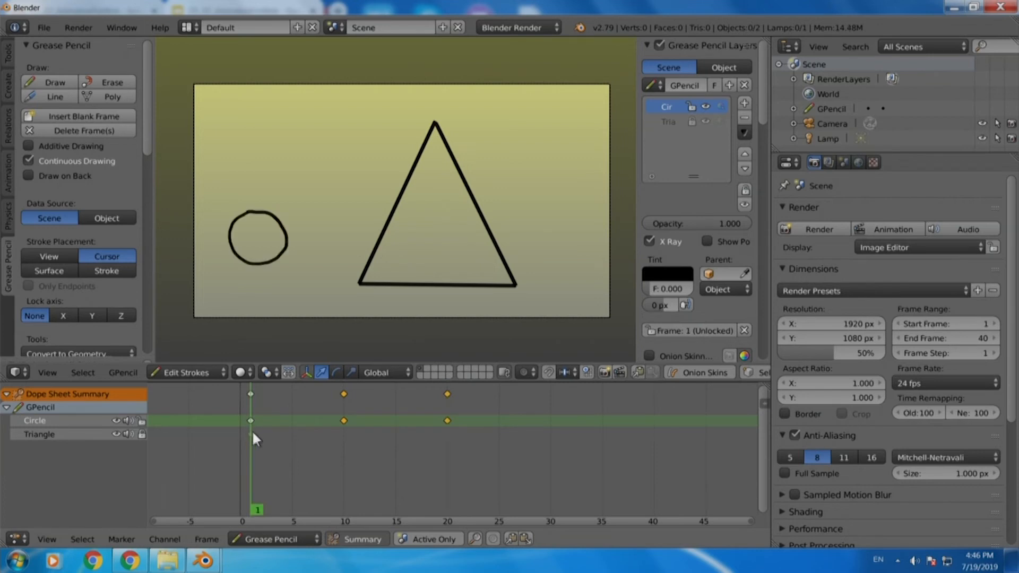
mouse_move(369, 429)
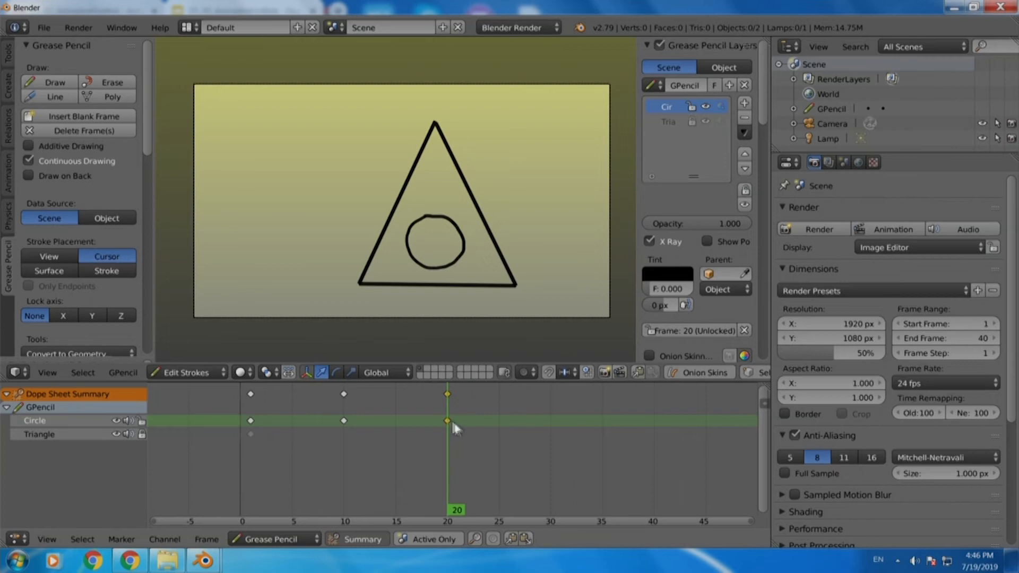
mouse_move(556, 432)
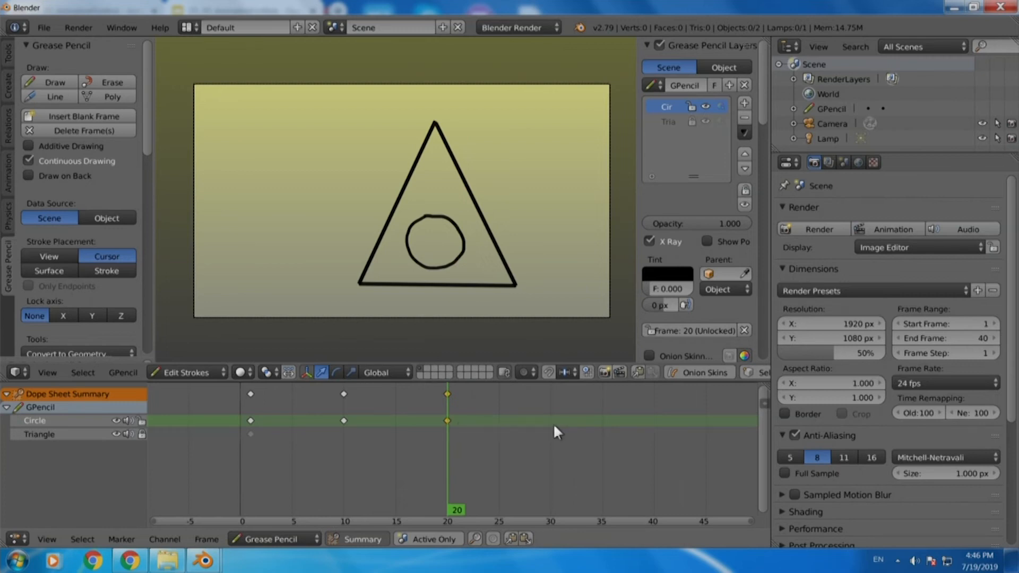
- Place the duplicated frame-20 Circle key at frame 30, holding the circle inside the triangle
left_click(559, 520)
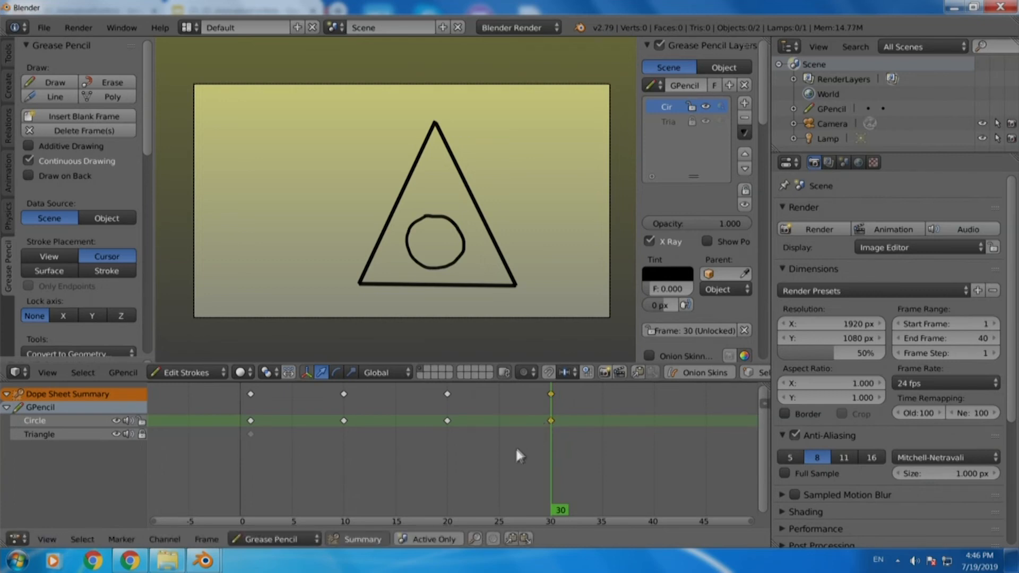
mouse_move(497, 466)
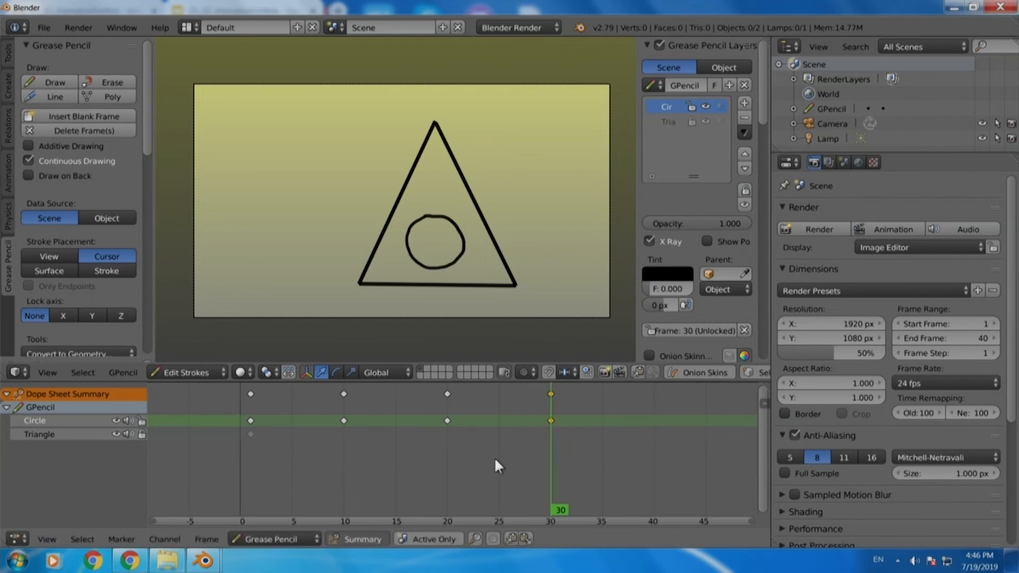
mouse_move(373, 440)
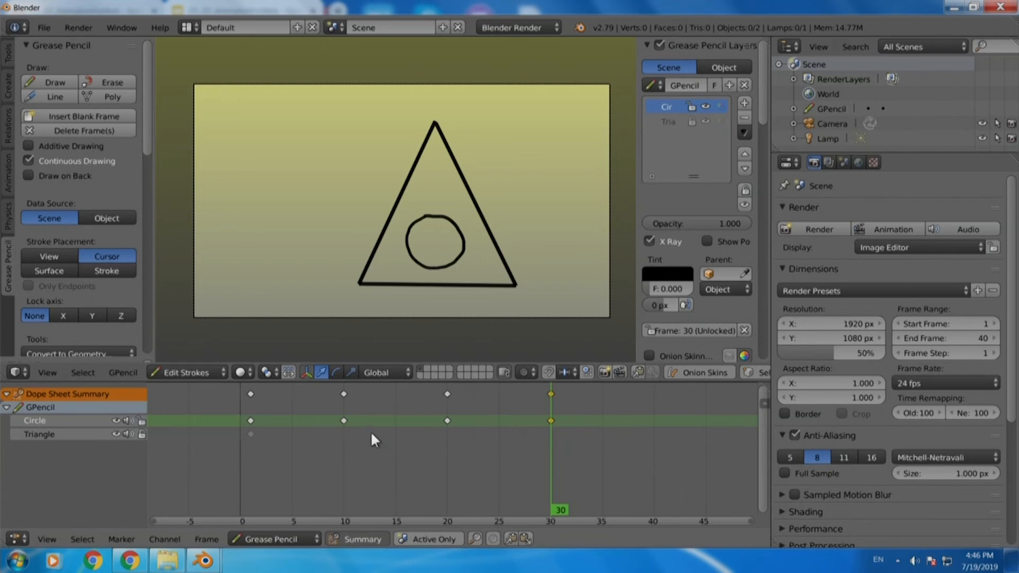
mouse_move(350, 438)
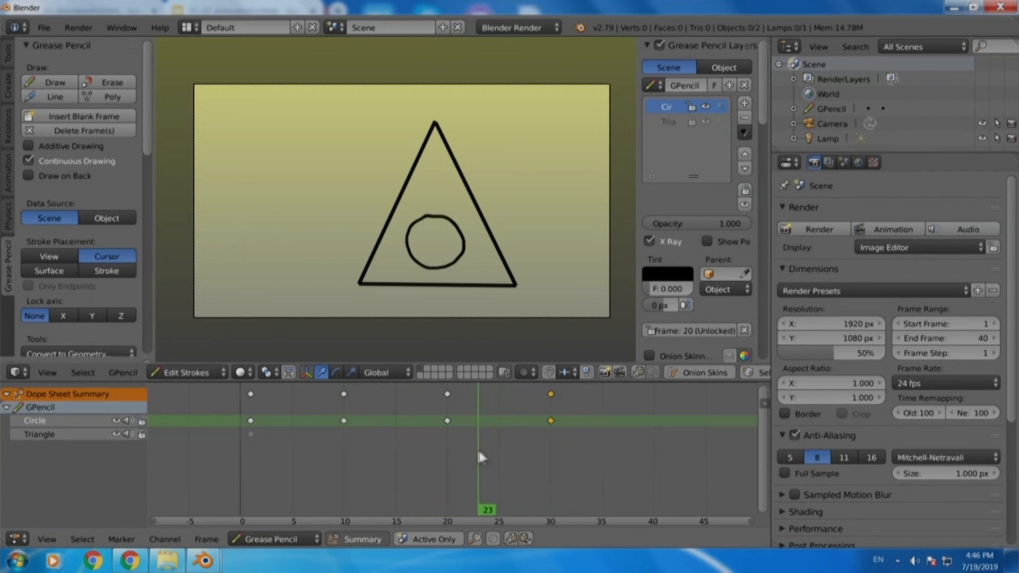
left_click(344, 510)
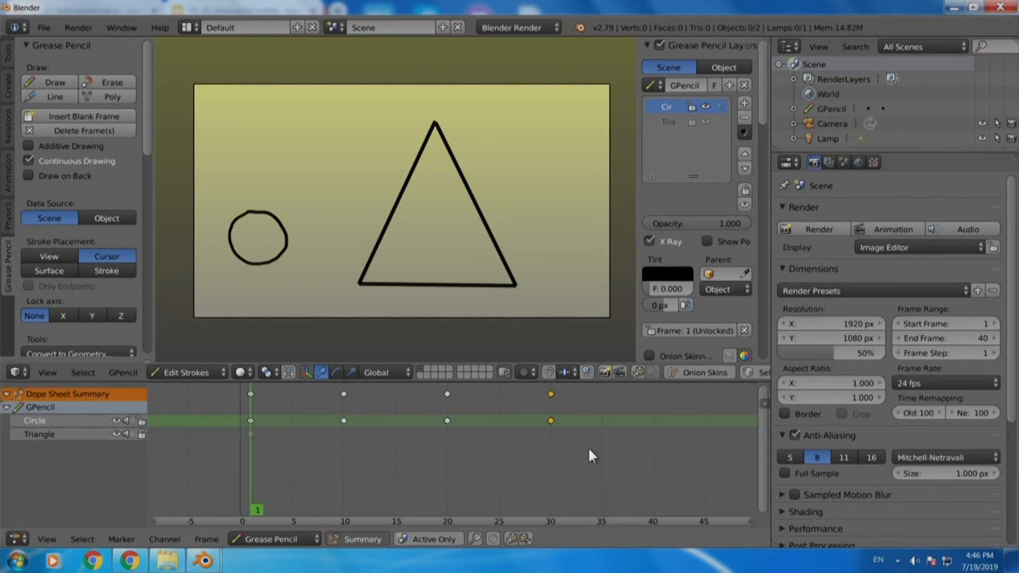
mouse_move(541, 447)
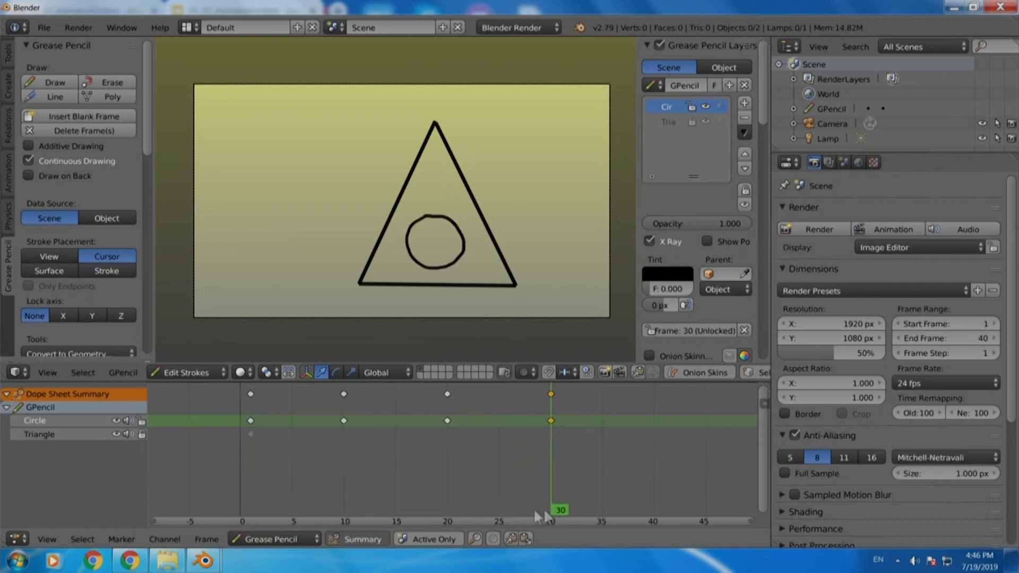
left_click(343, 509)
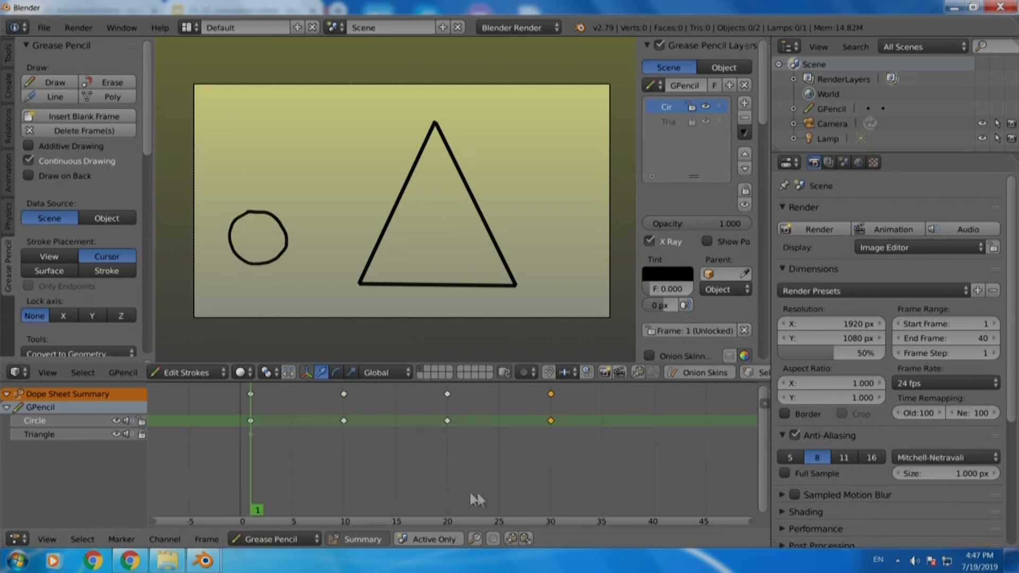
mouse_move(487, 501)
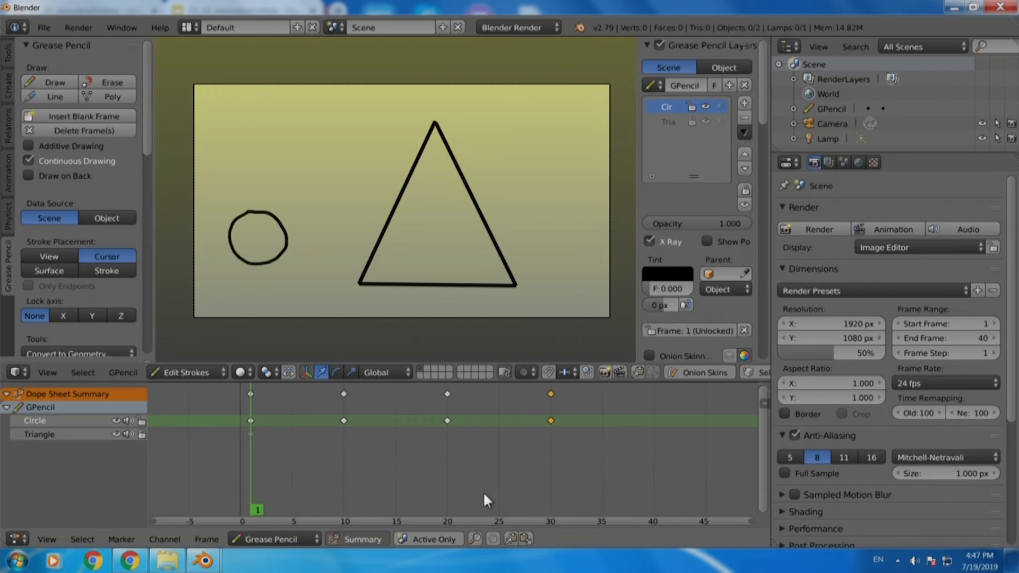
mouse_move(494, 490)
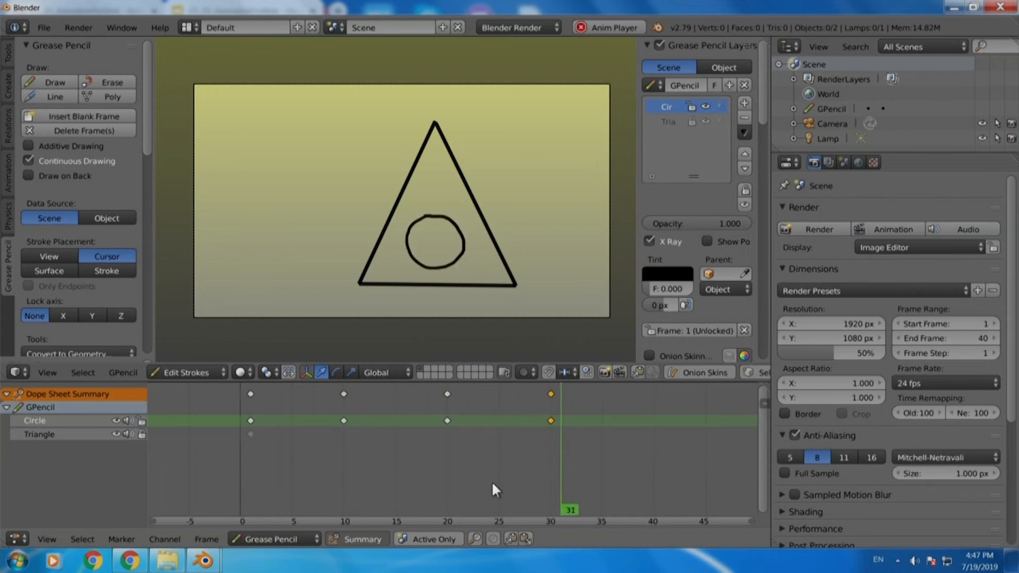
left_click(653, 510)
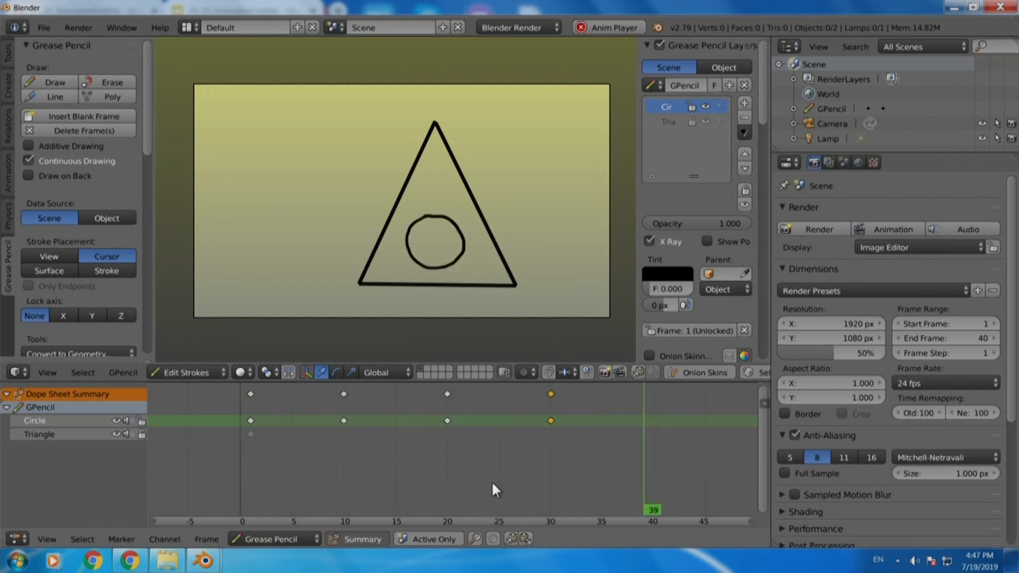
left_click(319, 510)
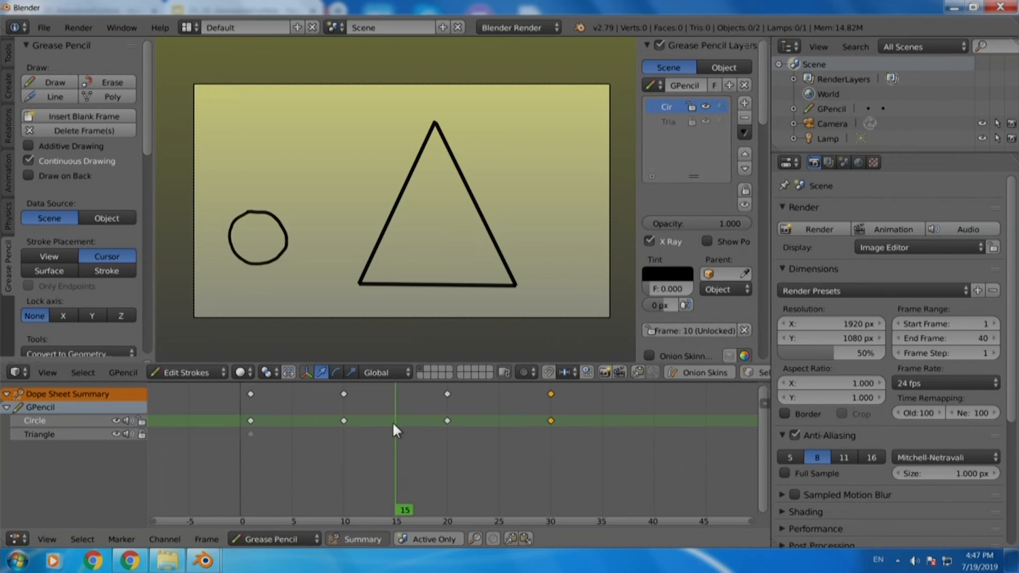
mouse_move(481, 429)
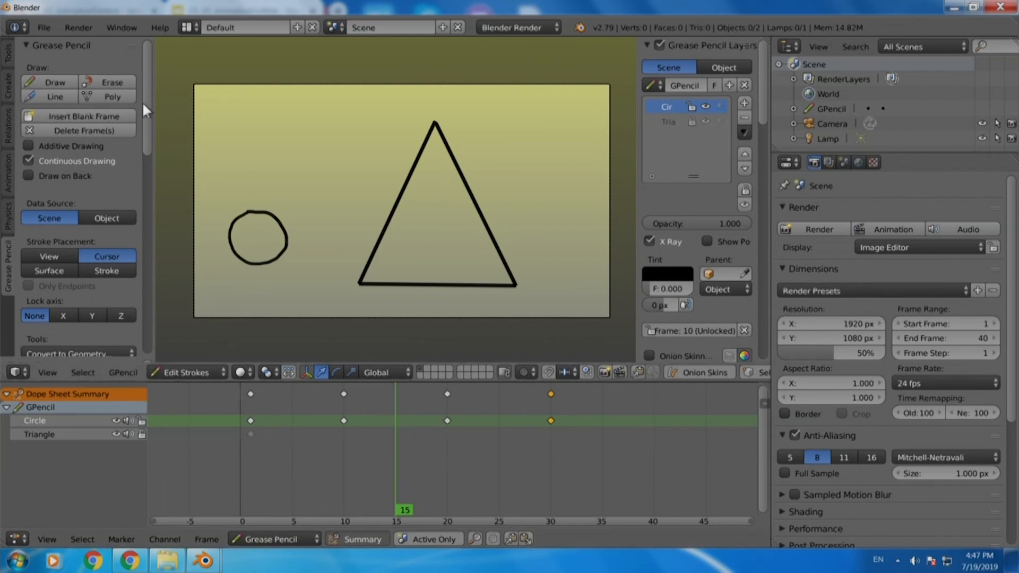
mouse_move(151, 107)
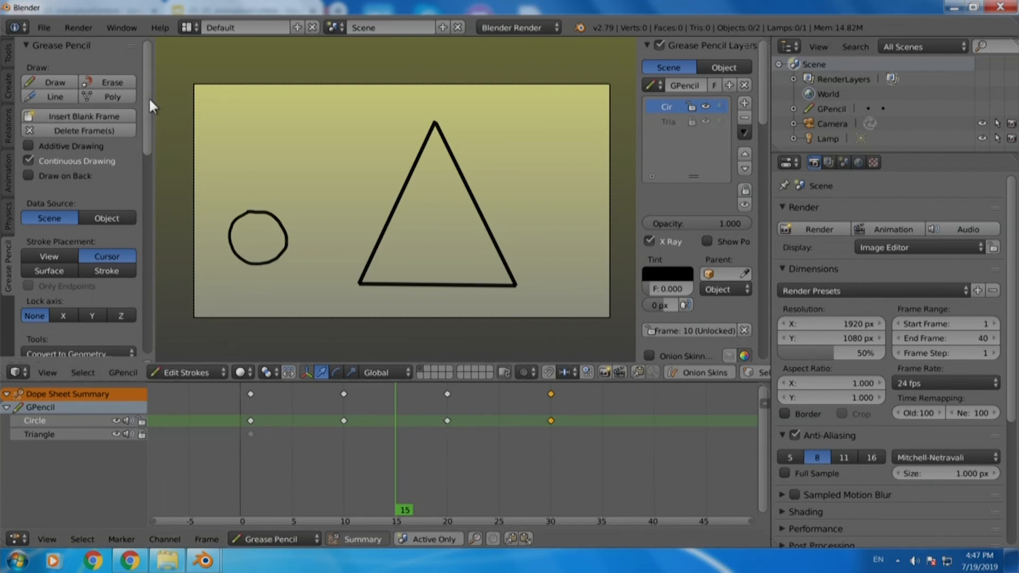
- At frame 15, run Interpolate Sequence to fill Circle-layer in-betweens for frames 11–19
scroll("down", 3)
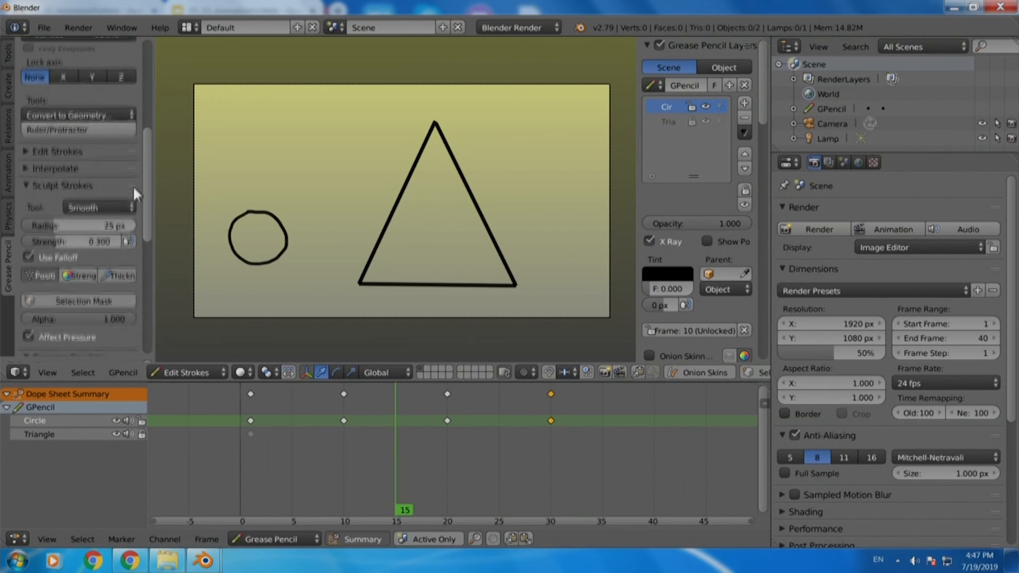
scroll("up", 3)
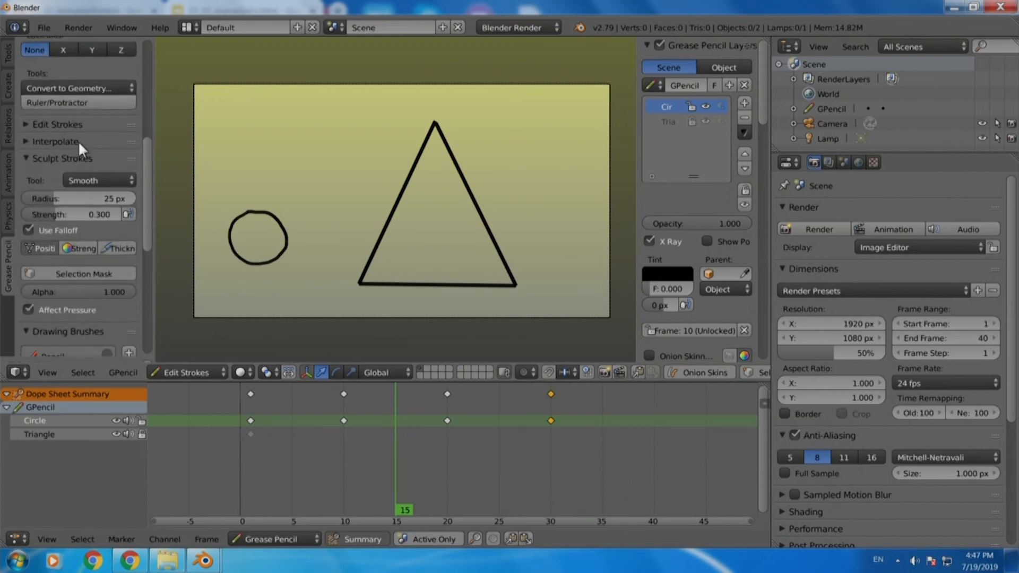
left_click(55, 141)
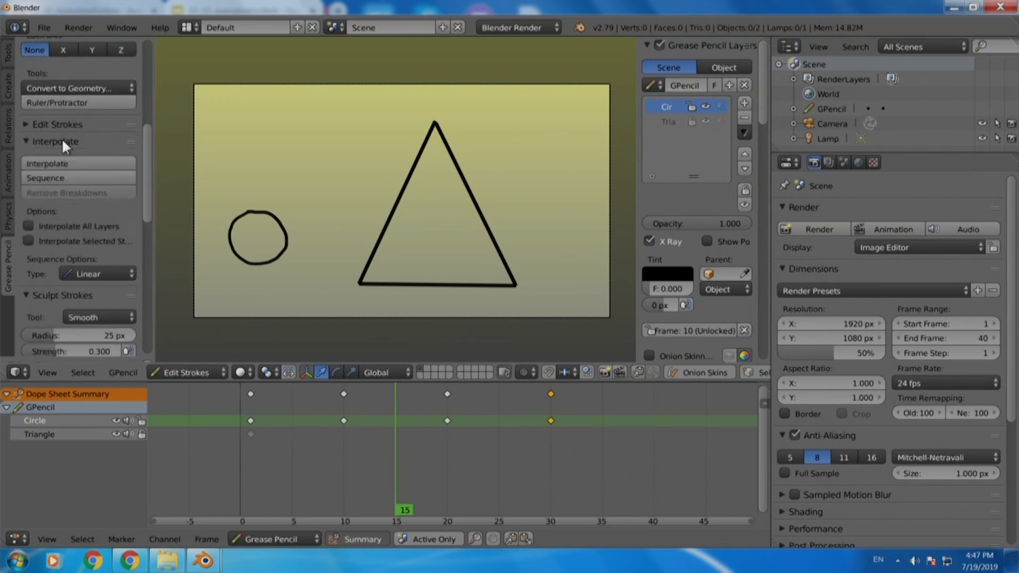
mouse_move(91, 147)
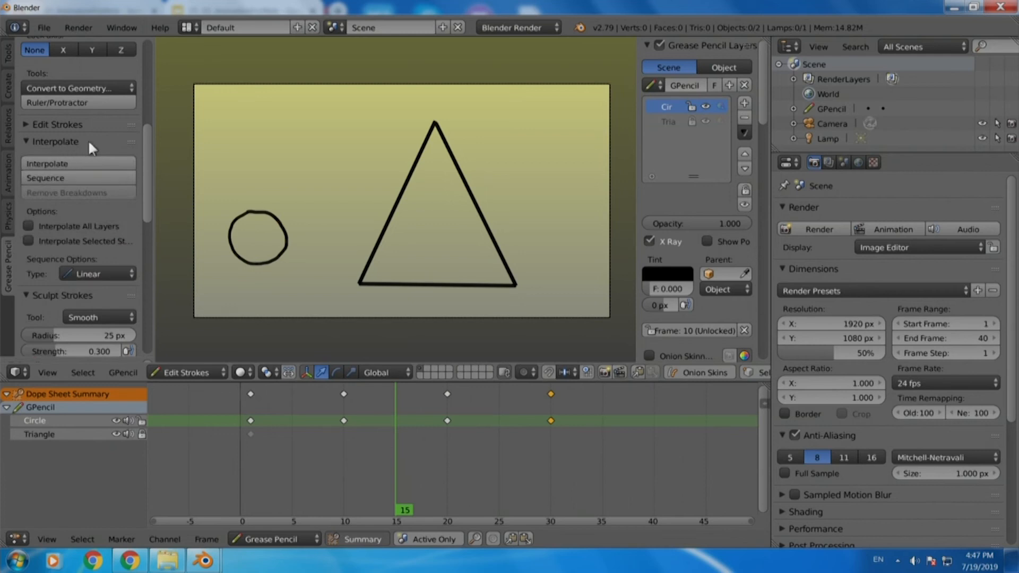
scroll("down", 3)
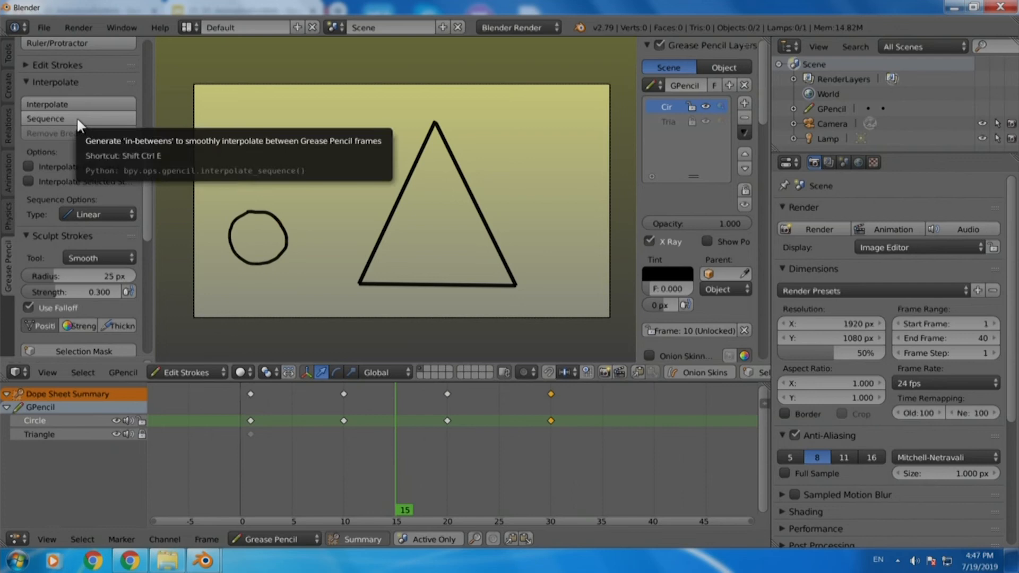
left_click(46, 118)
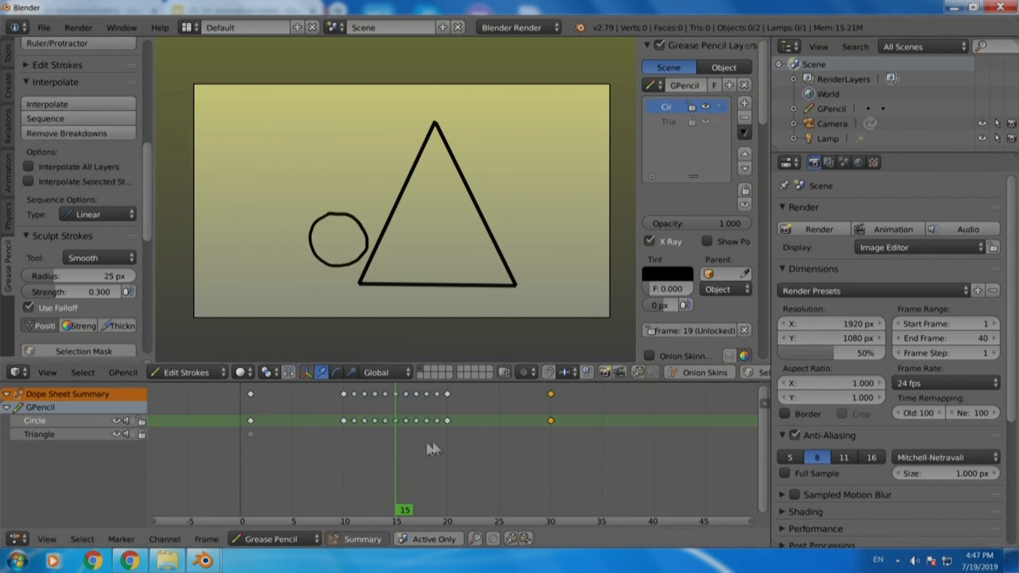
mouse_move(468, 406)
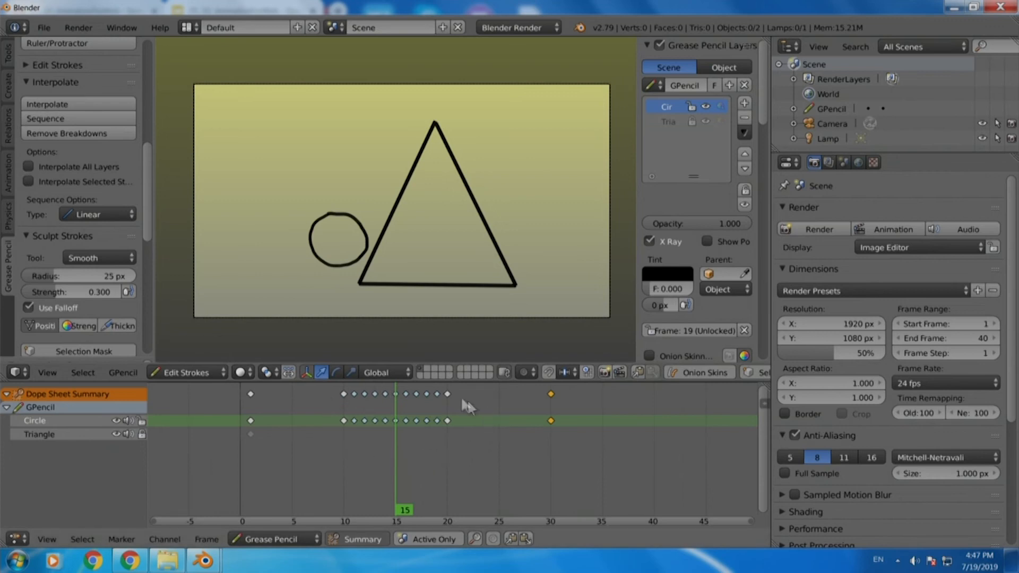
mouse_move(408, 515)
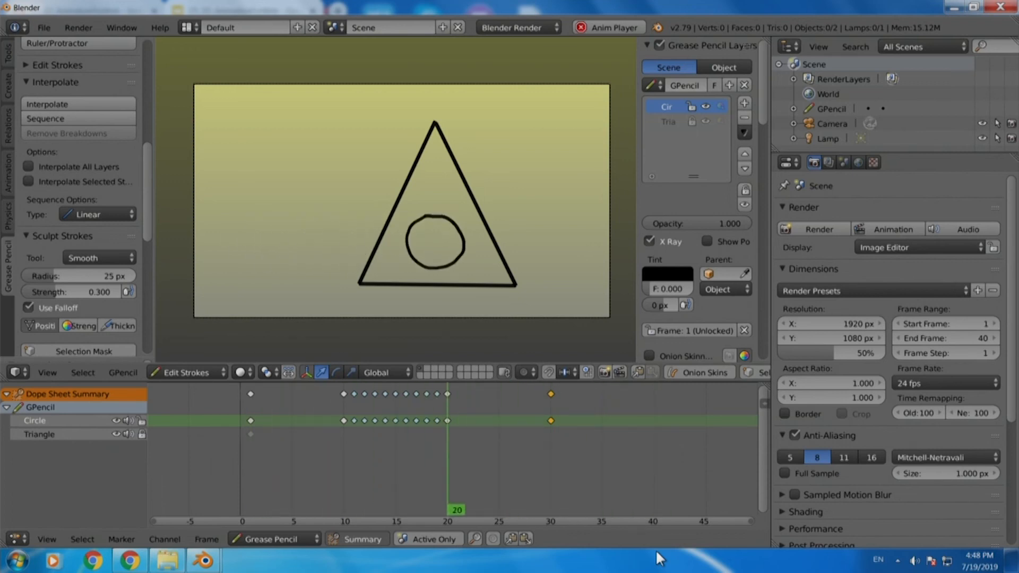
left_click(529, 510)
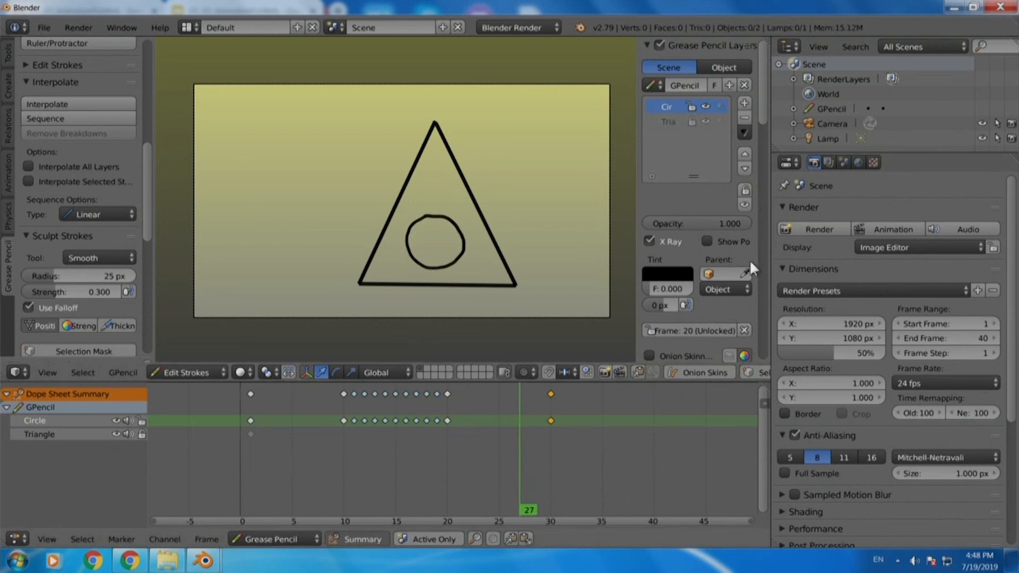
mouse_move(772, 259)
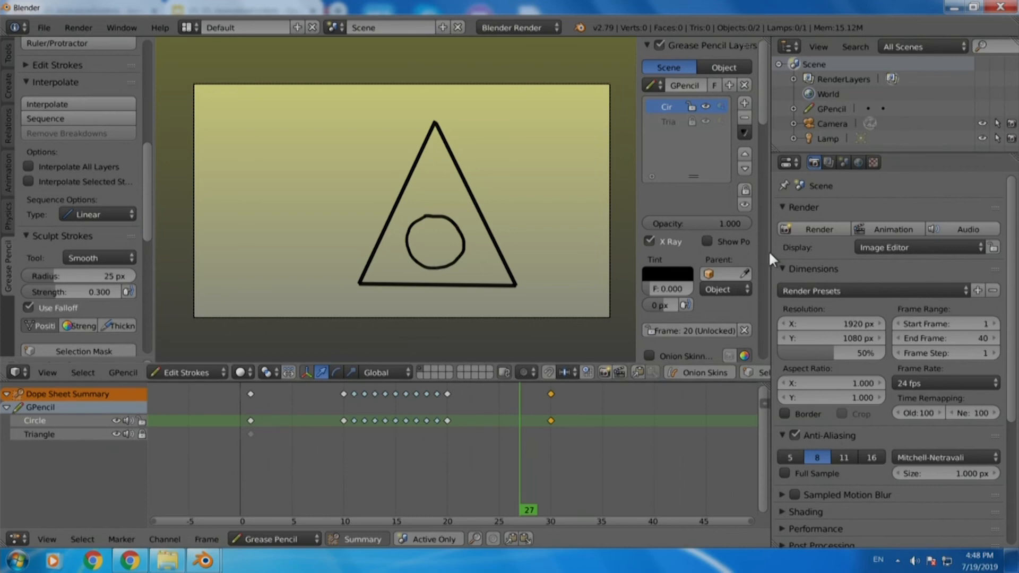
mouse_move(771, 257)
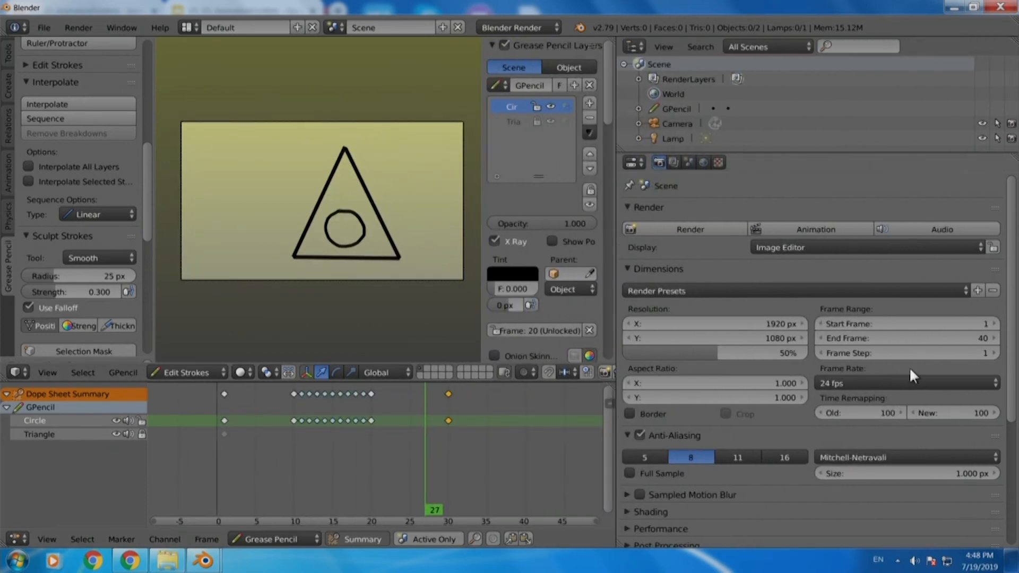
- Bring up the file browser for the Output panel's /tmp\ render path
scroll("down", 3)
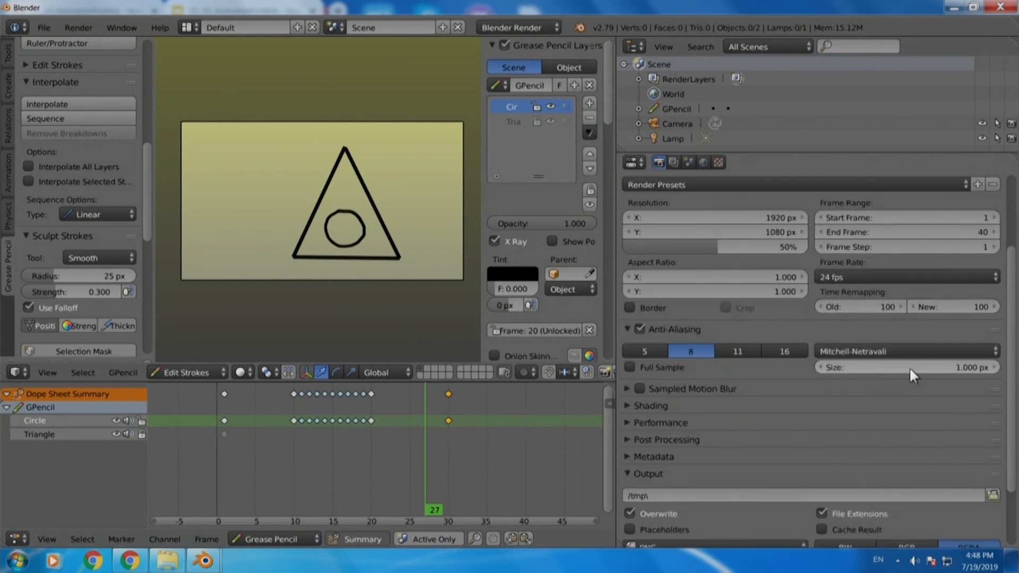
scroll("down", 3)
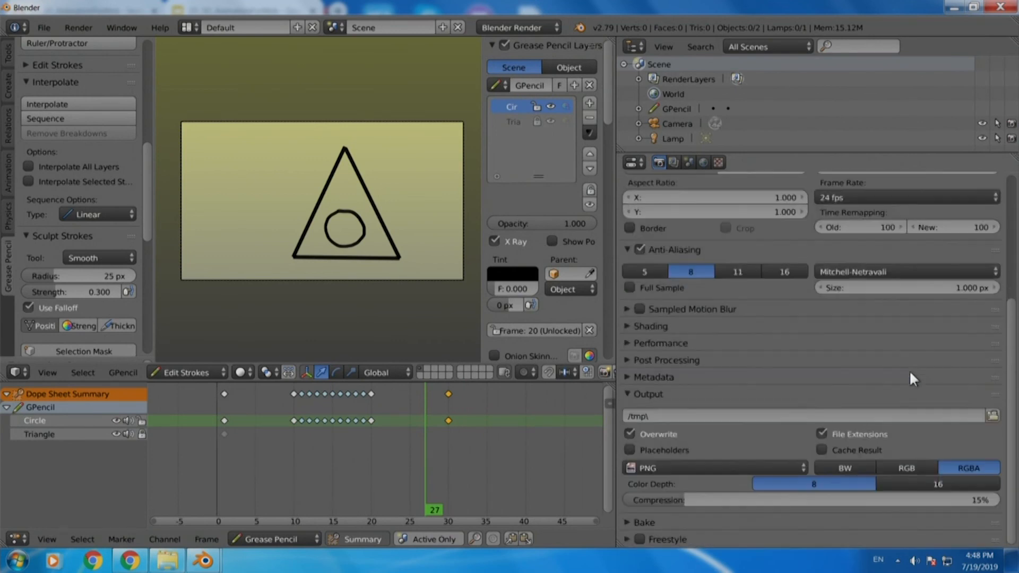
left_click(992, 416)
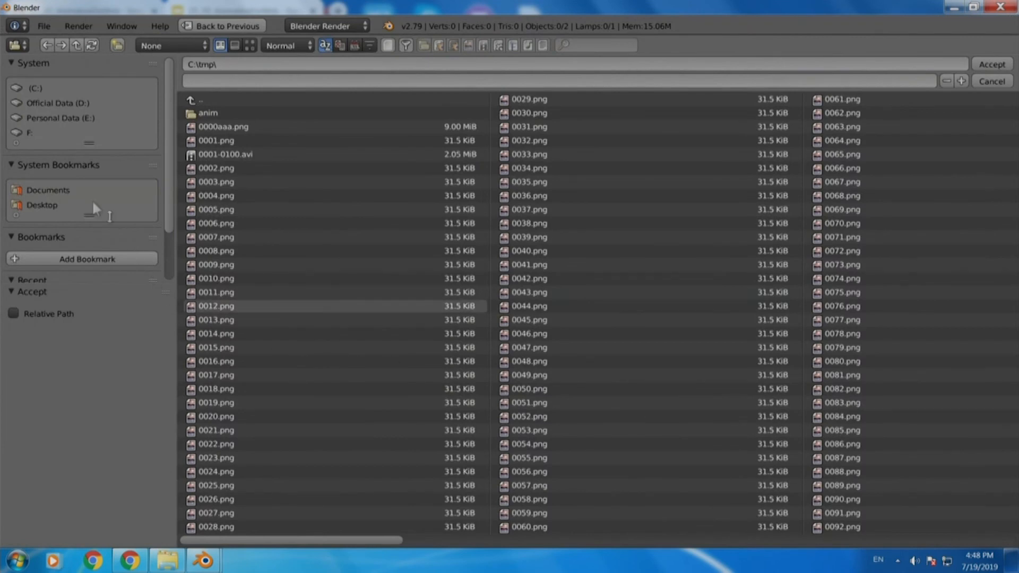
mouse_move(51, 121)
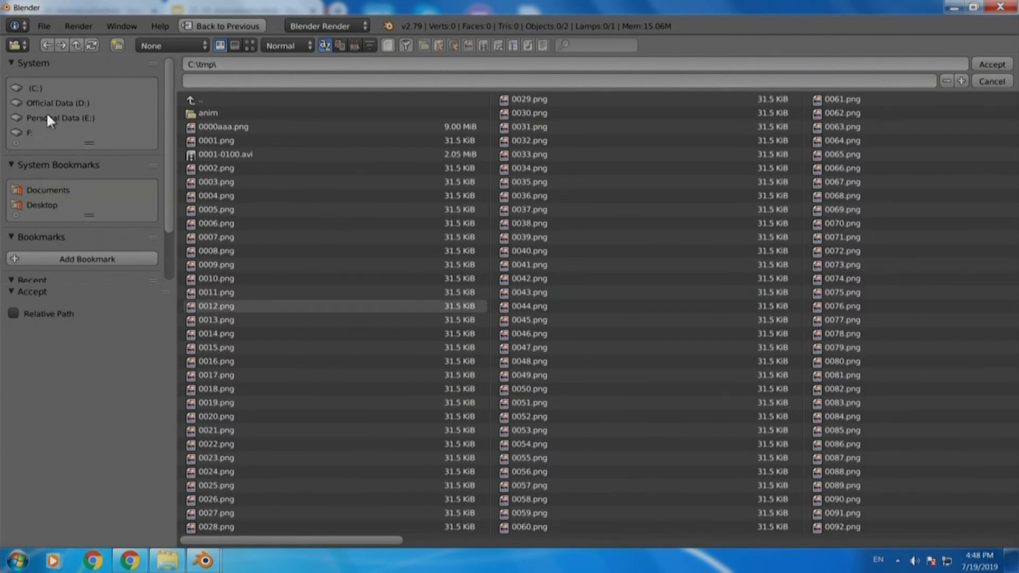
- Set the render output to Desktop with the filename CircleAnimation and accept
left_click(41, 205)
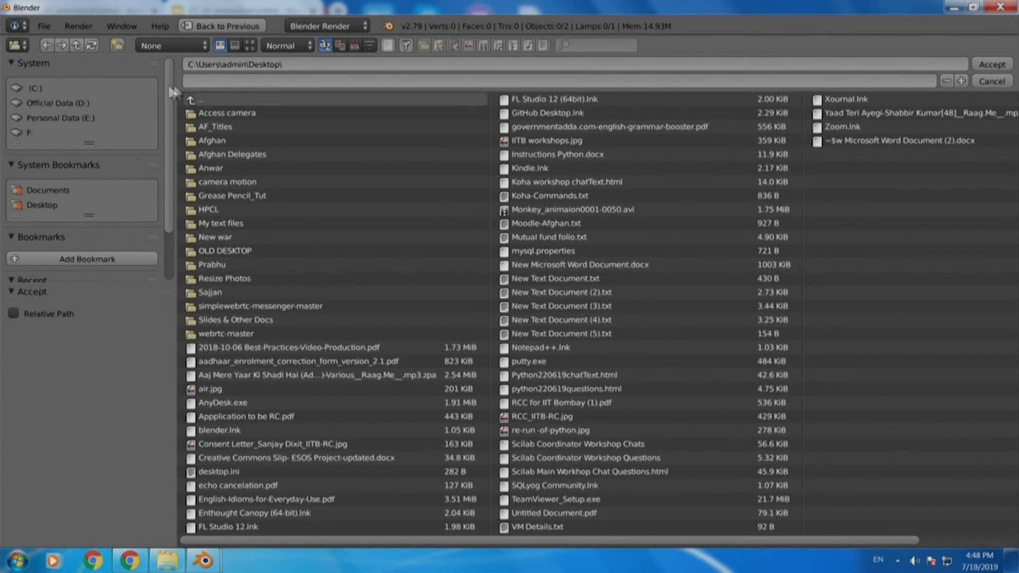
left_click(403, 80)
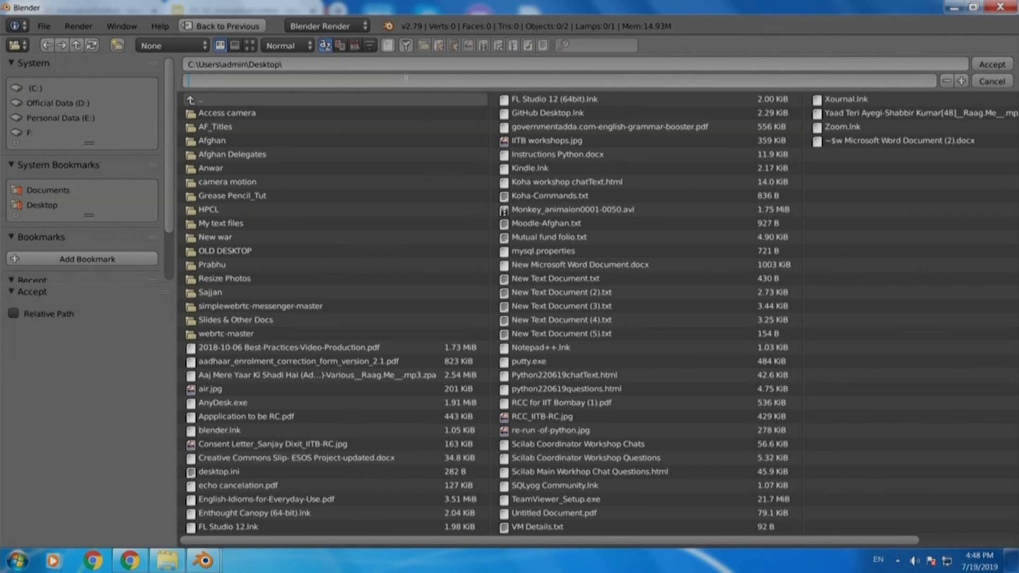
type("CircleAnimati")
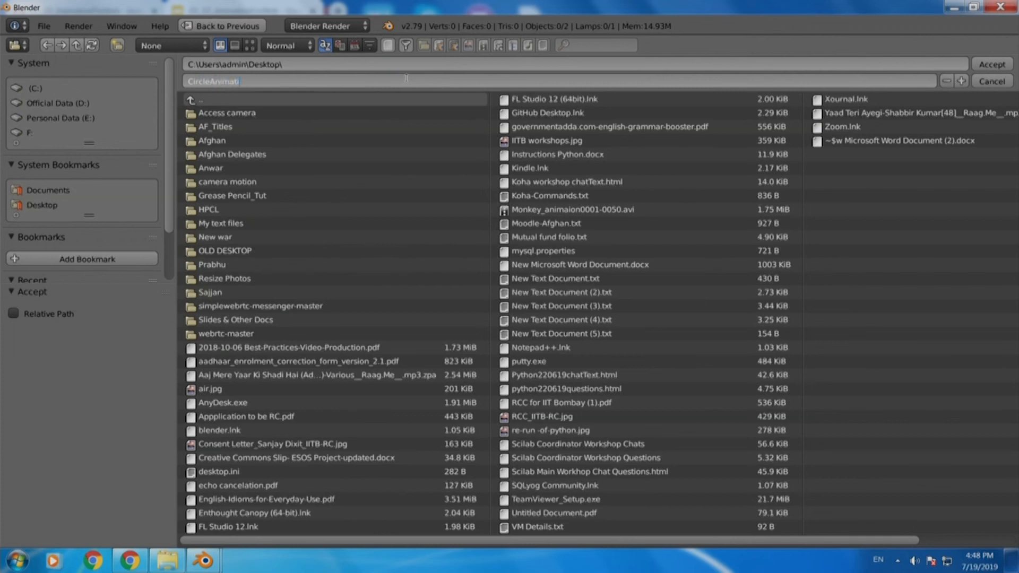
type("on")
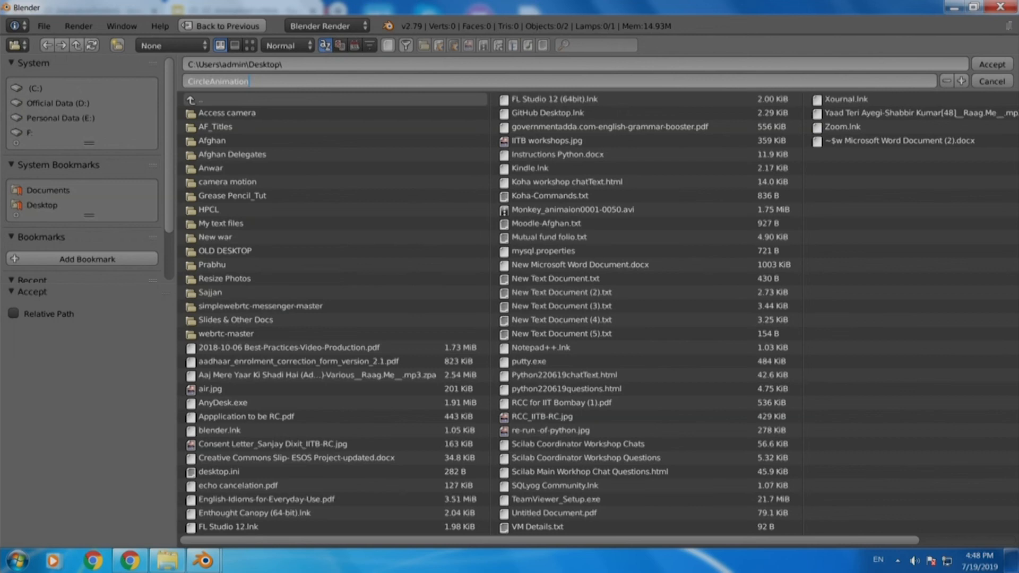
left_click(990, 63)
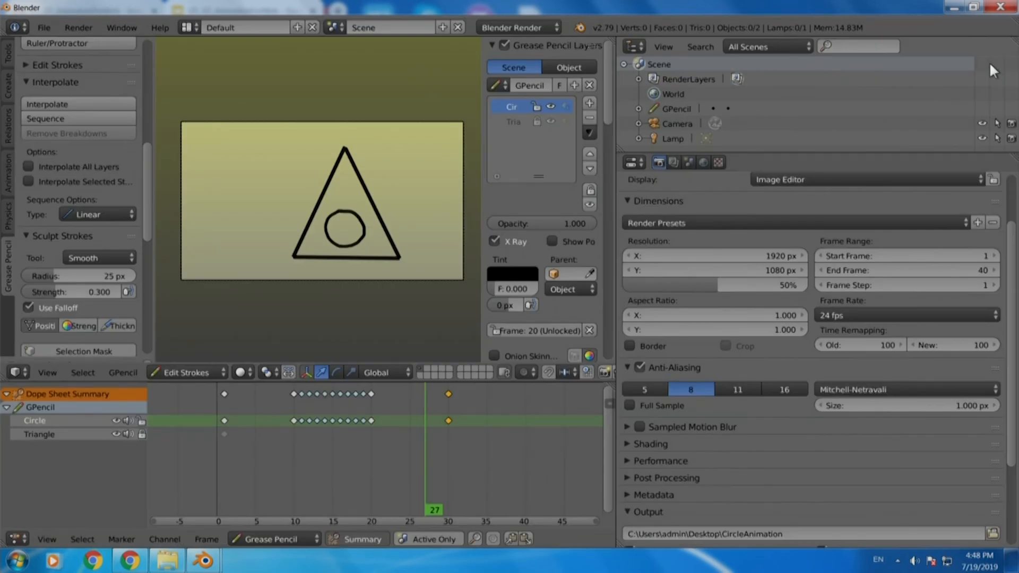
- Review the Shading Alpha options, keeping the background on Sky rather than Transparent
scroll("down", 3)
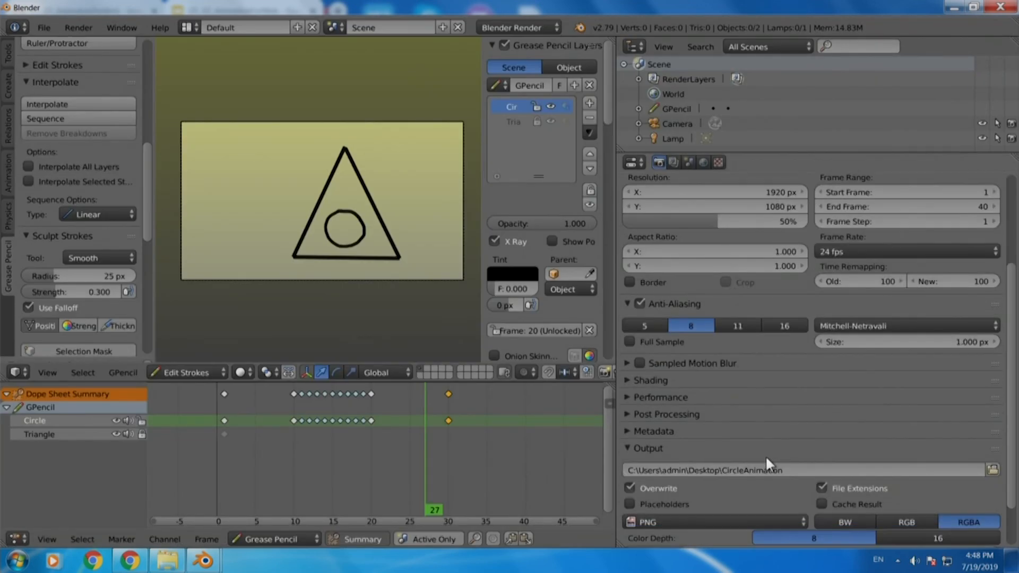
scroll("down", 3)
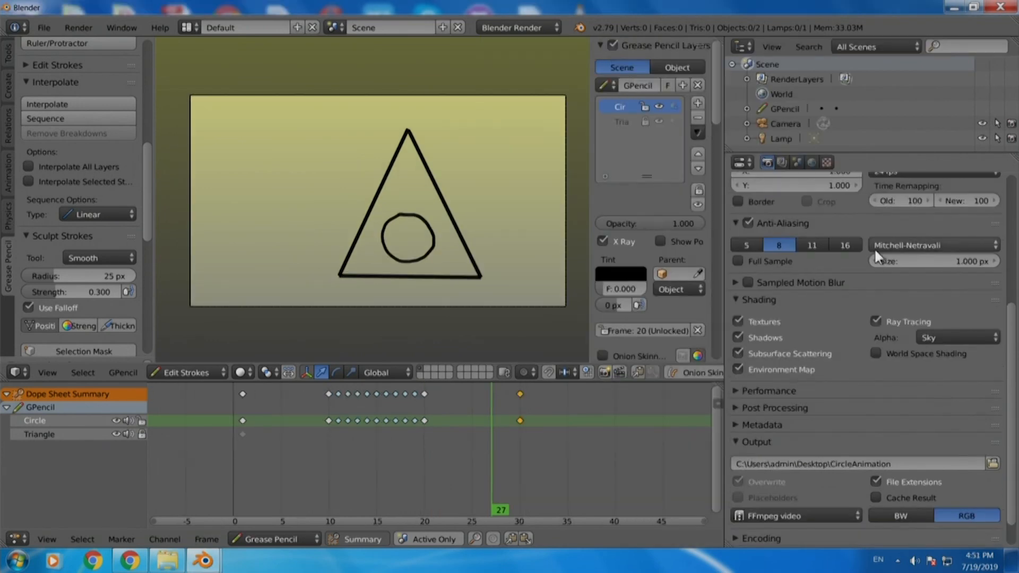
mouse_move(878, 414)
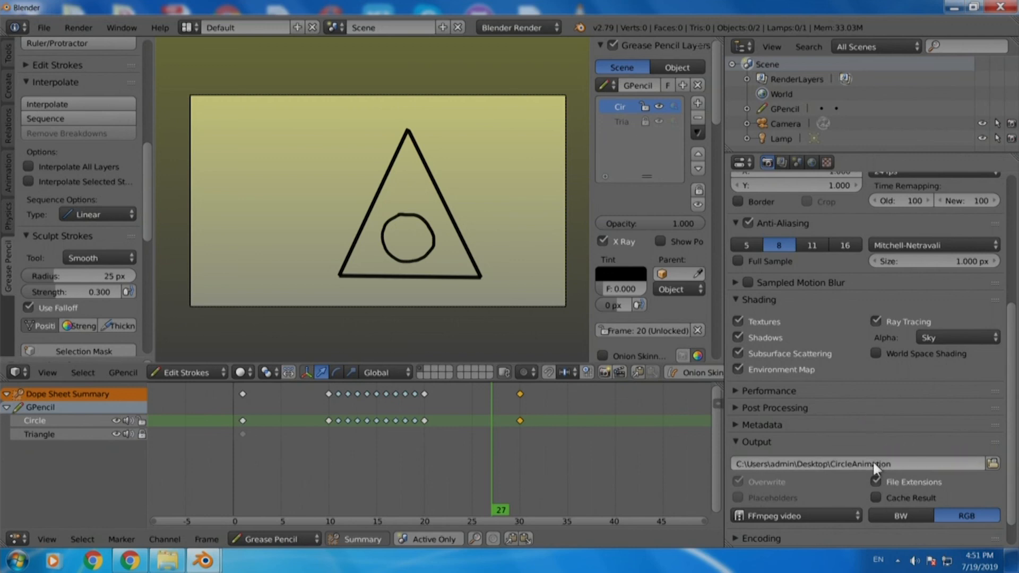
mouse_move(875, 463)
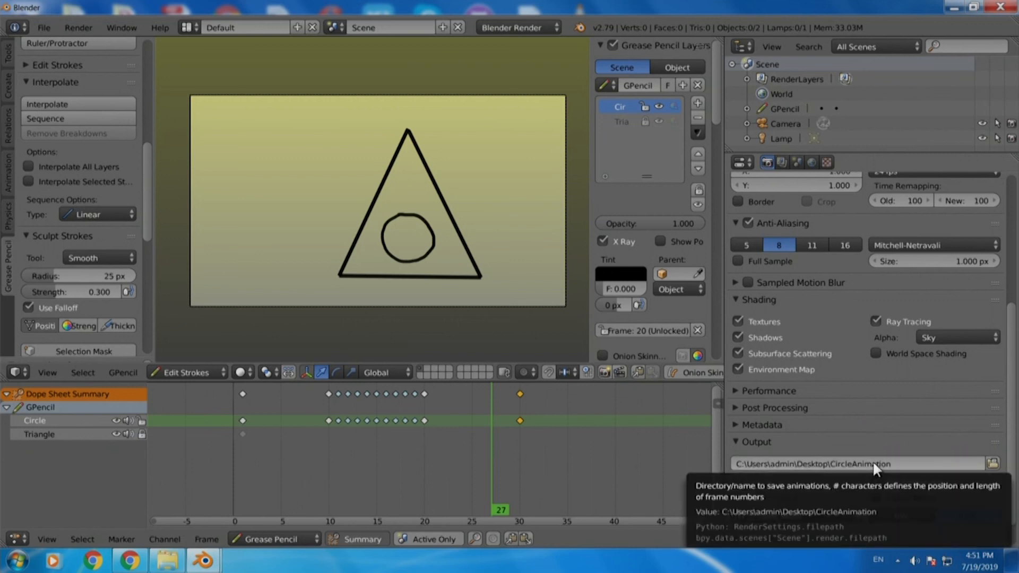
mouse_move(955, 338)
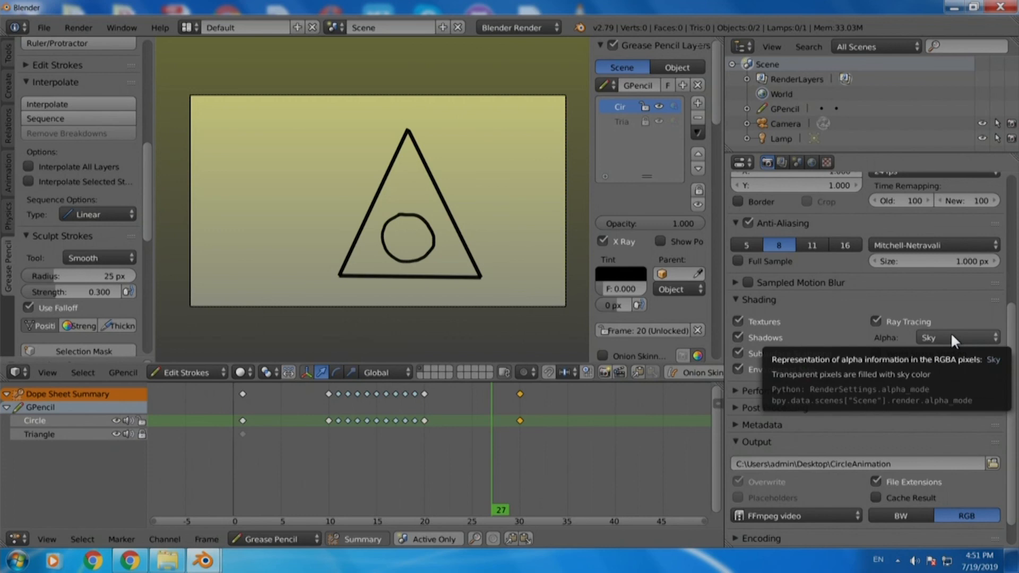
left_click(956, 337)
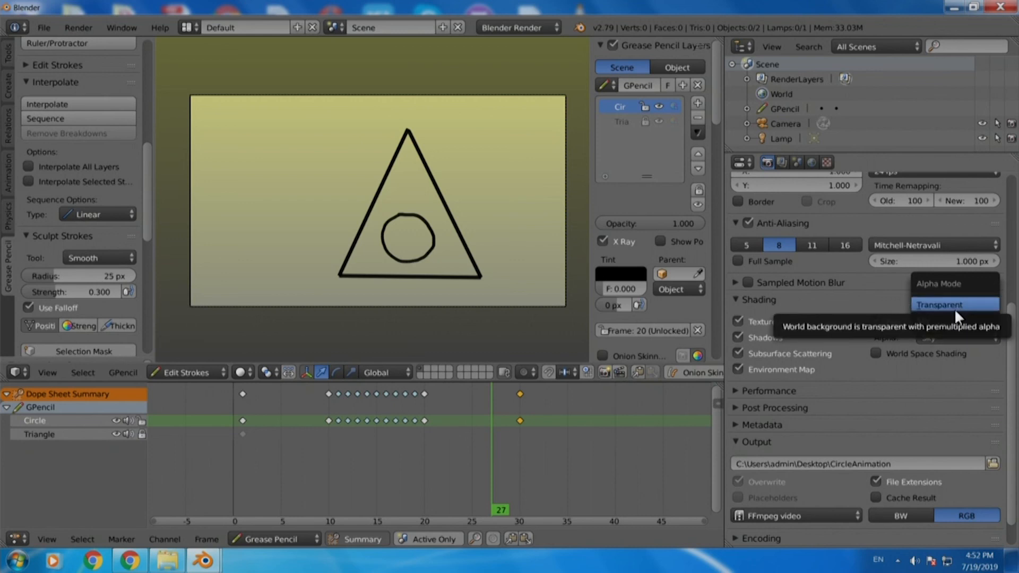
left_click(952, 305)
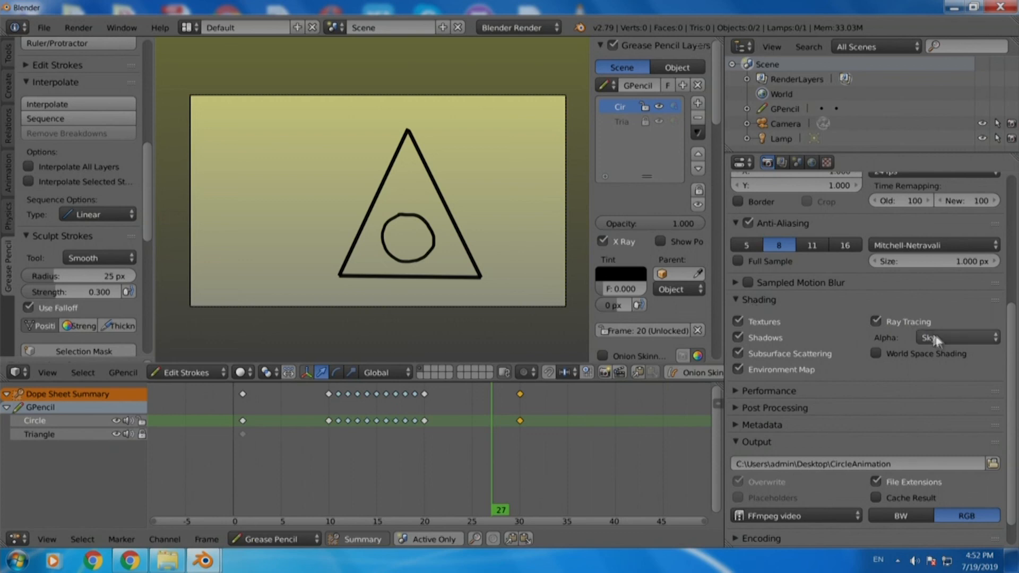
left_click(952, 337)
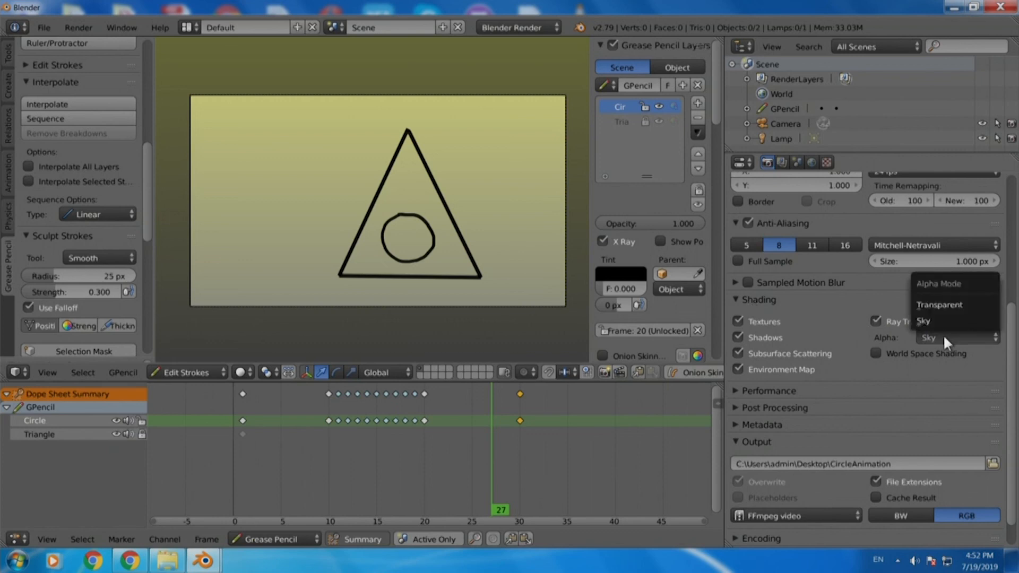
mouse_move(938, 304)
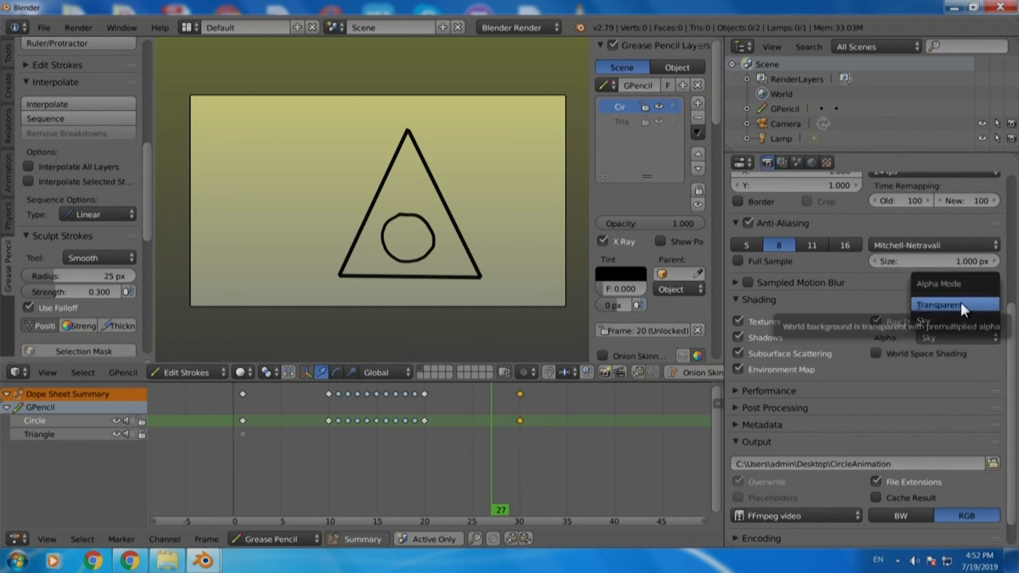
mouse_move(955, 321)
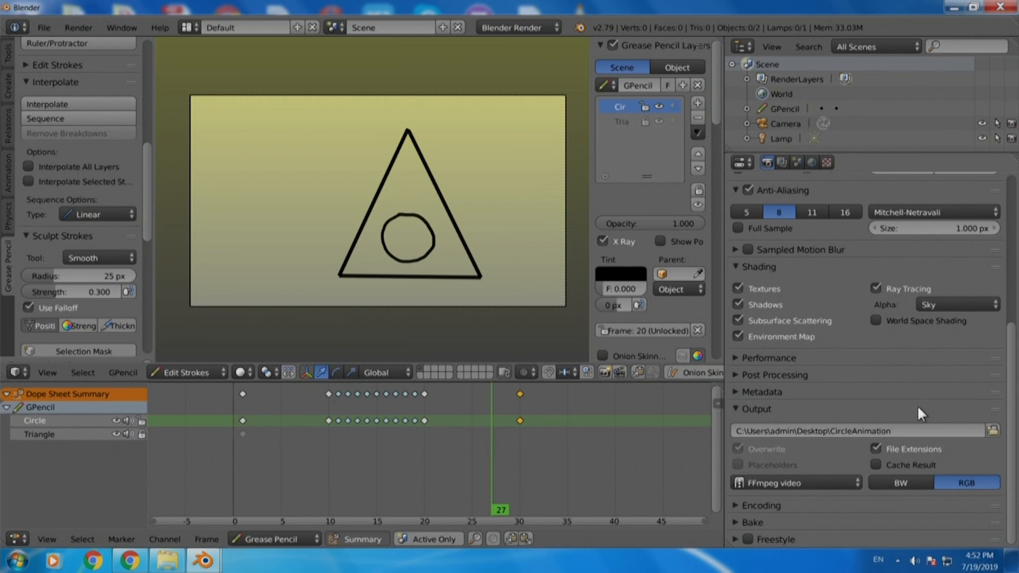
mouse_move(825, 492)
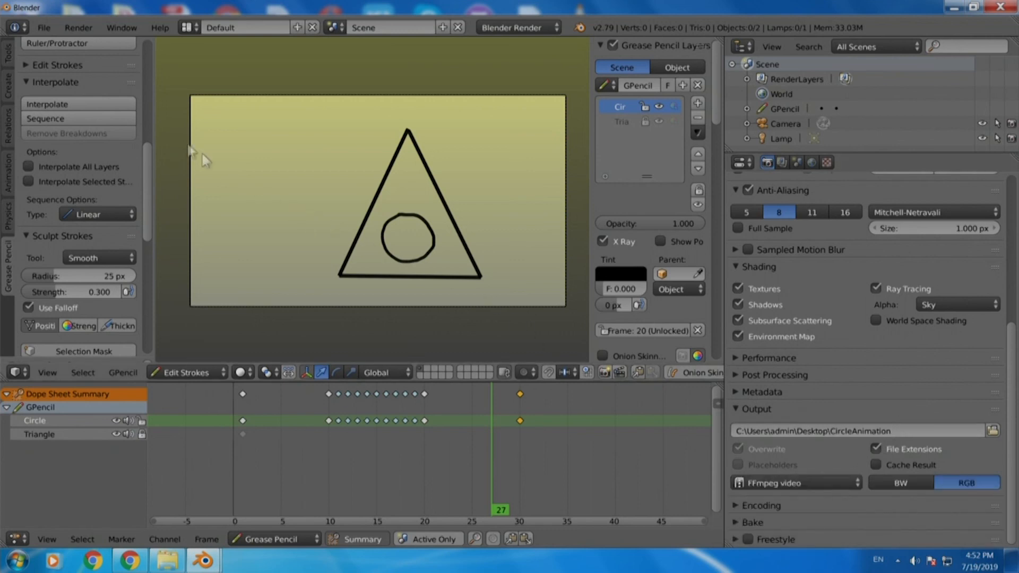
mouse_move(78, 27)
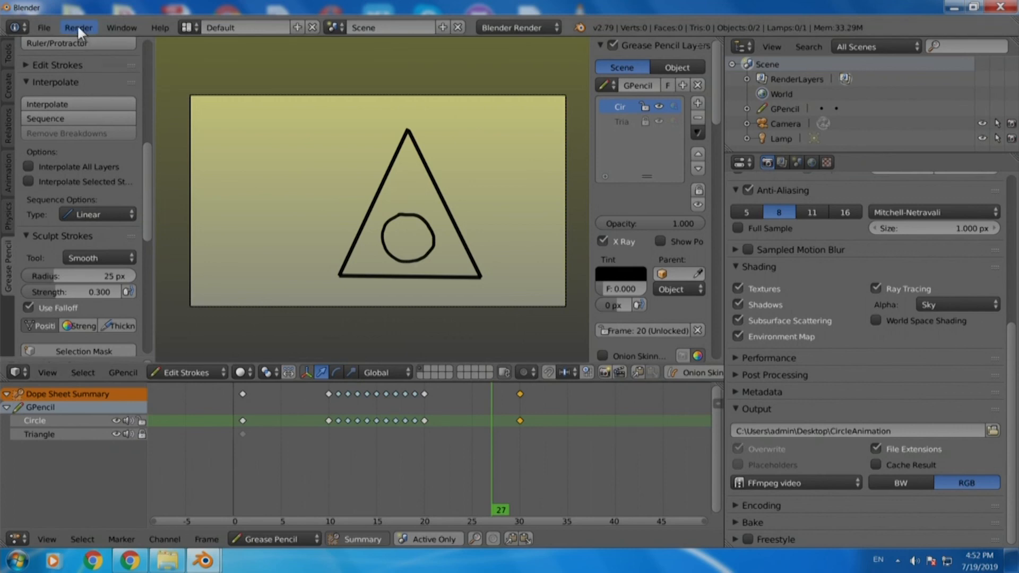
- Launch OpenGL Render Animation from the Render menu
left_click(78, 27)
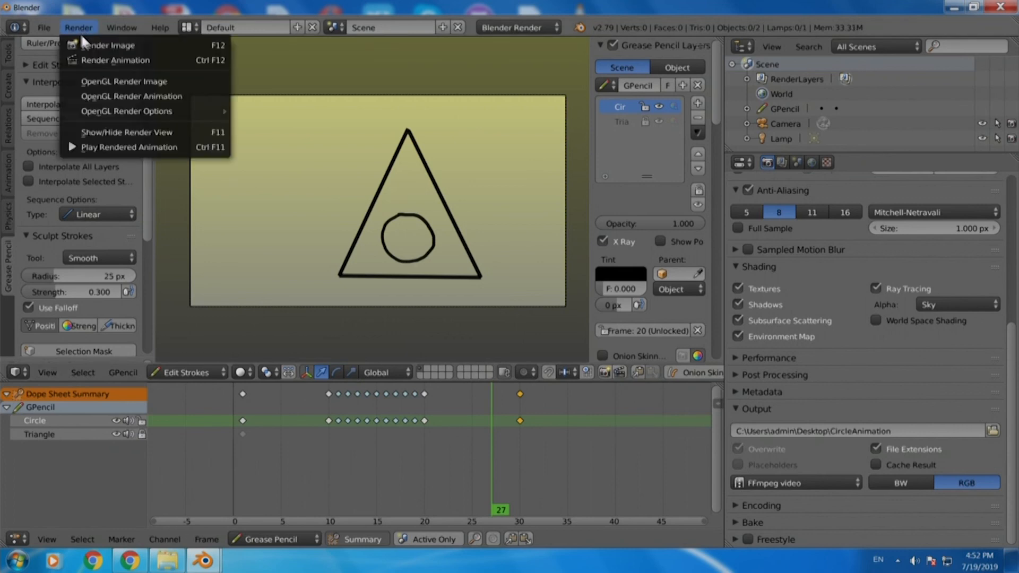
left_click(108, 45)
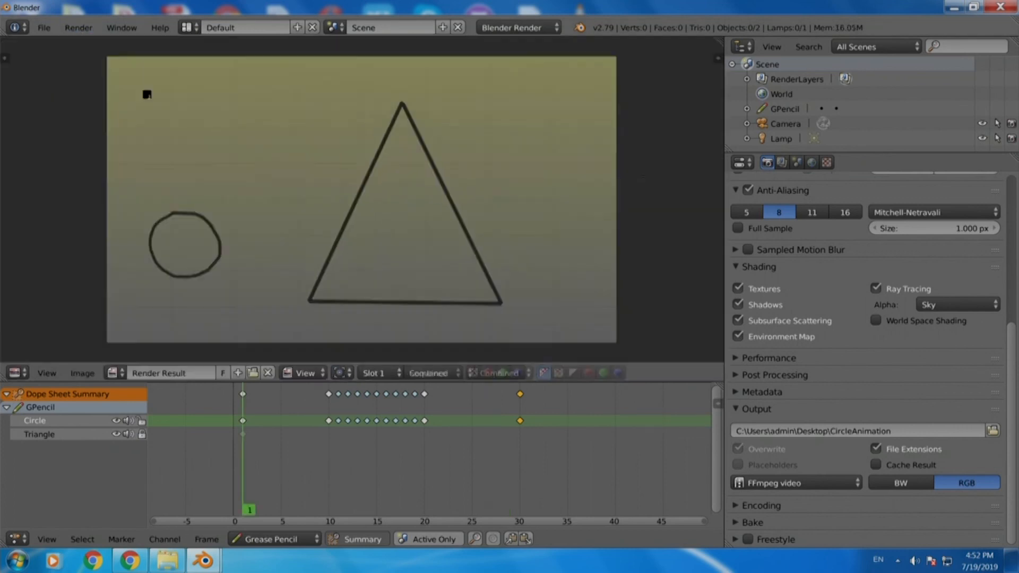